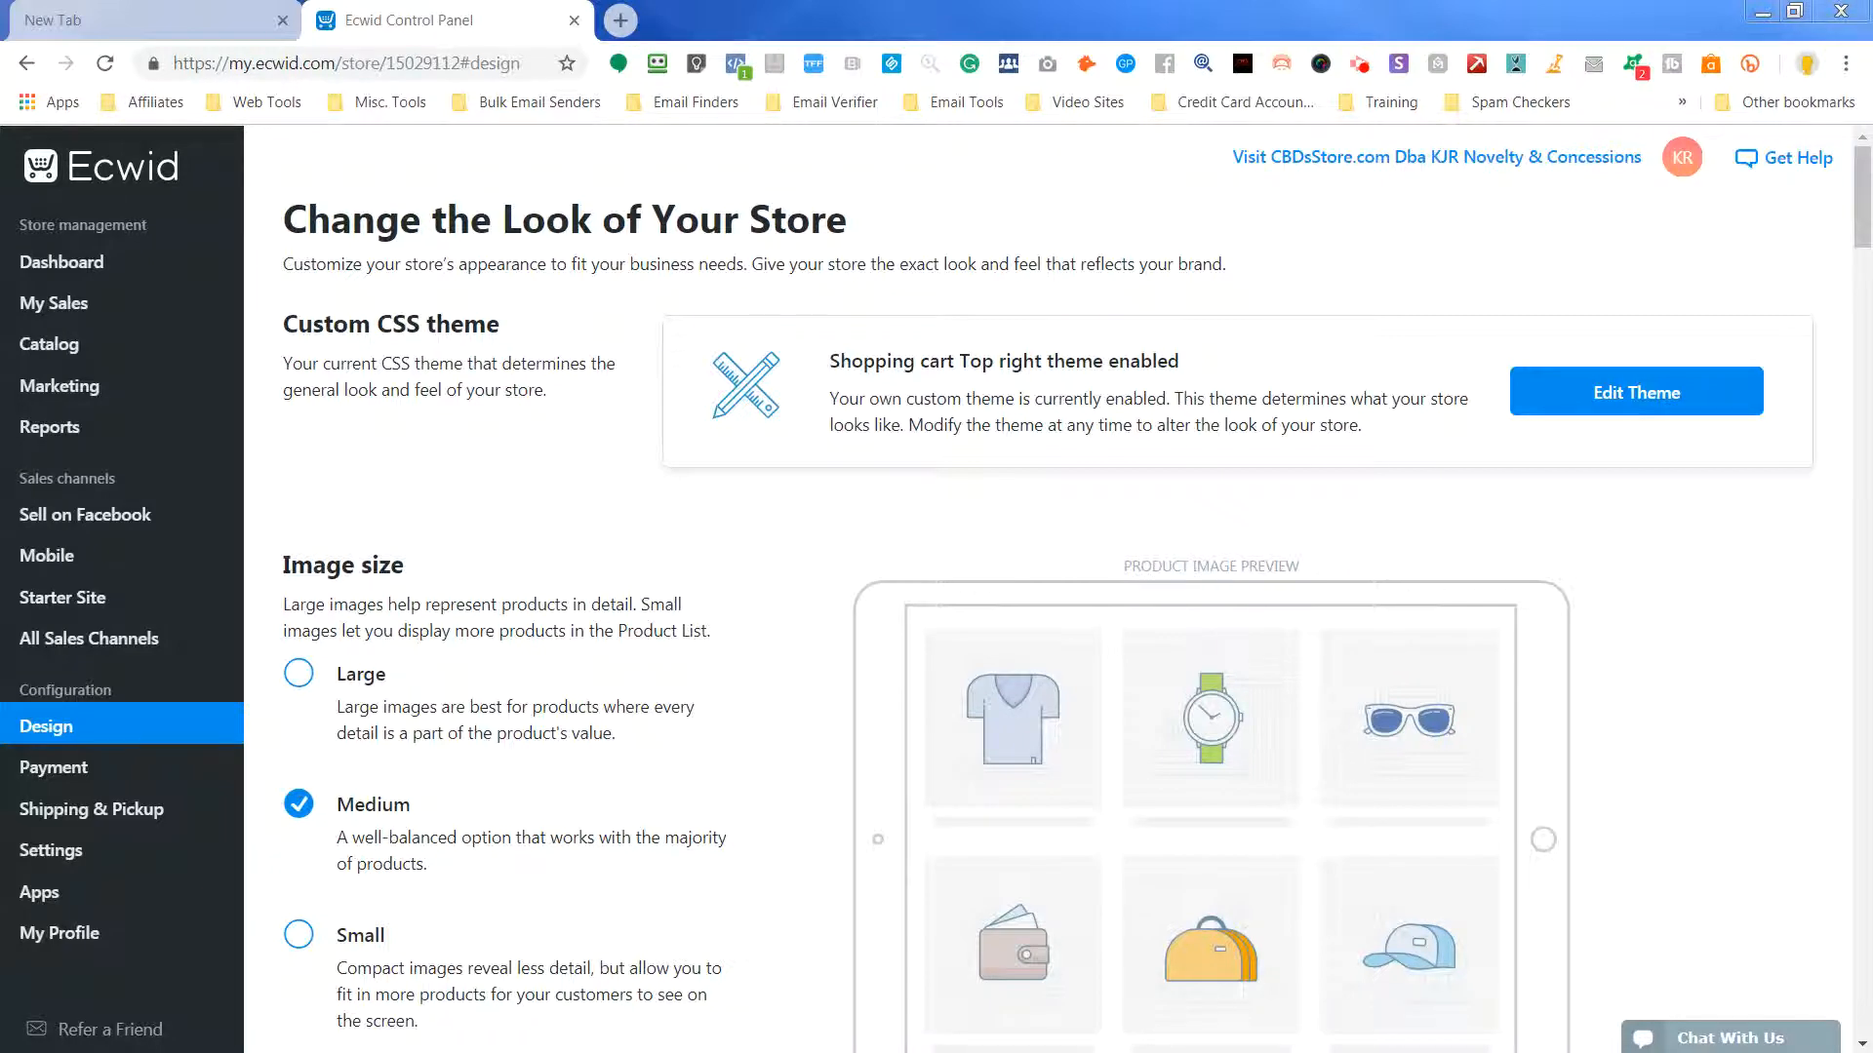
mouse_move(1089, 190)
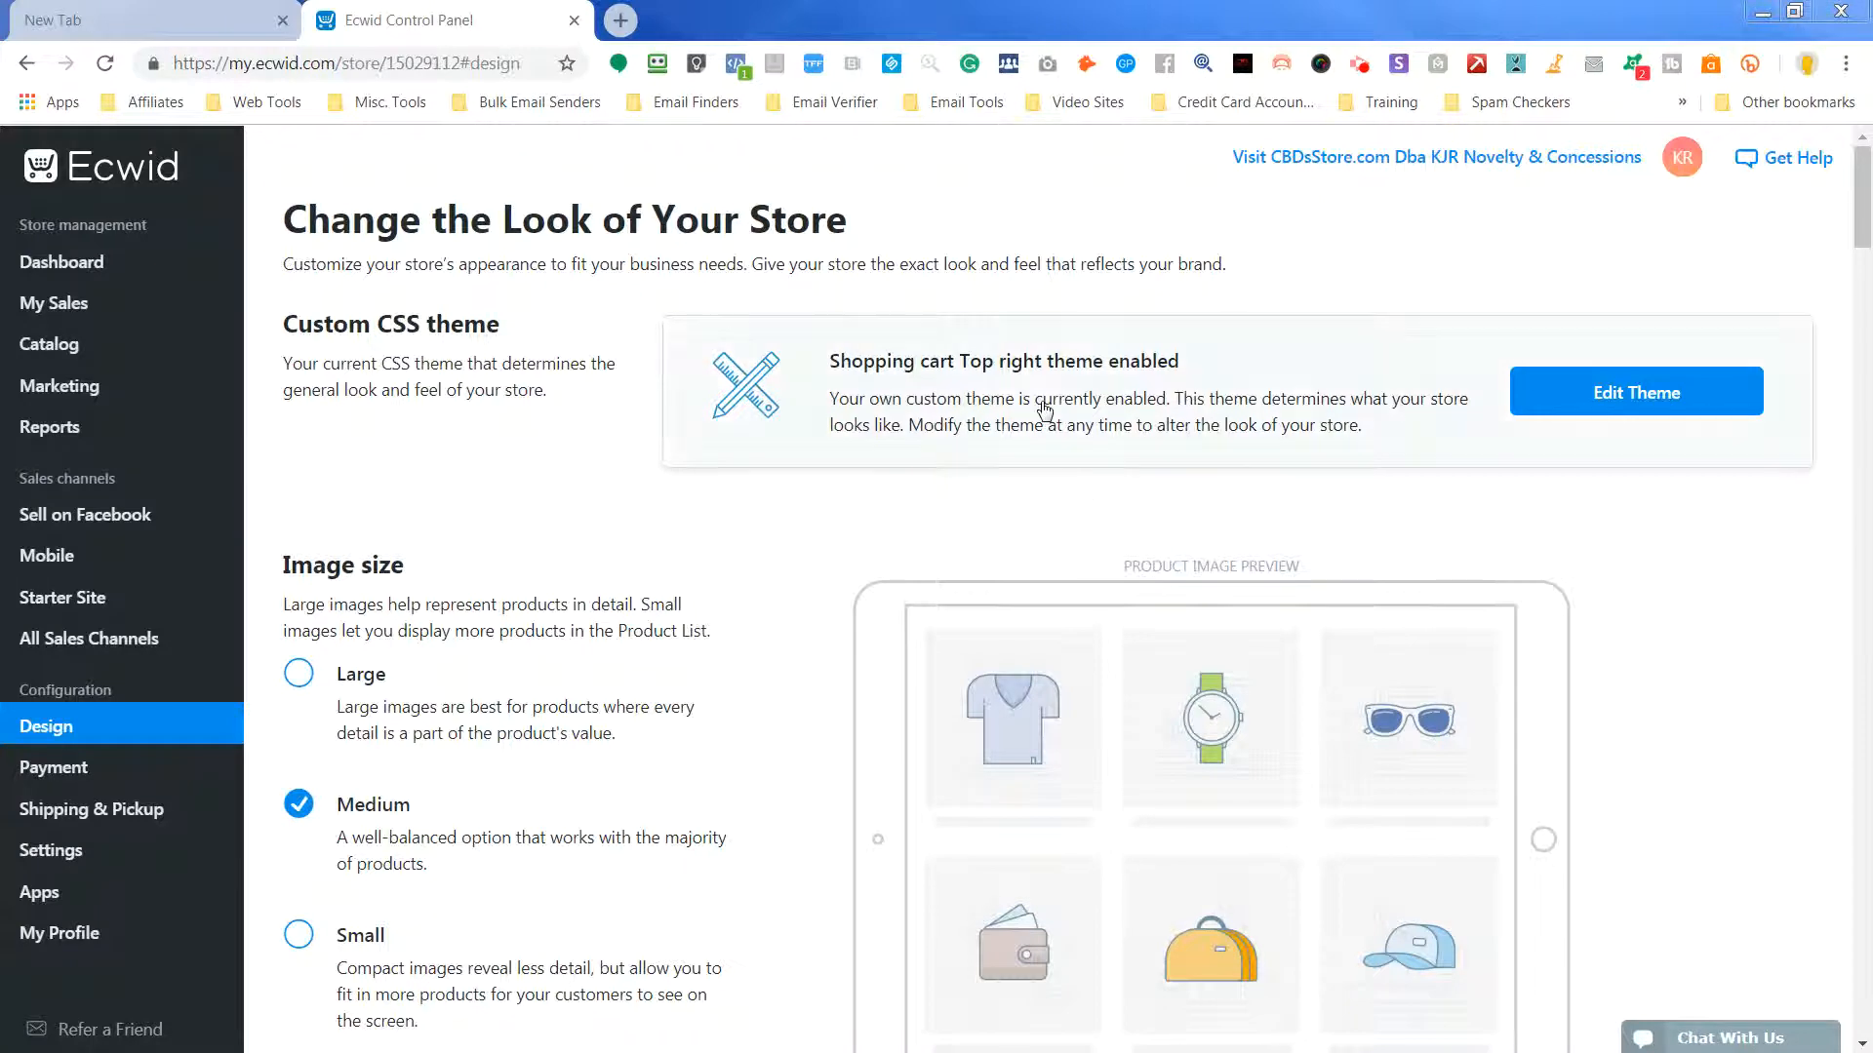
mouse_move(1367, 544)
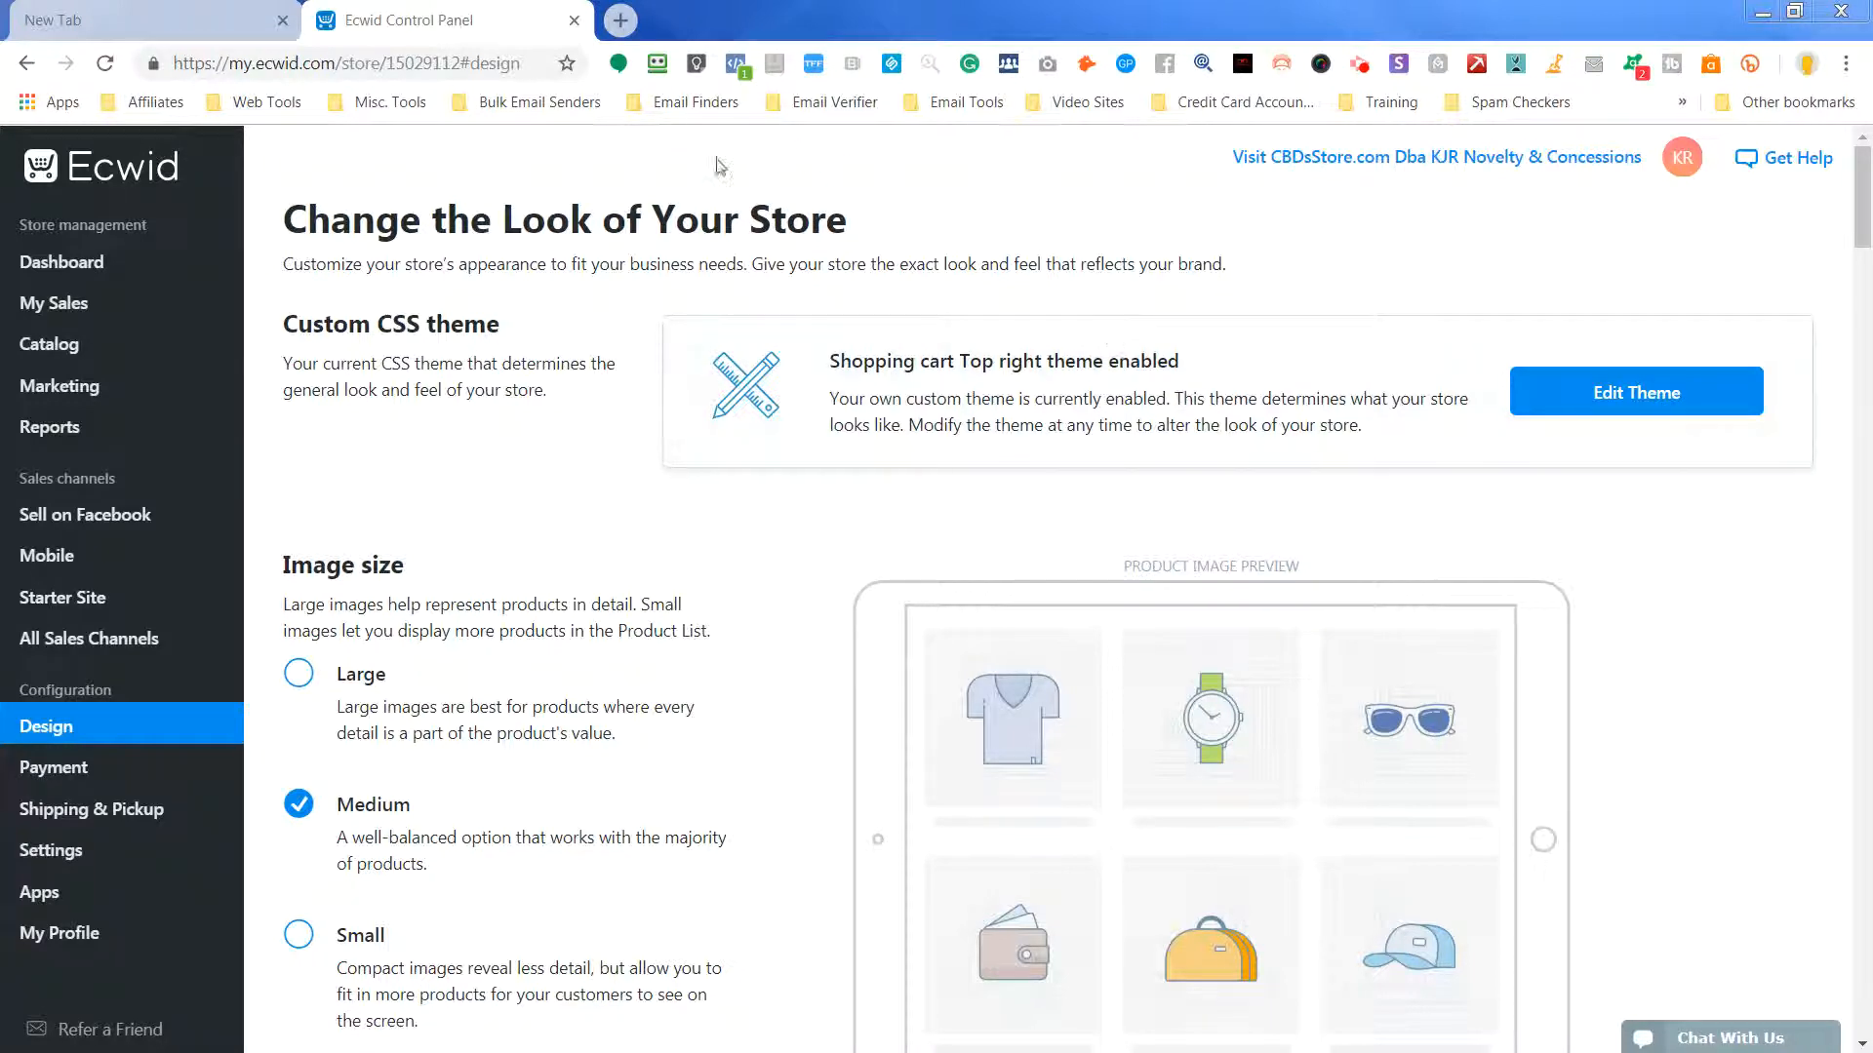
mouse_move(843, 813)
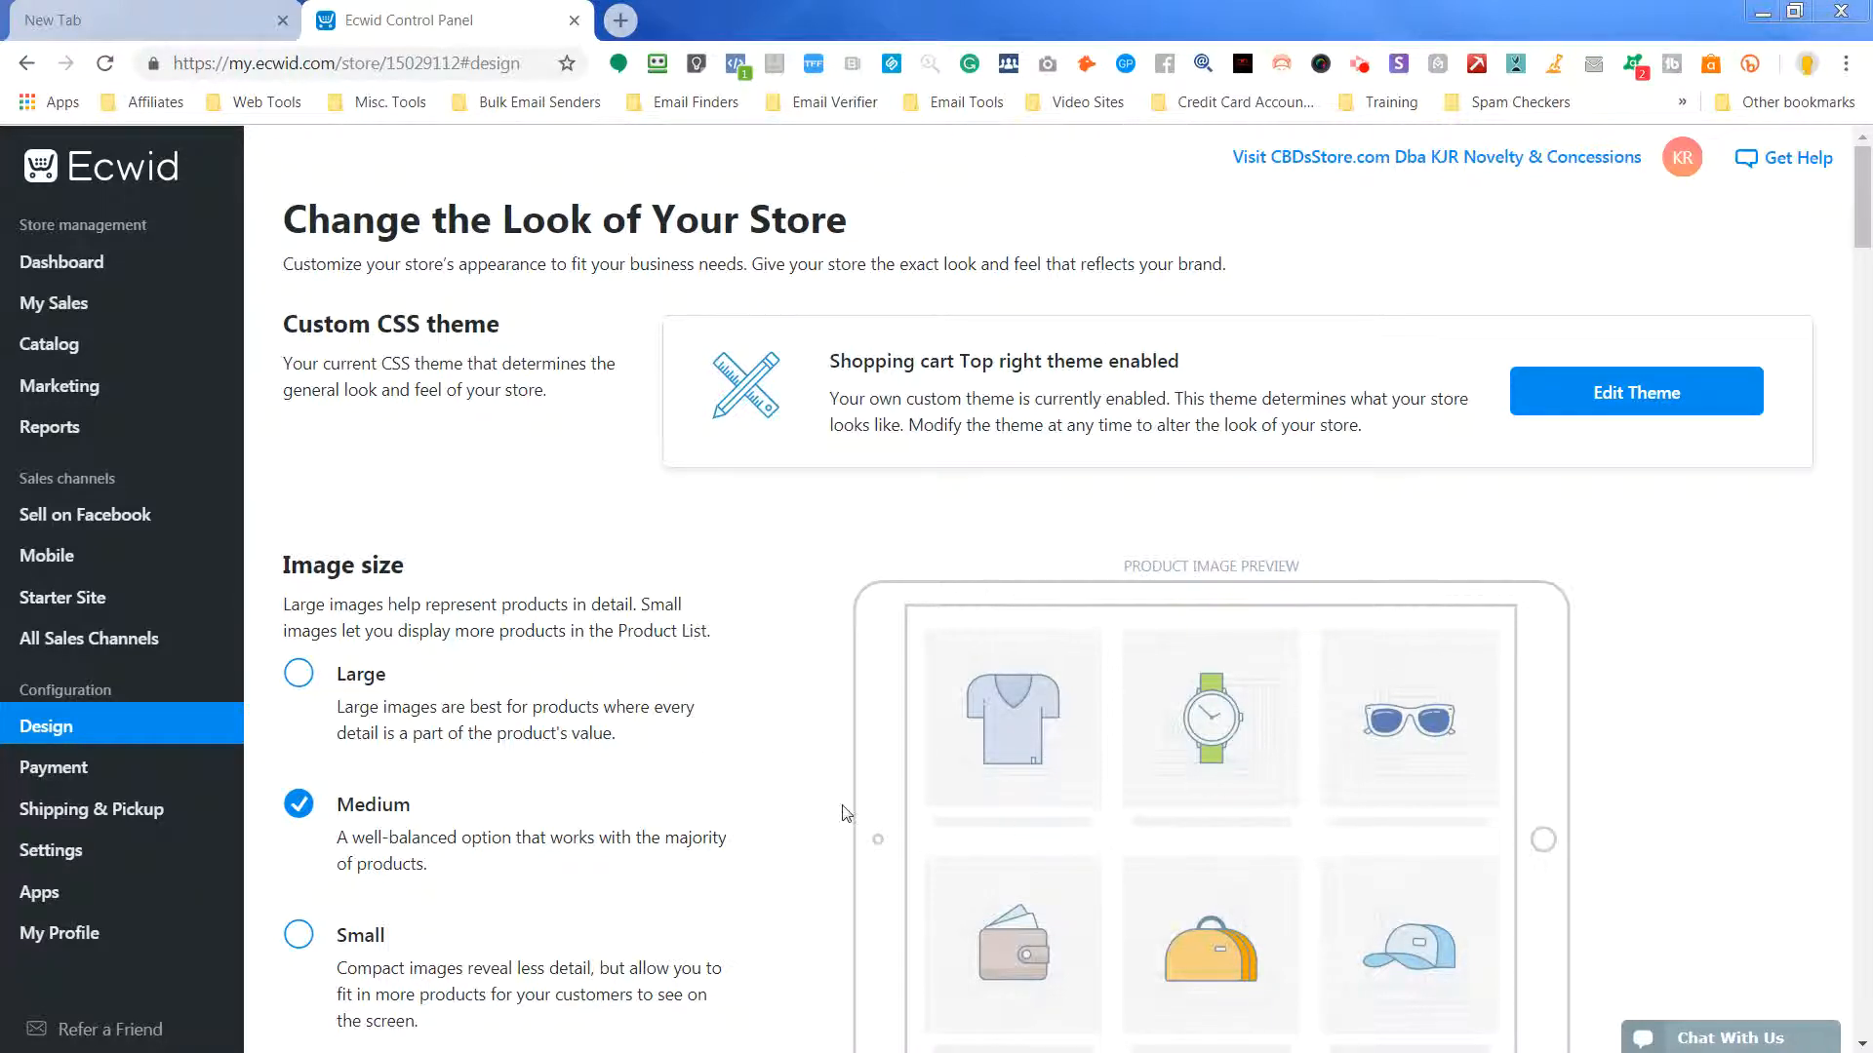
mouse_move(1539, 469)
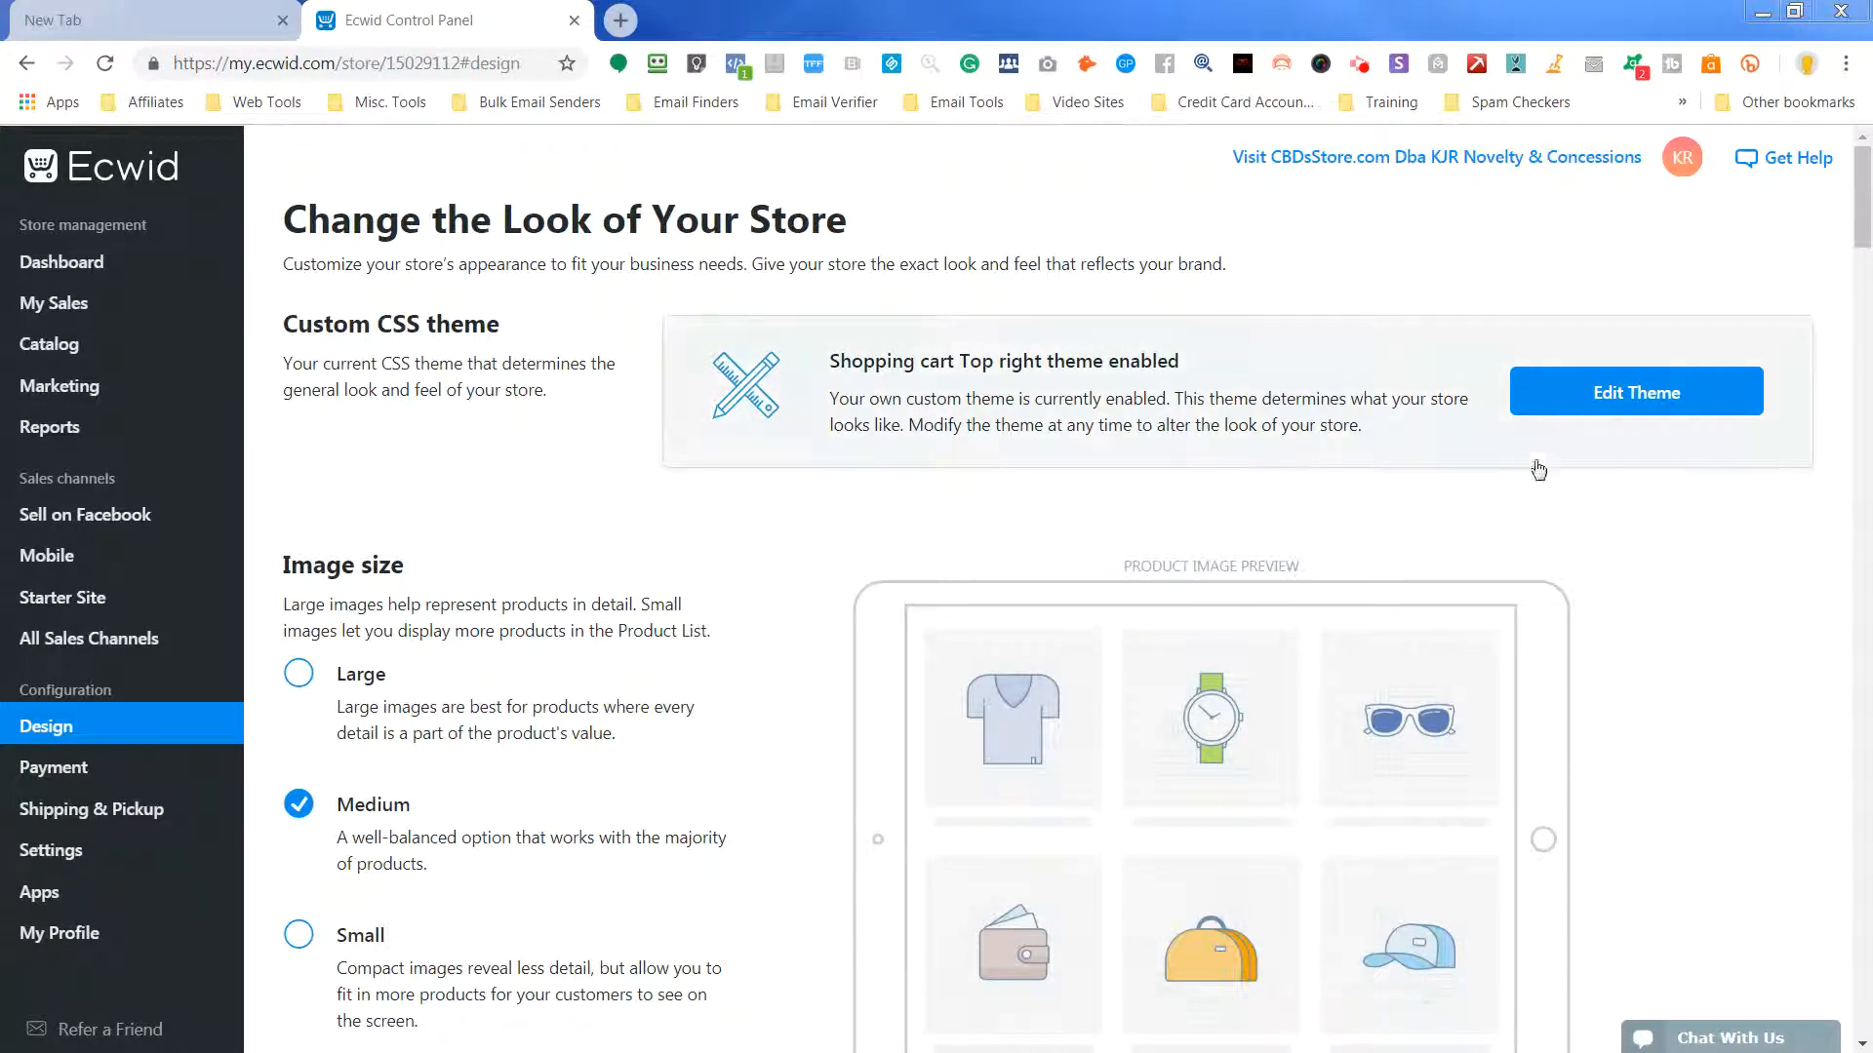
mouse_move(1483, 377)
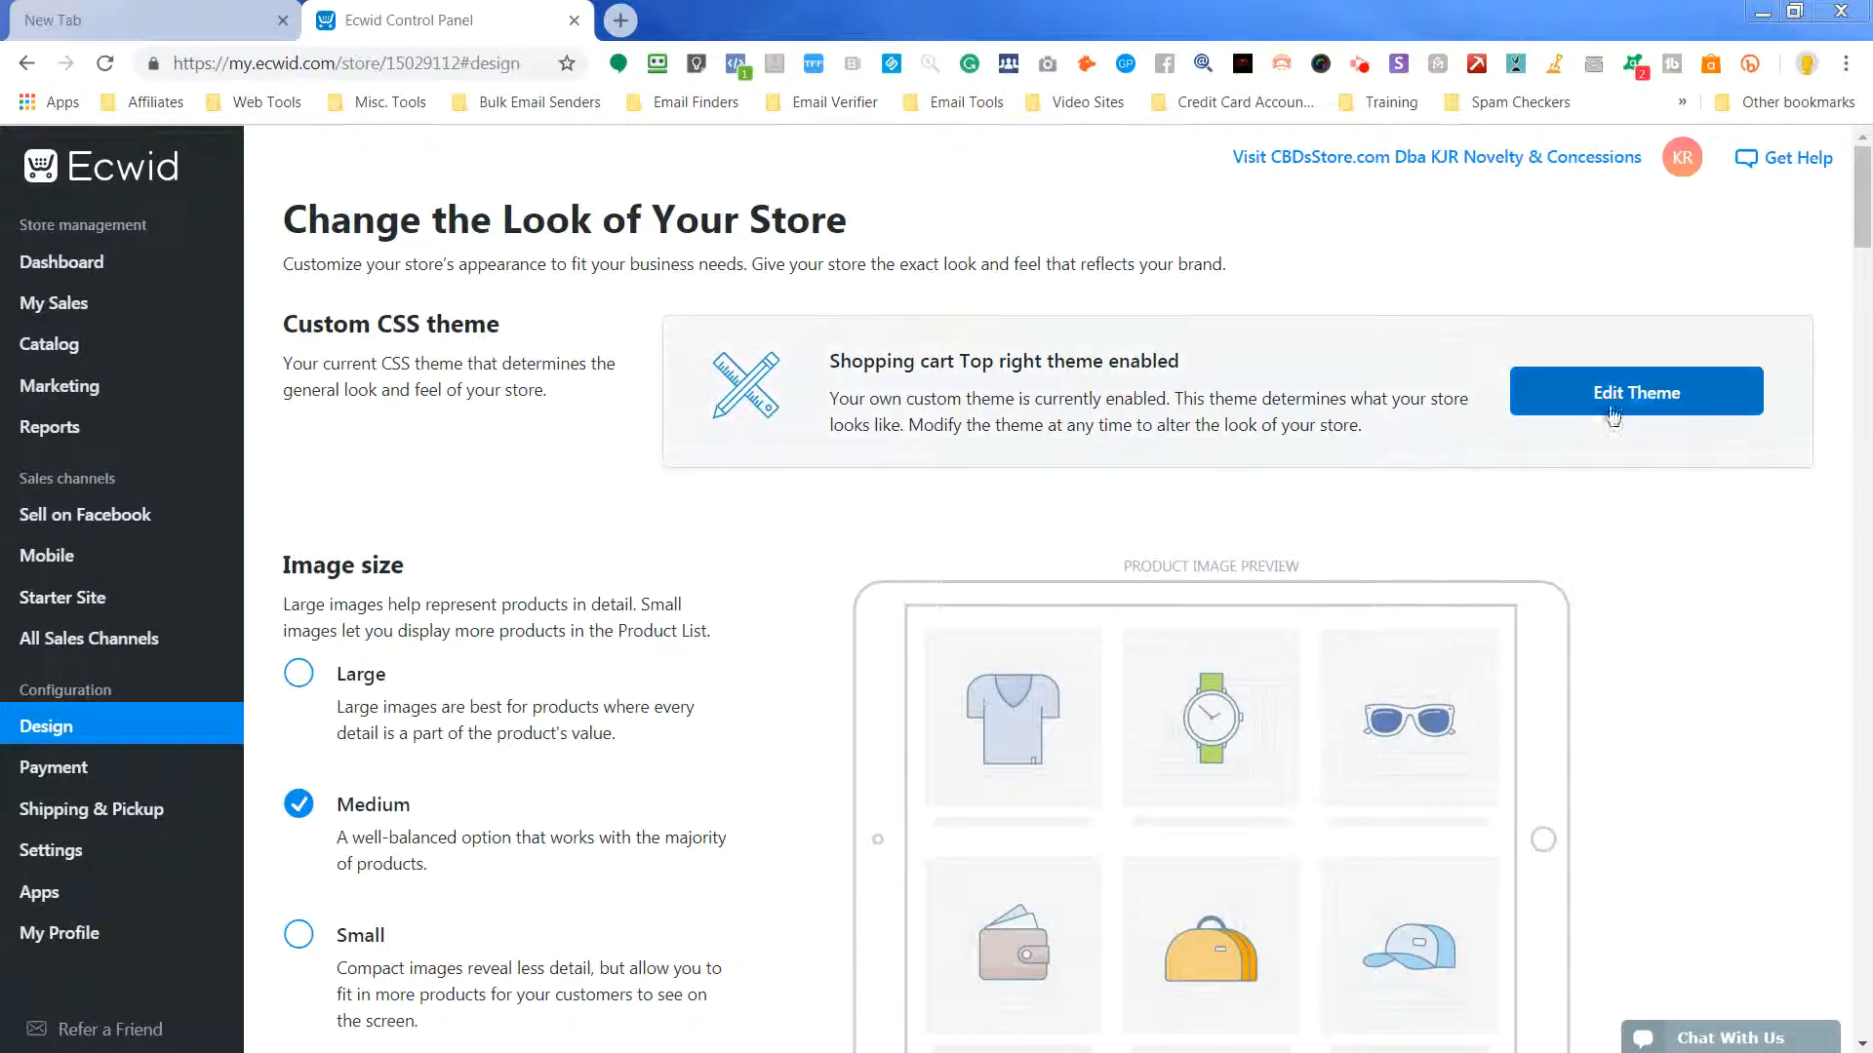
- Open the custom CSS themes and add a blank New theme 5
click(1634, 392)
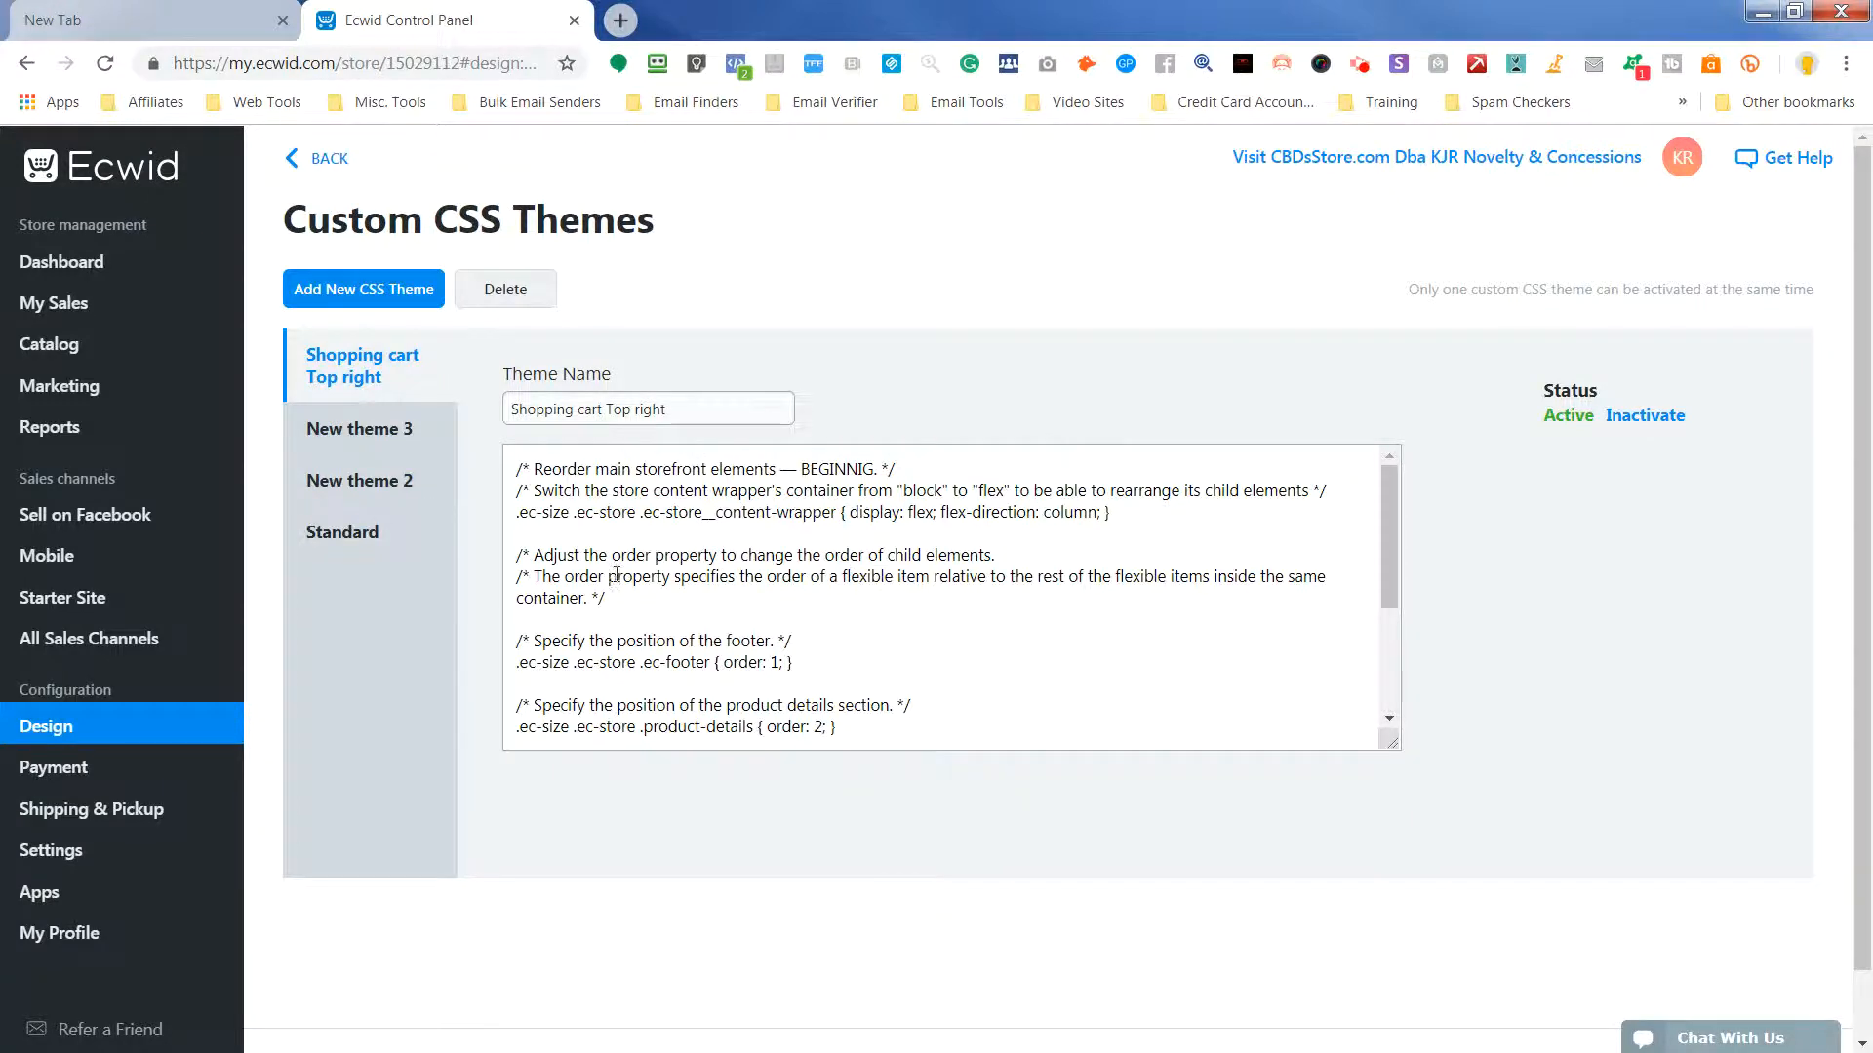
click(362, 288)
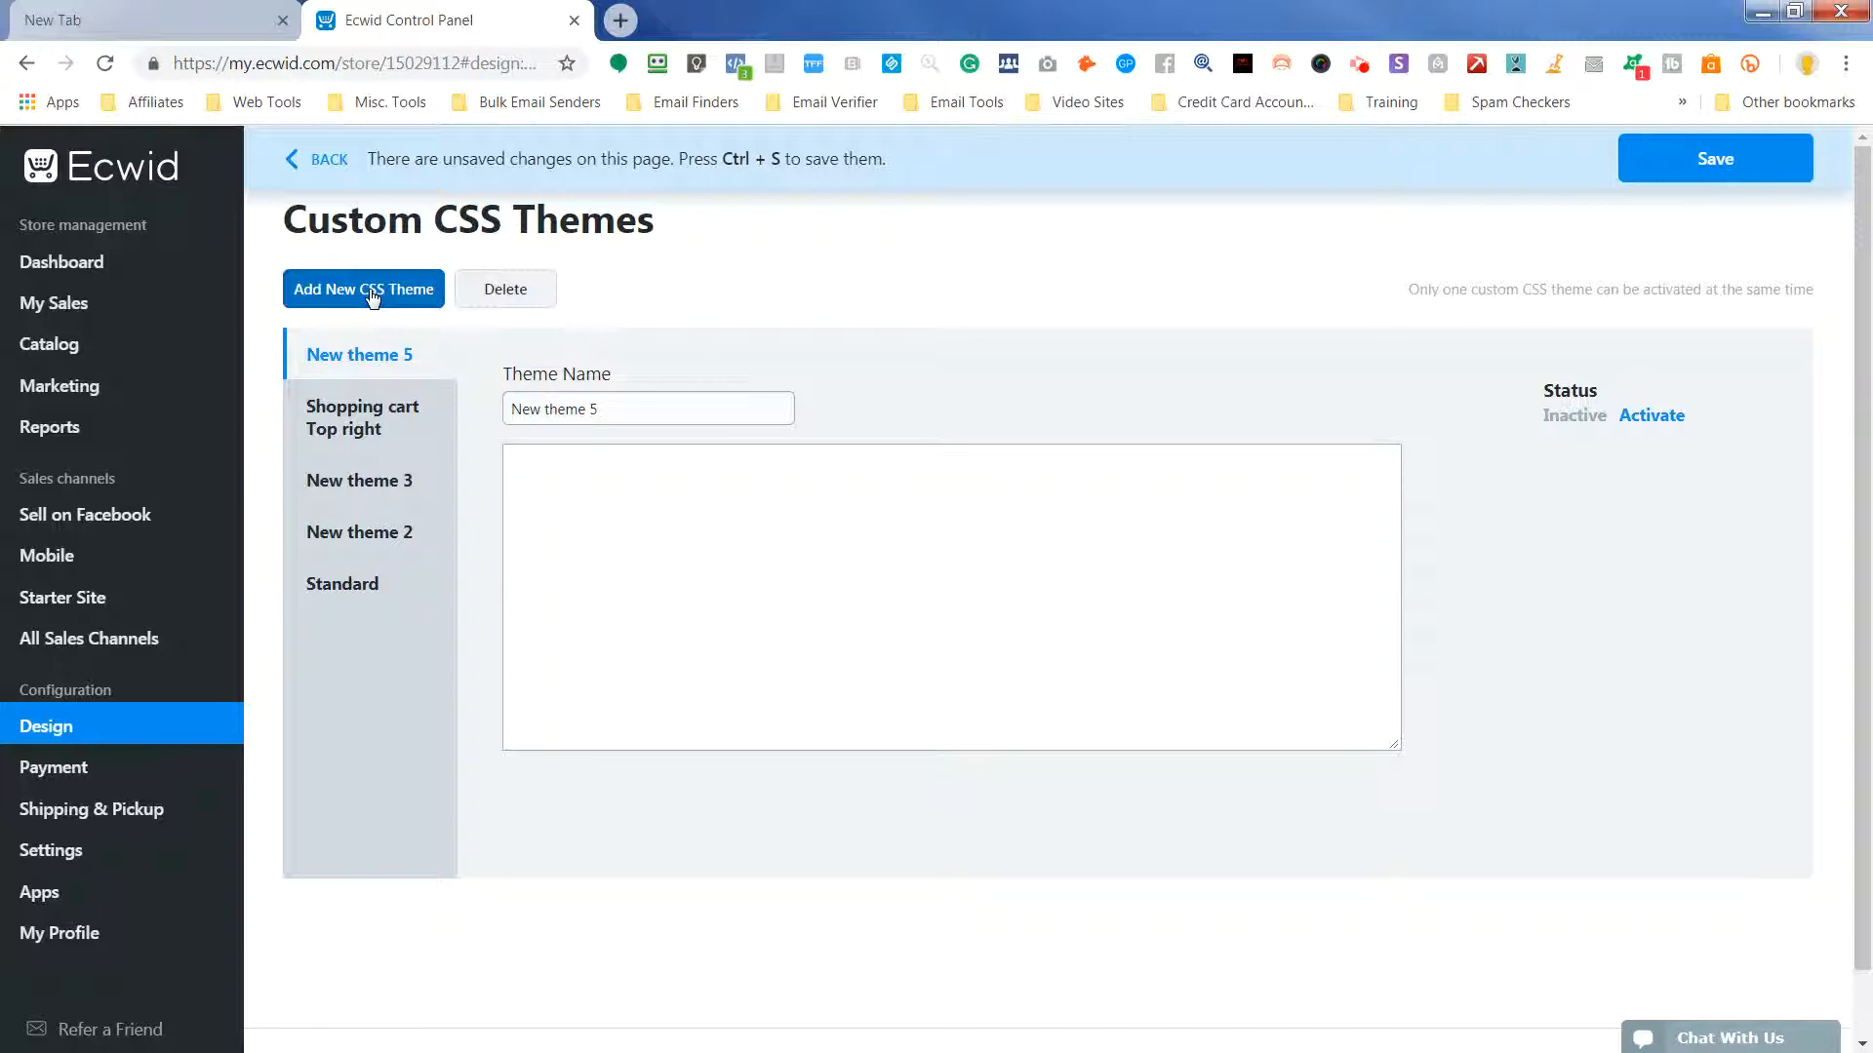
mouse_move(150, 725)
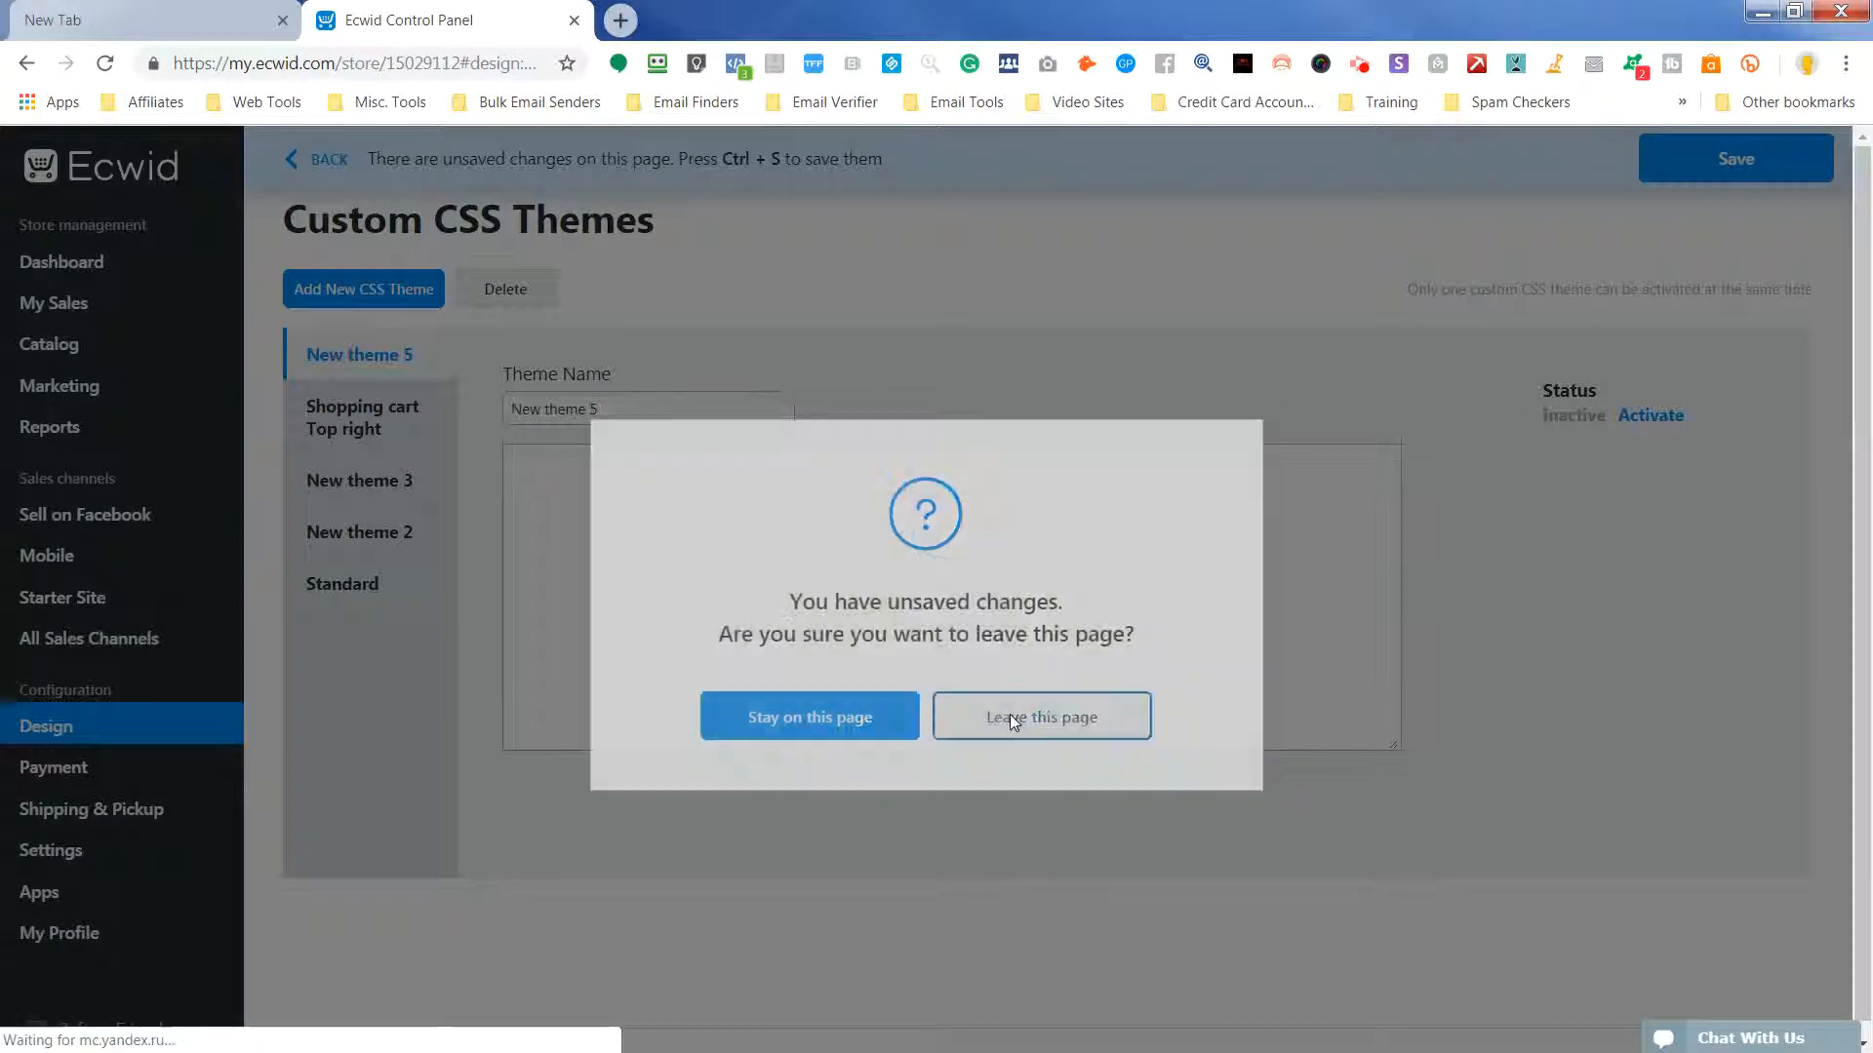
- Discard the unsaved draft and create a fresh blank New theme 5
click(1040, 716)
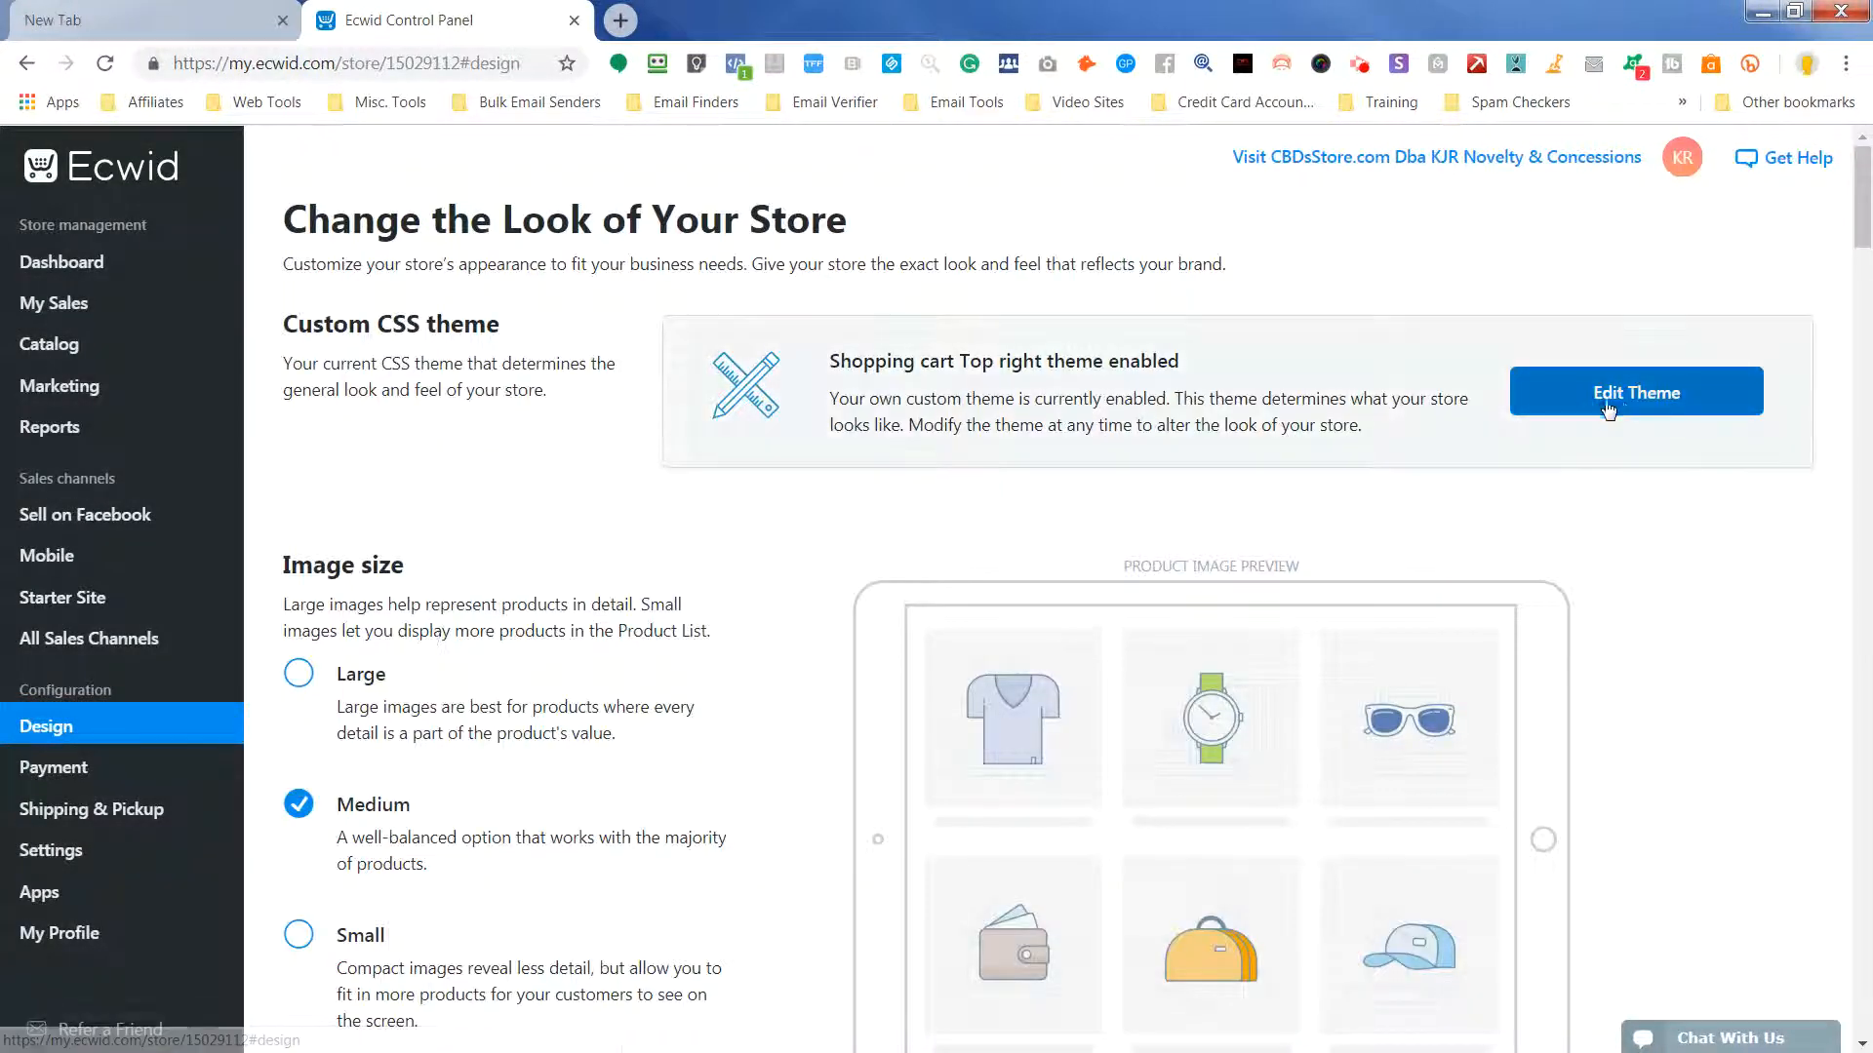
click(1635, 392)
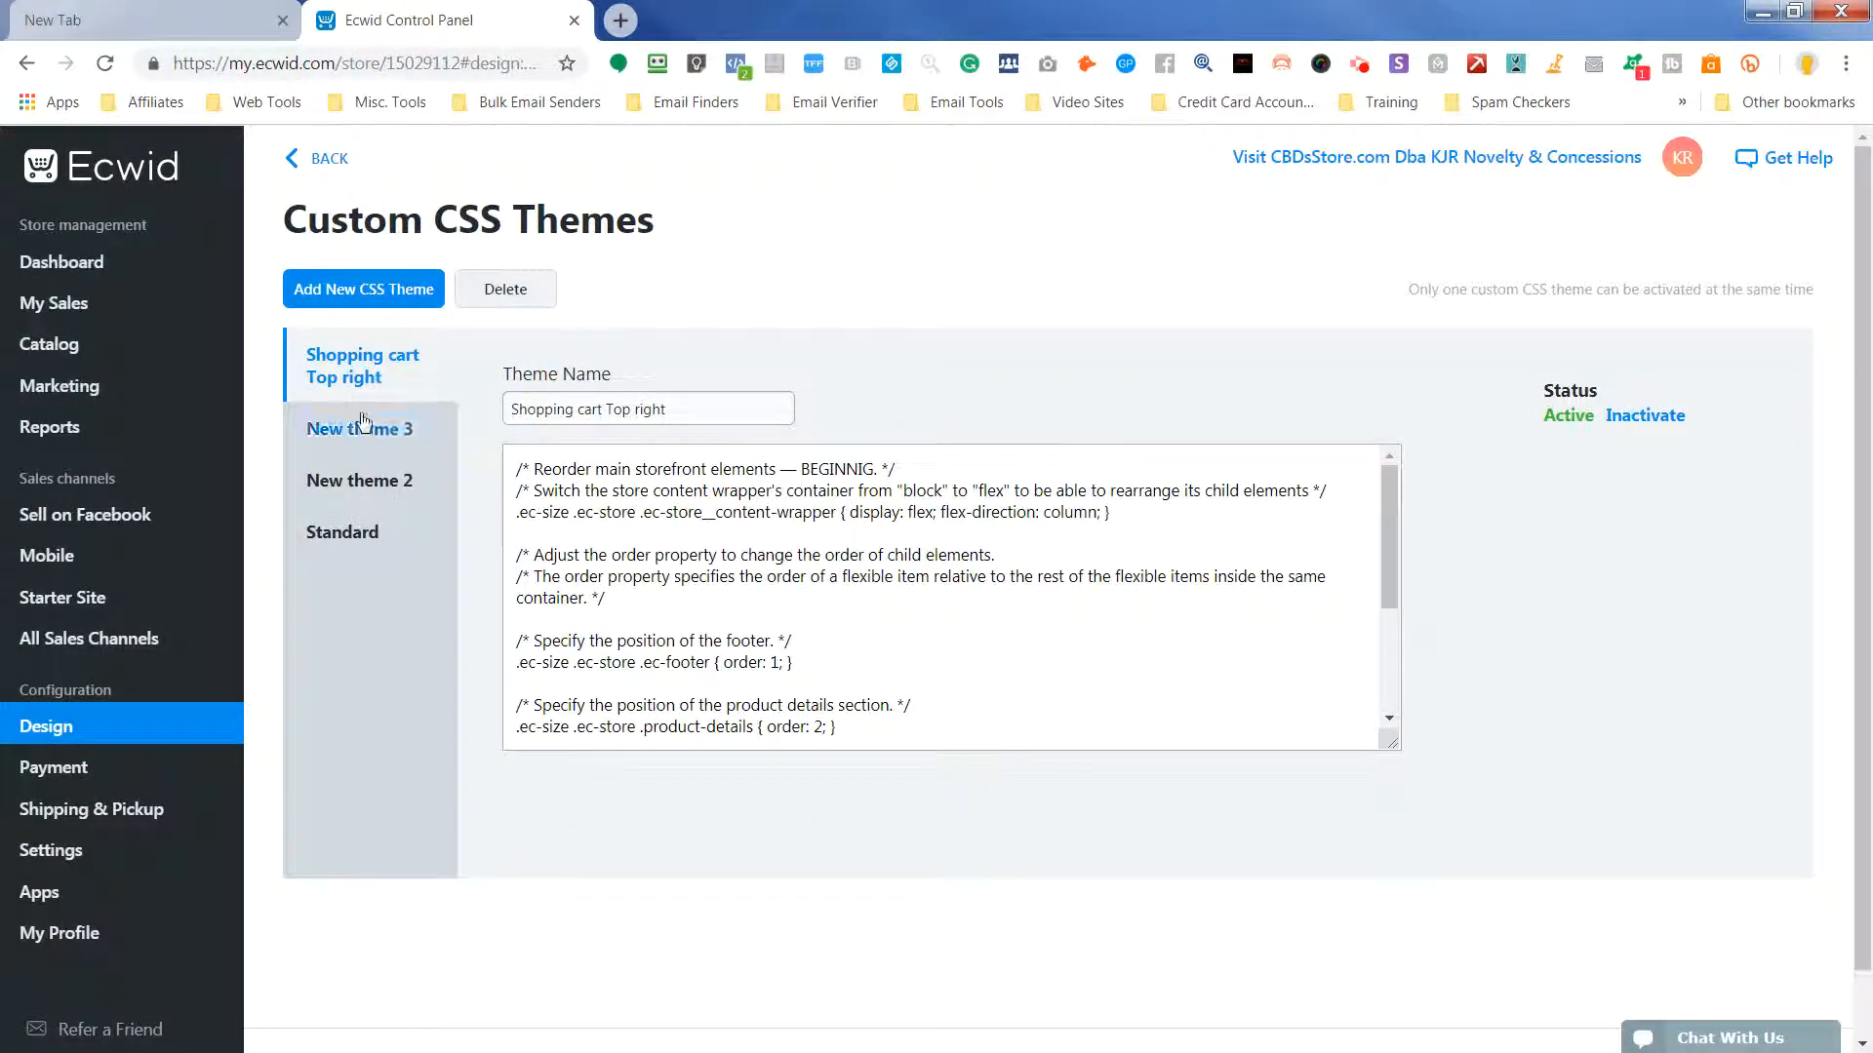
click(362, 289)
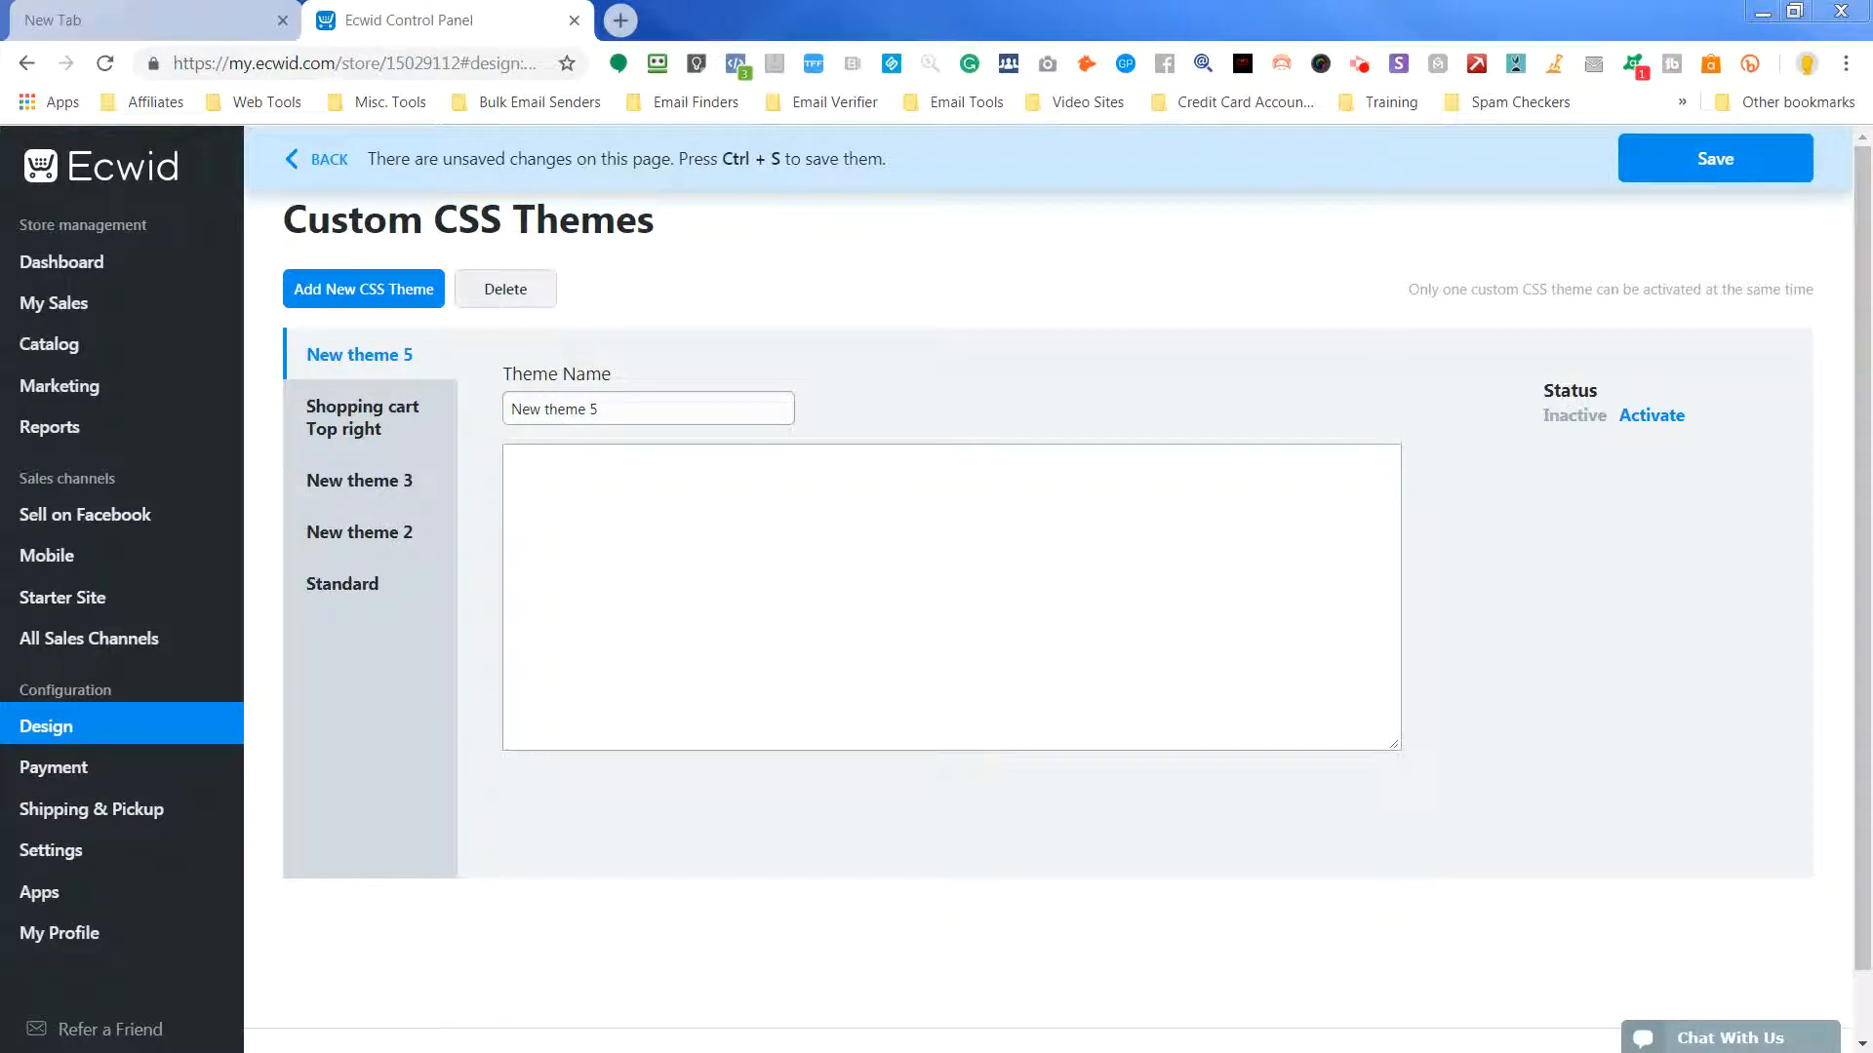
- Paste the storefront reorder CSS into New theme 5 and open cbdsstore.com in a new tab
click(699, 486)
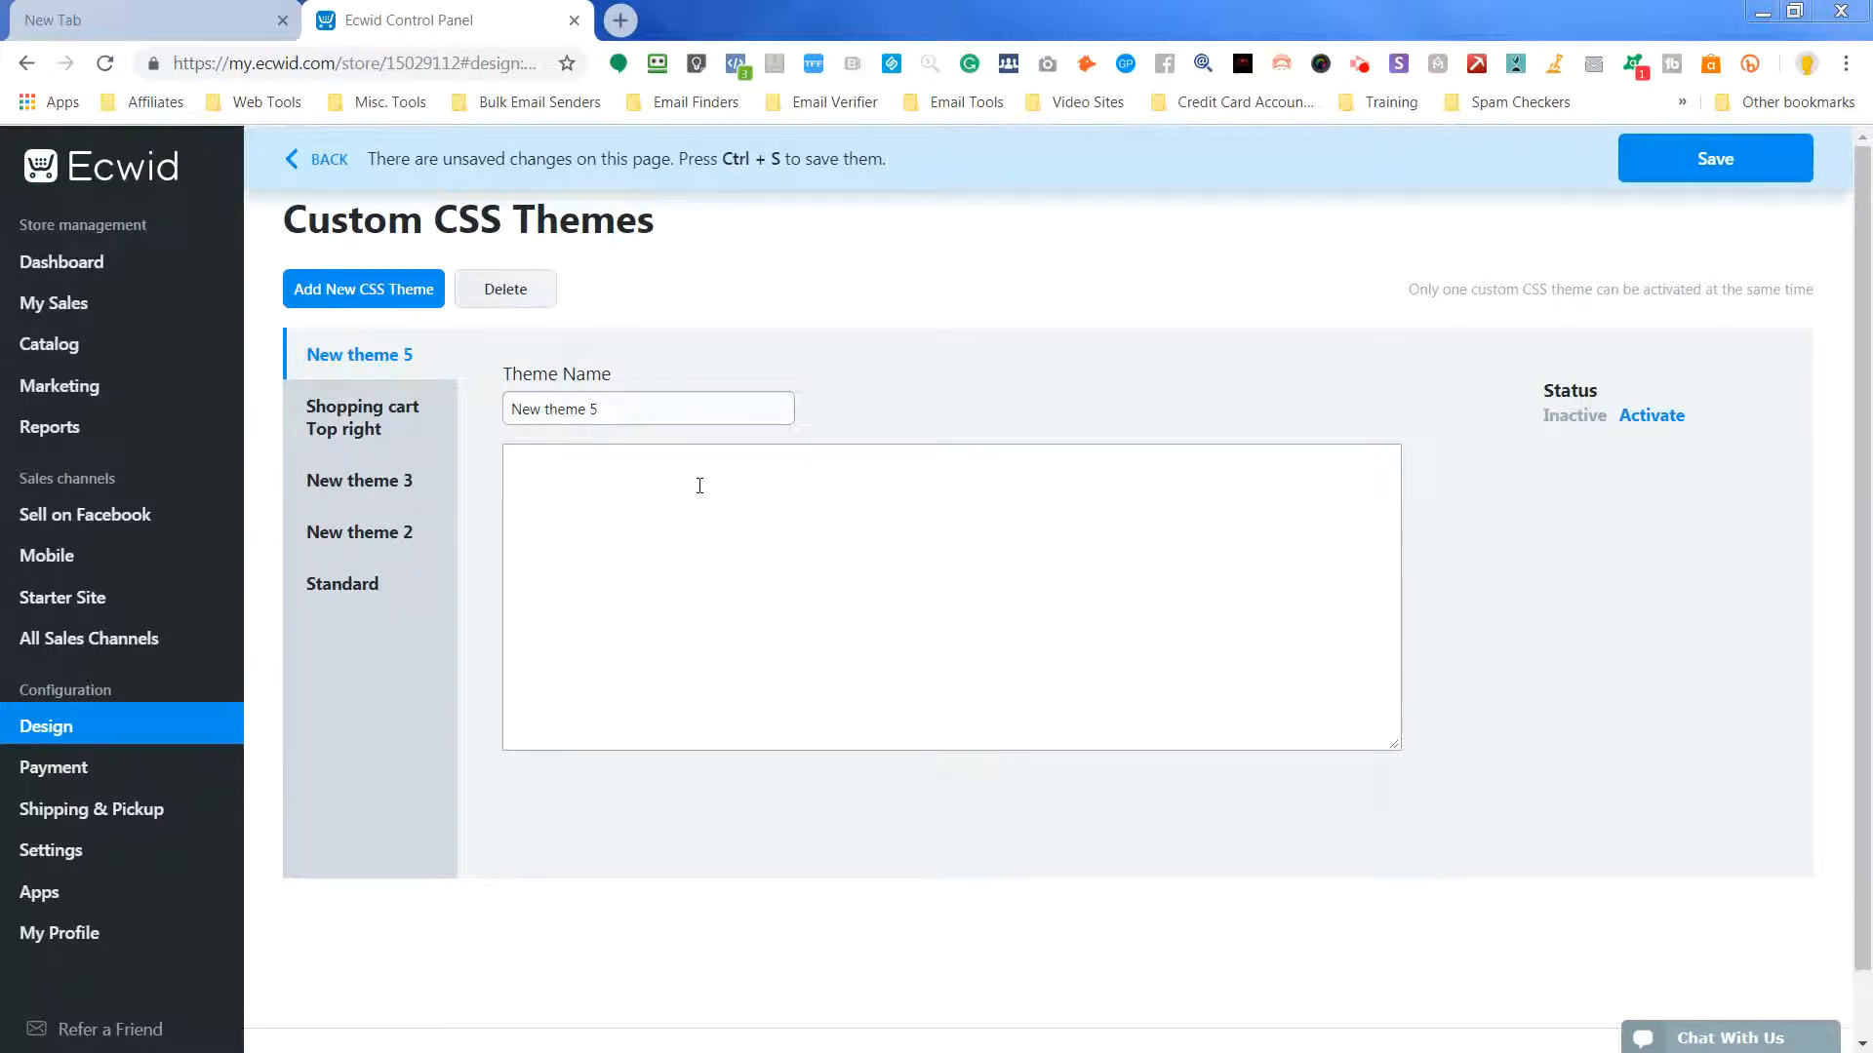
text(/* Reorder main storefront elements — END. */)
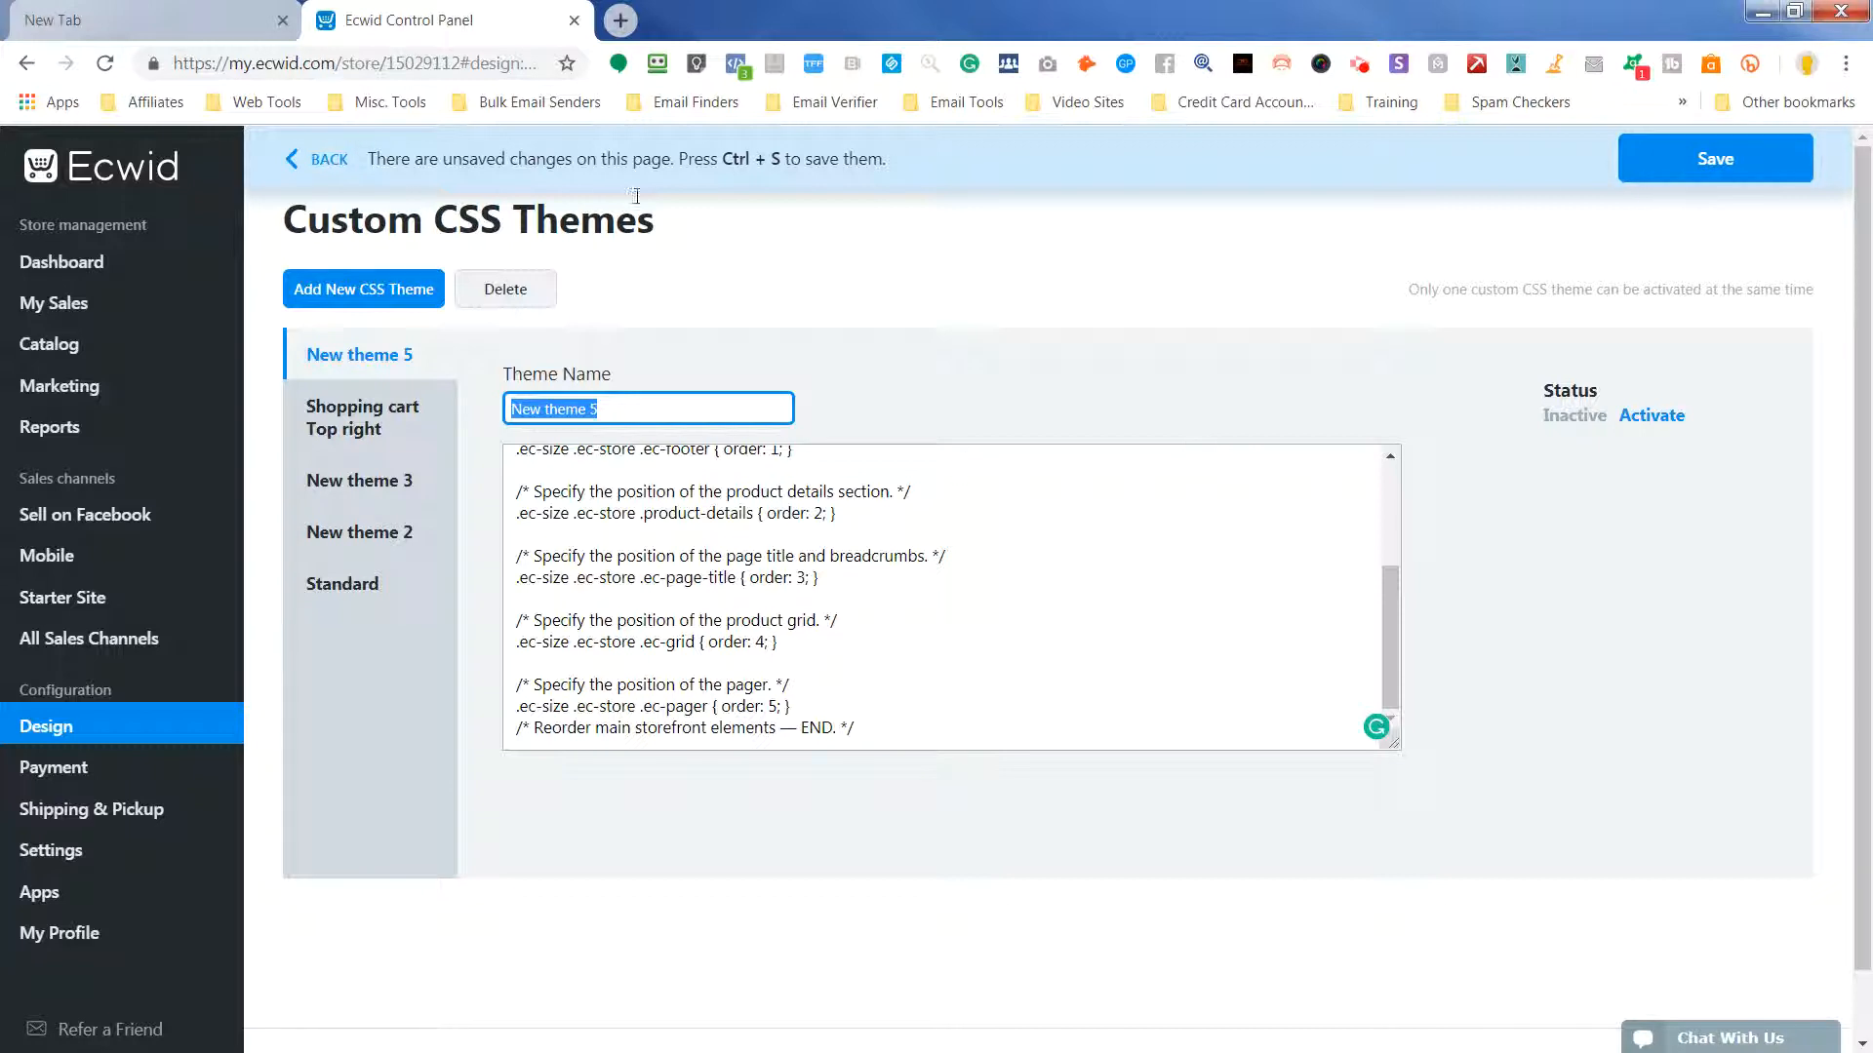
click(619, 21)
text(https://cbdsstore.com)
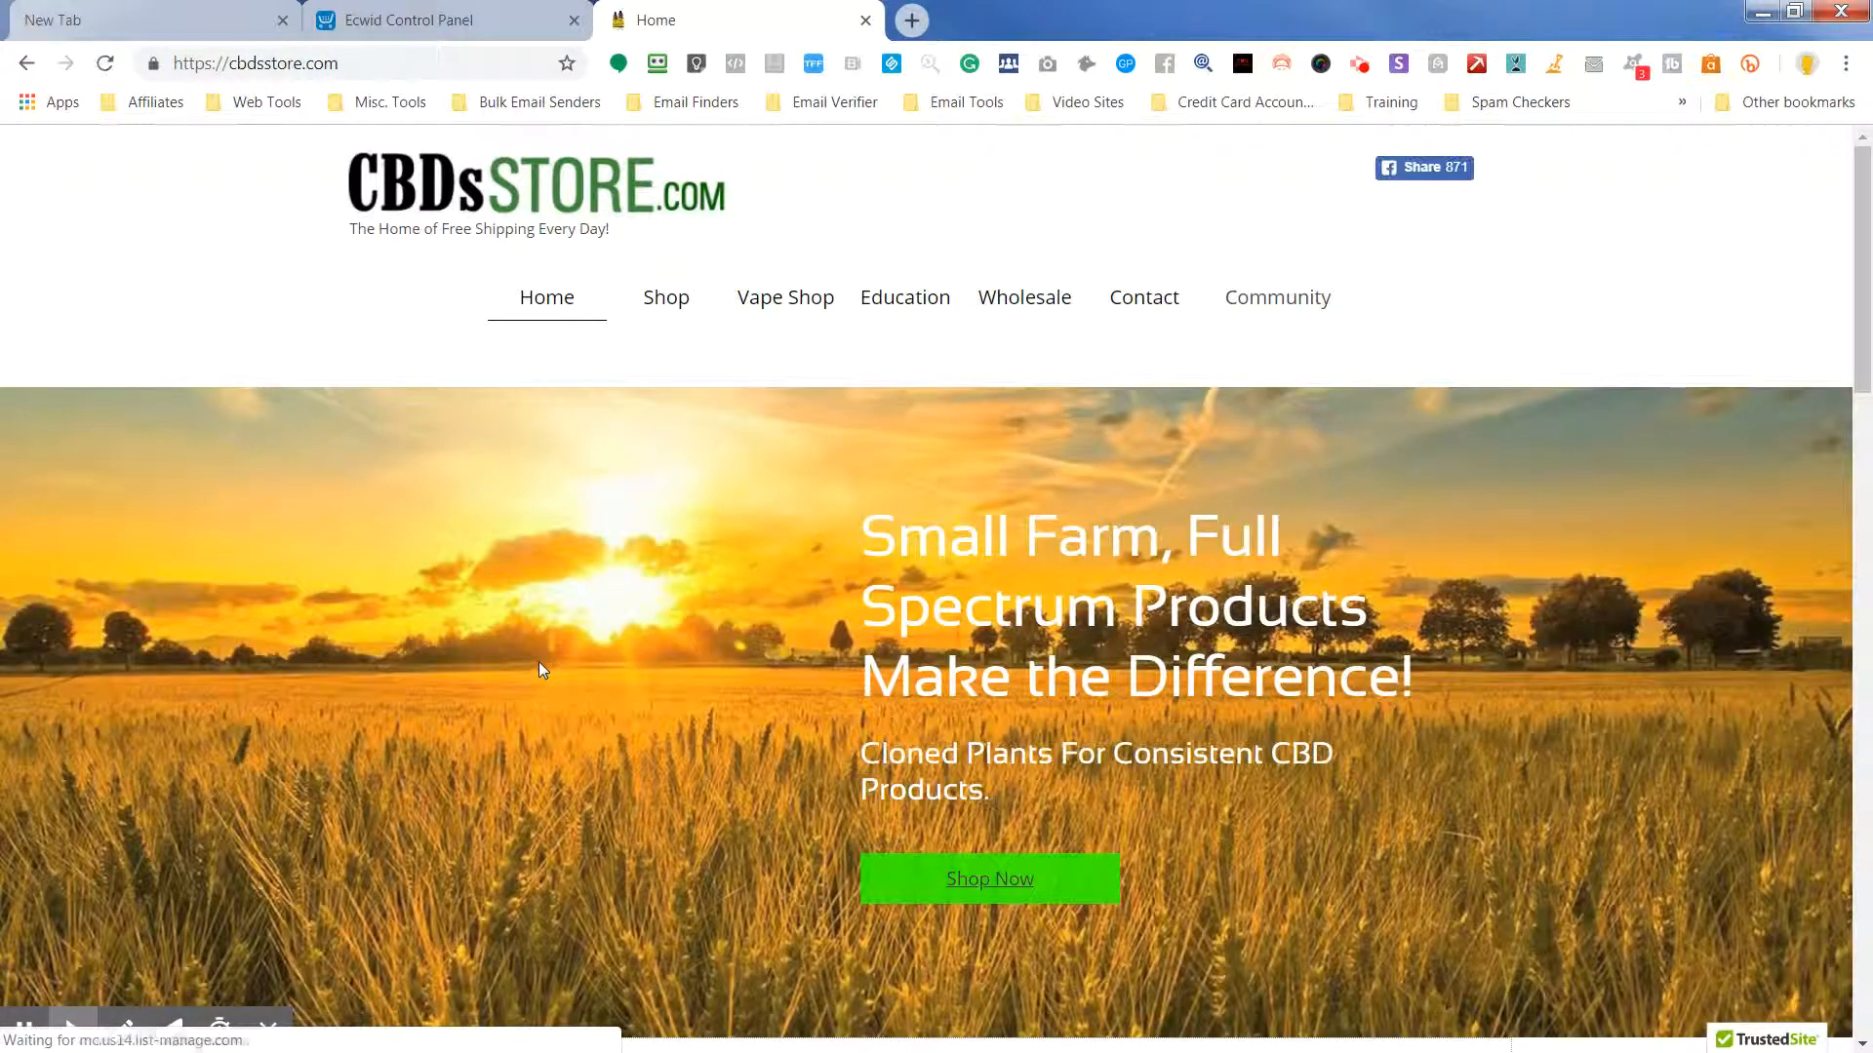
- Check the Shop product menu for Favorites and Shopping Bag at top, then open Vape Shop
click(666, 297)
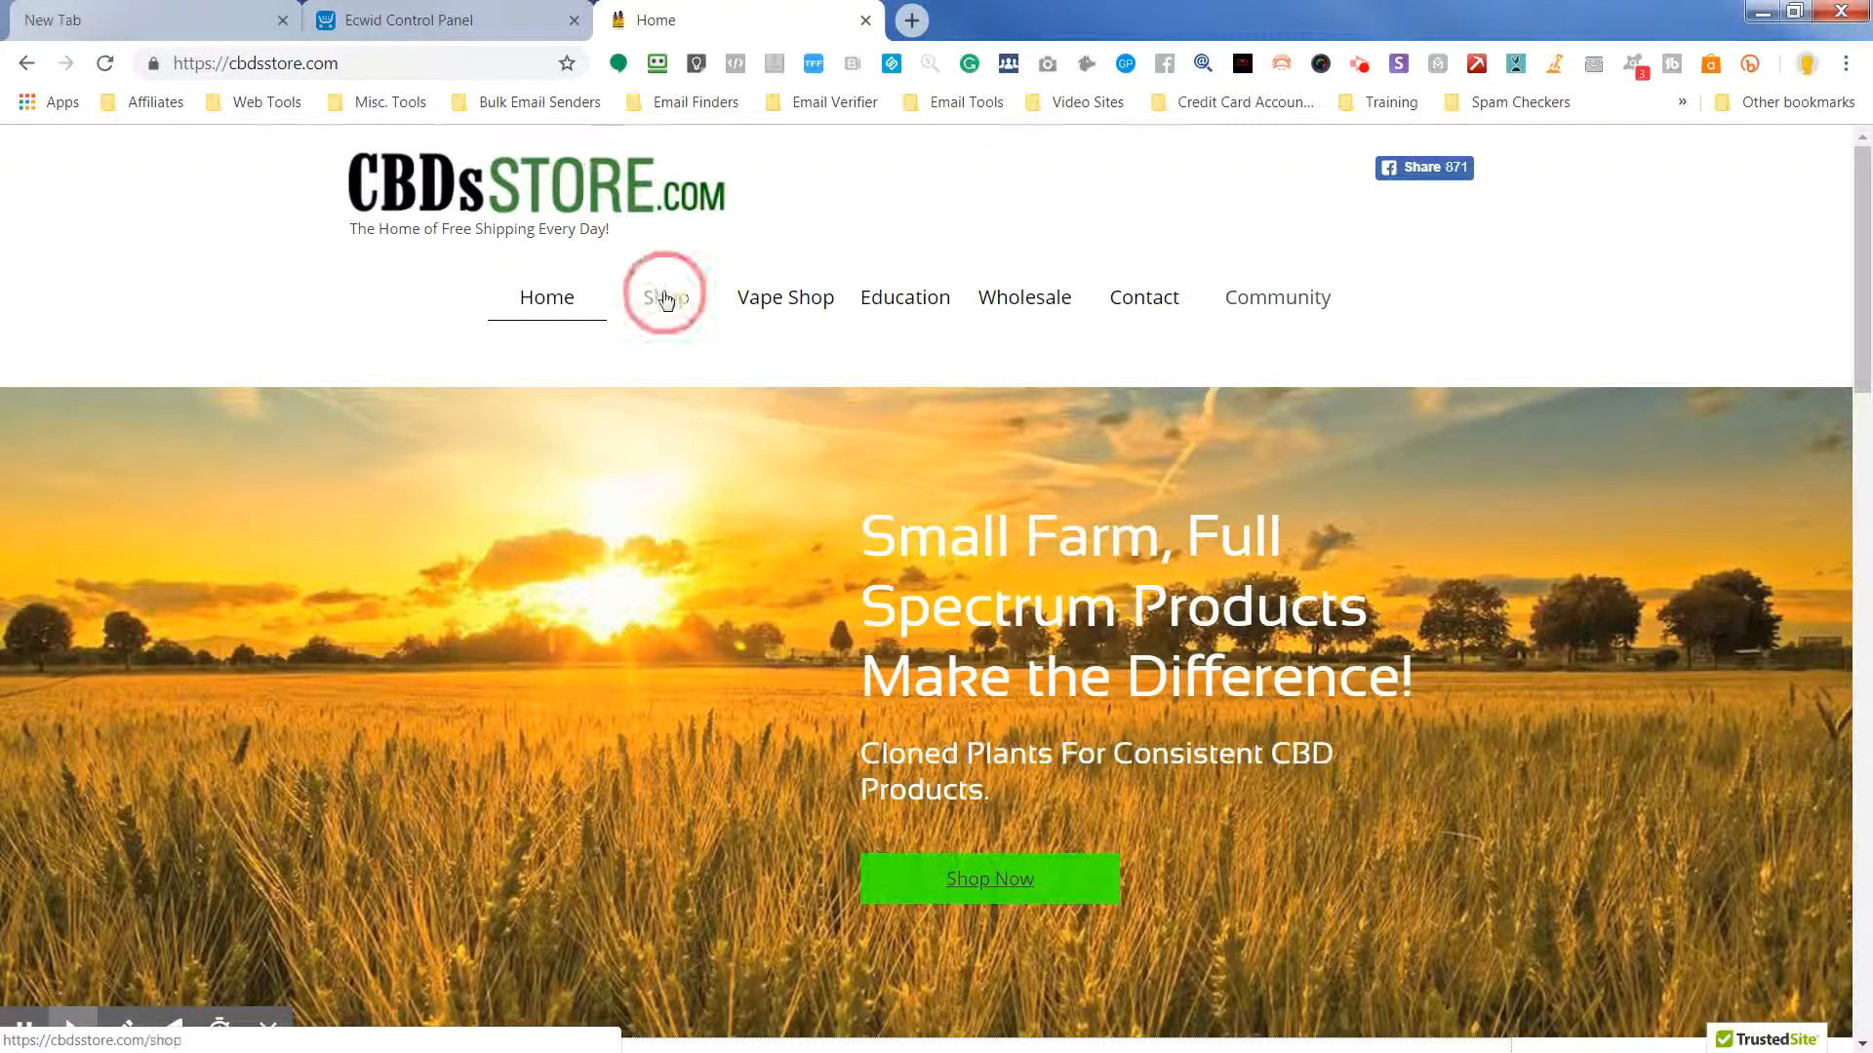
click(665, 297)
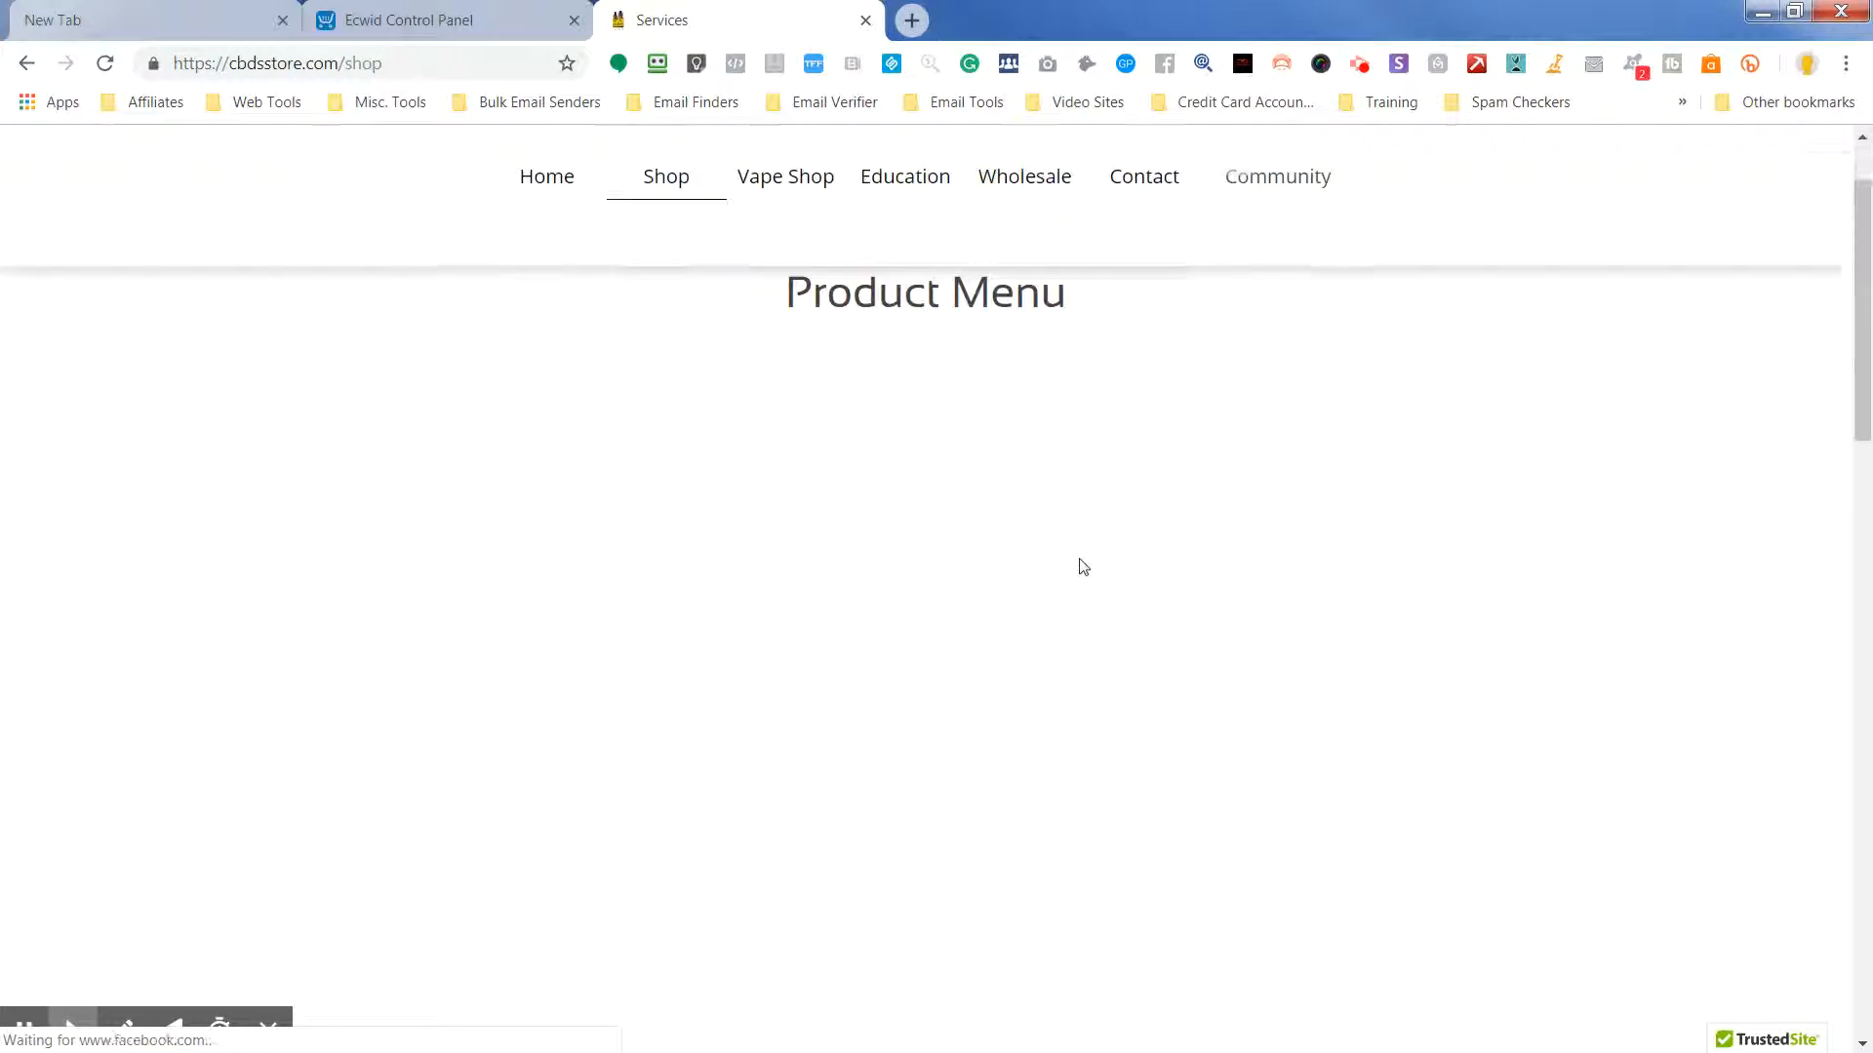
scroll(down, 3)
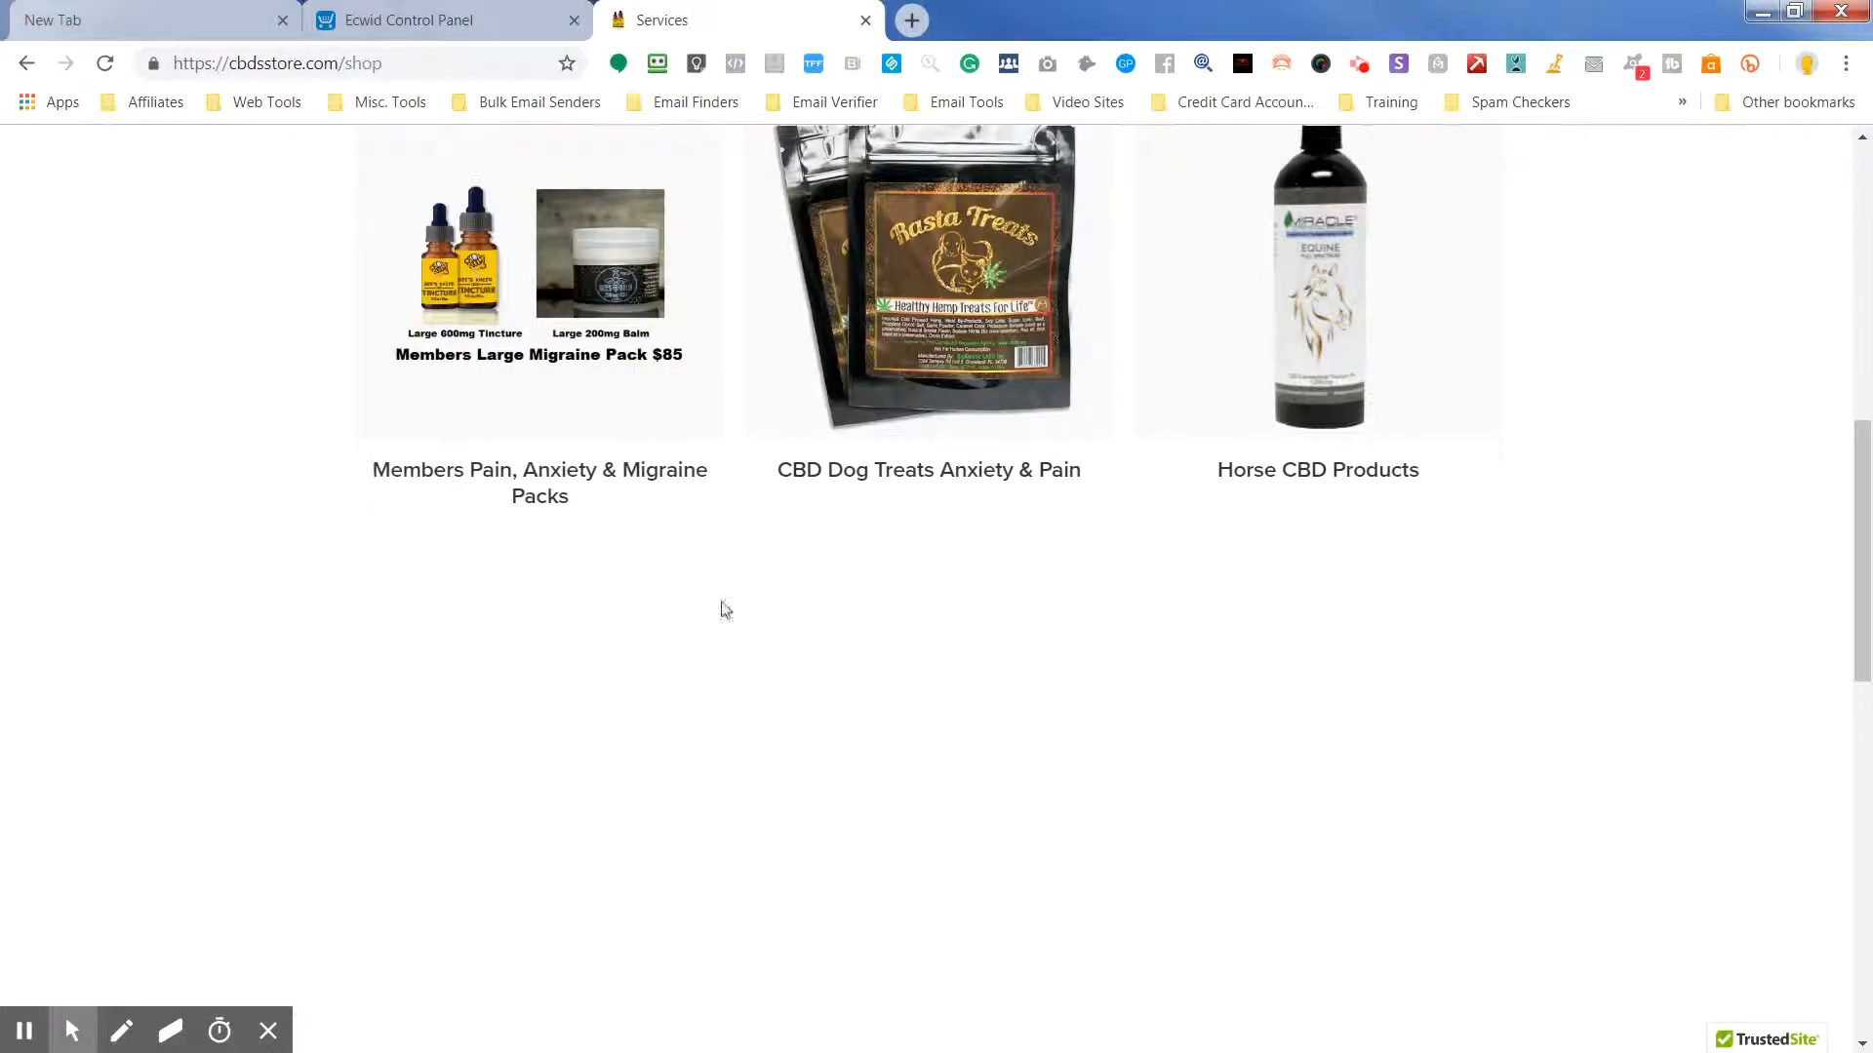
scroll(up, 3)
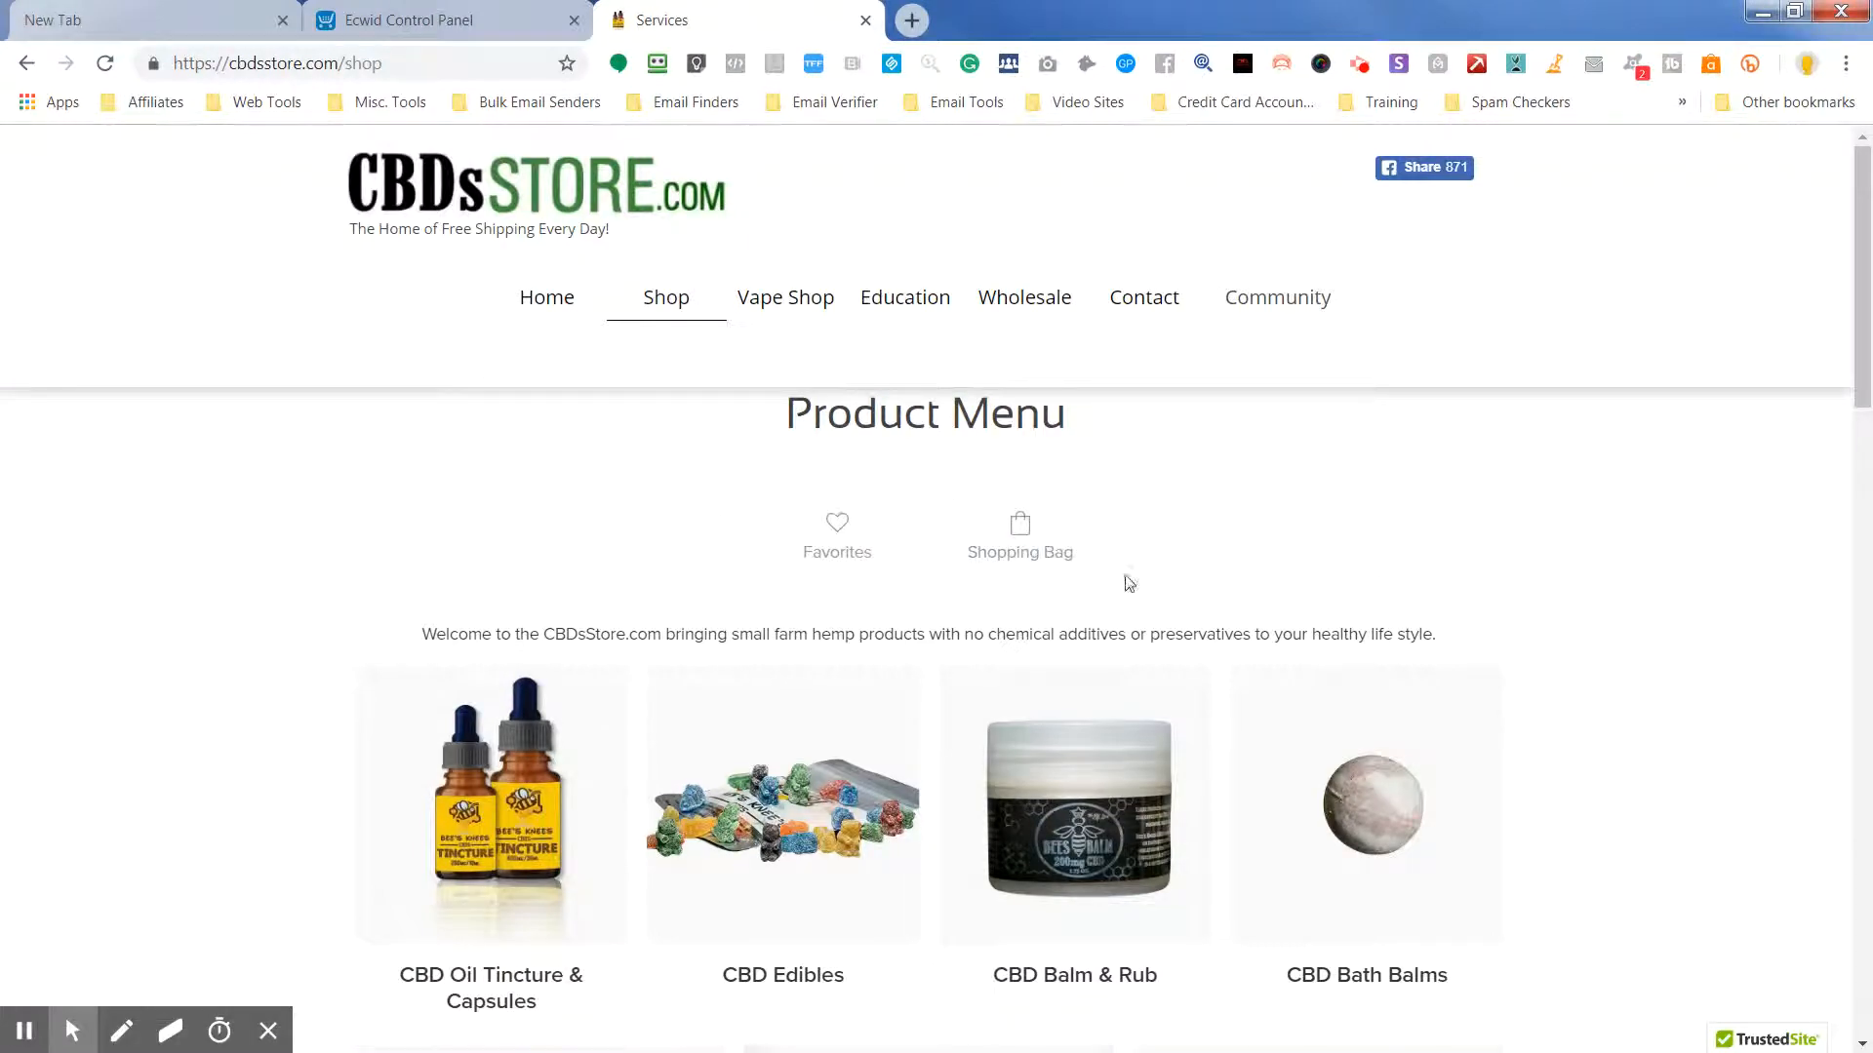
mouse_move(847, 571)
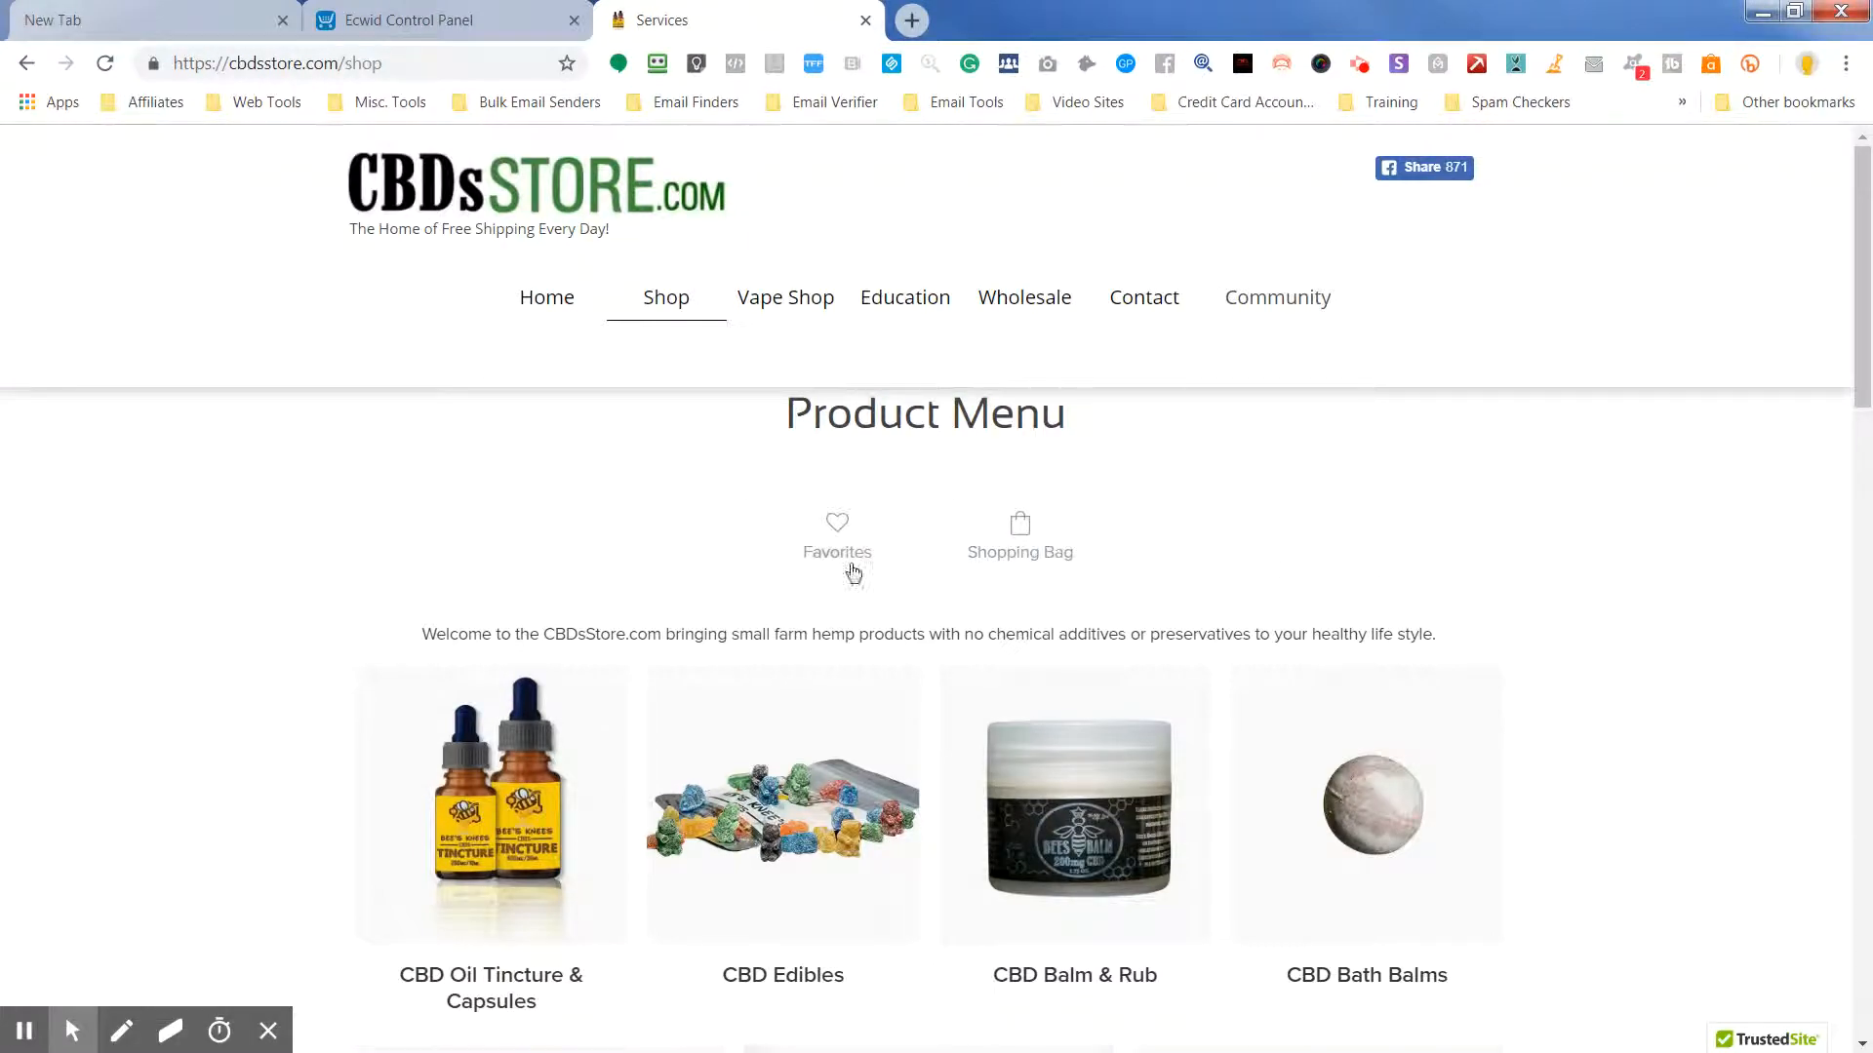
mouse_move(840, 493)
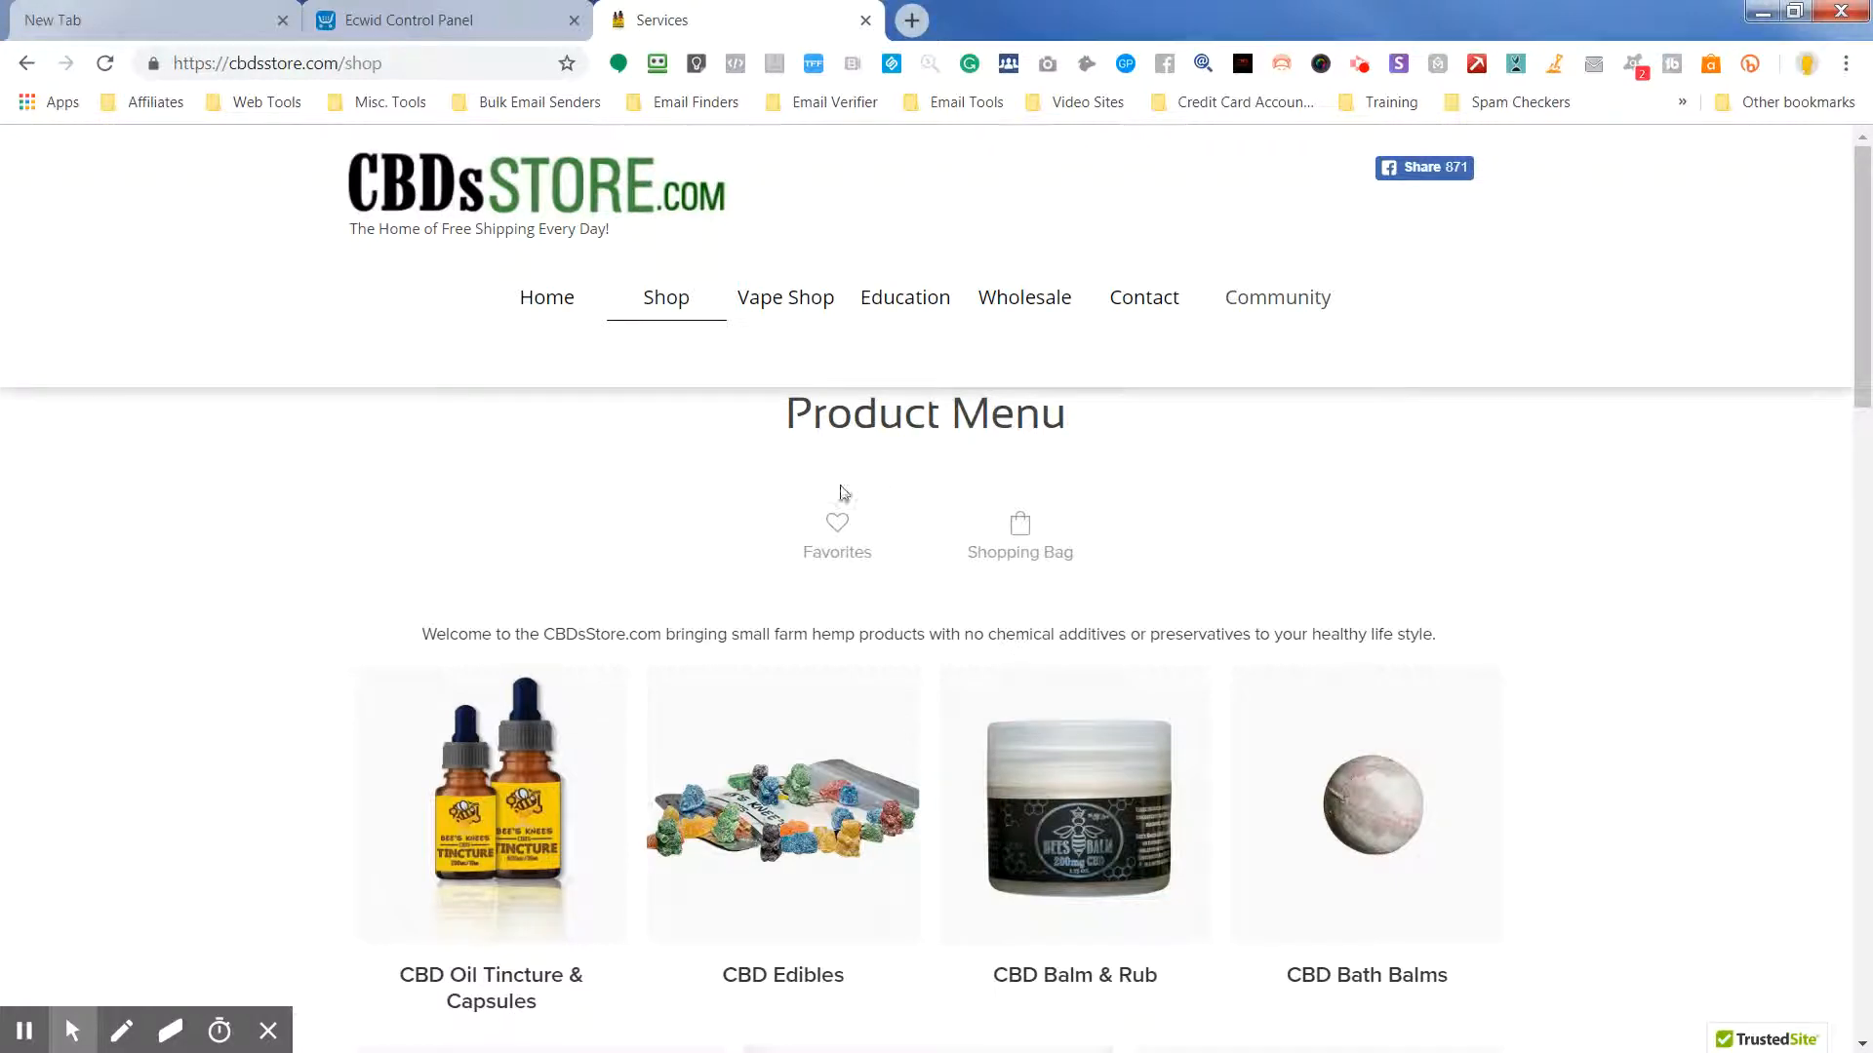
mouse_move(773, 567)
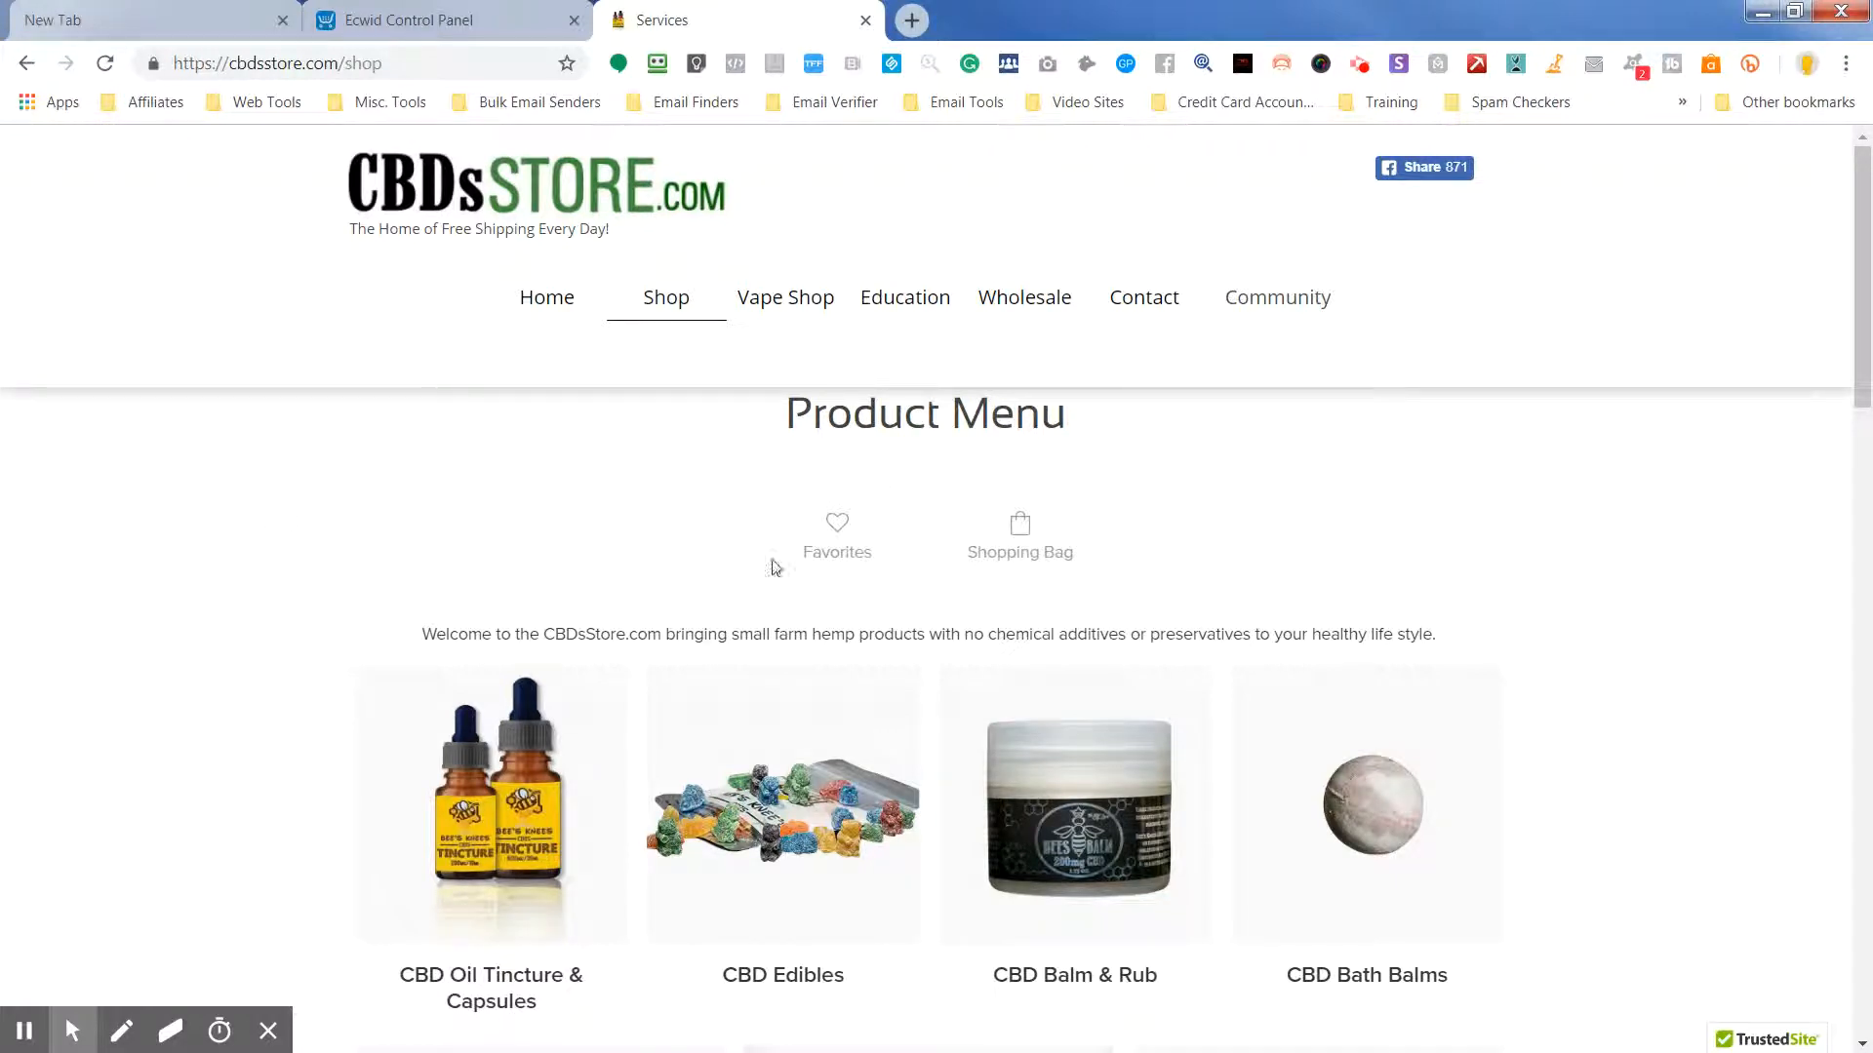
mouse_move(717, 489)
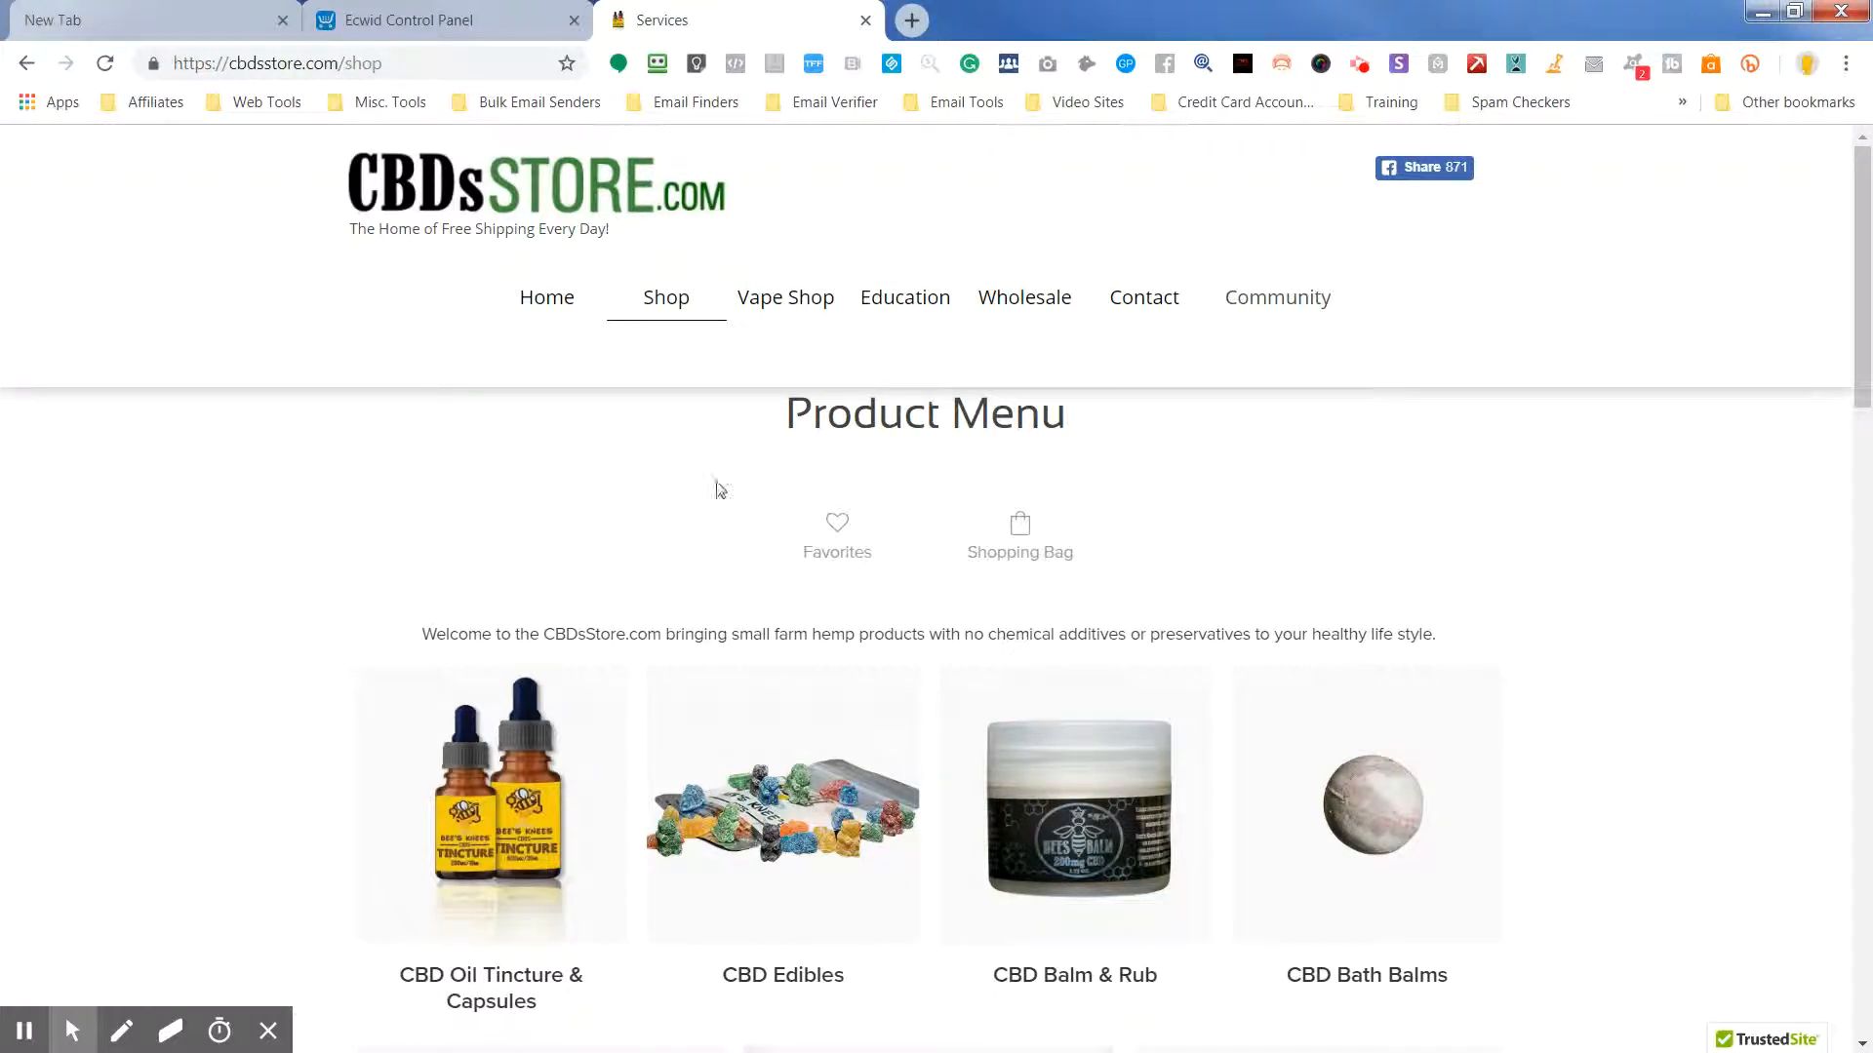
mouse_move(1187, 557)
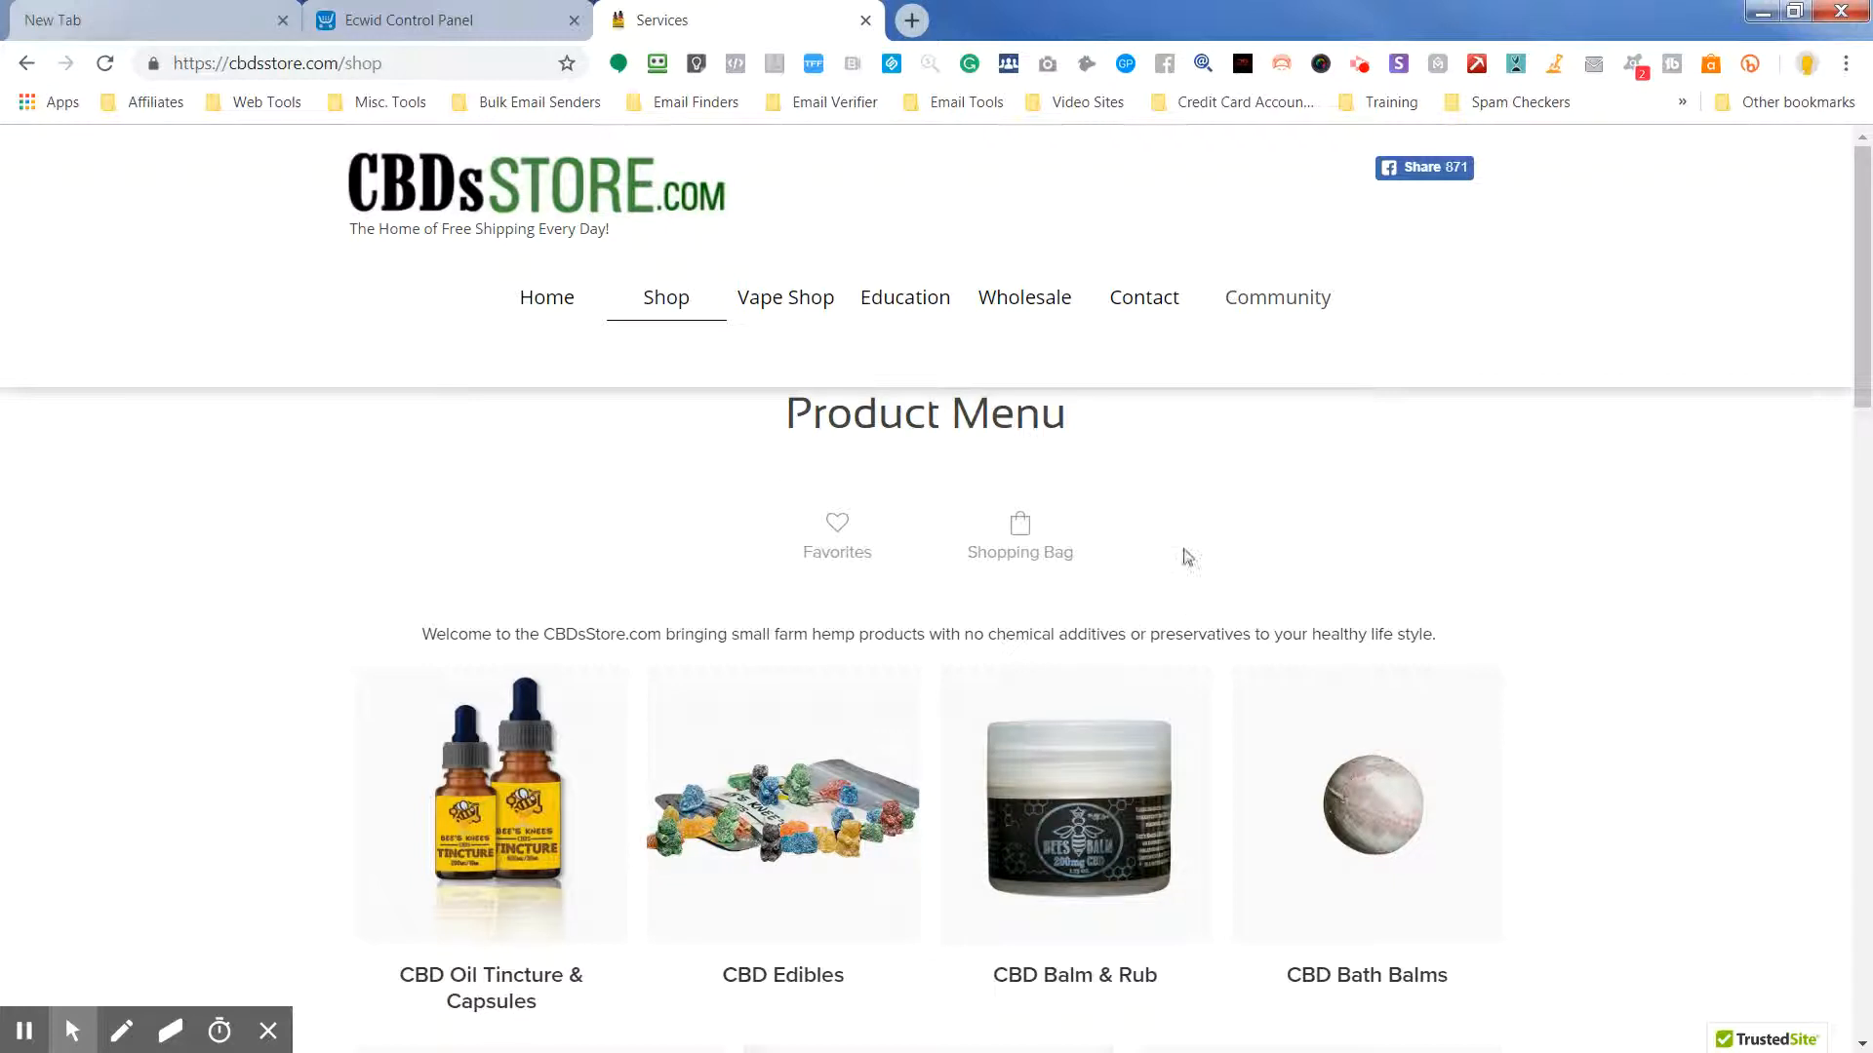
mouse_move(754, 558)
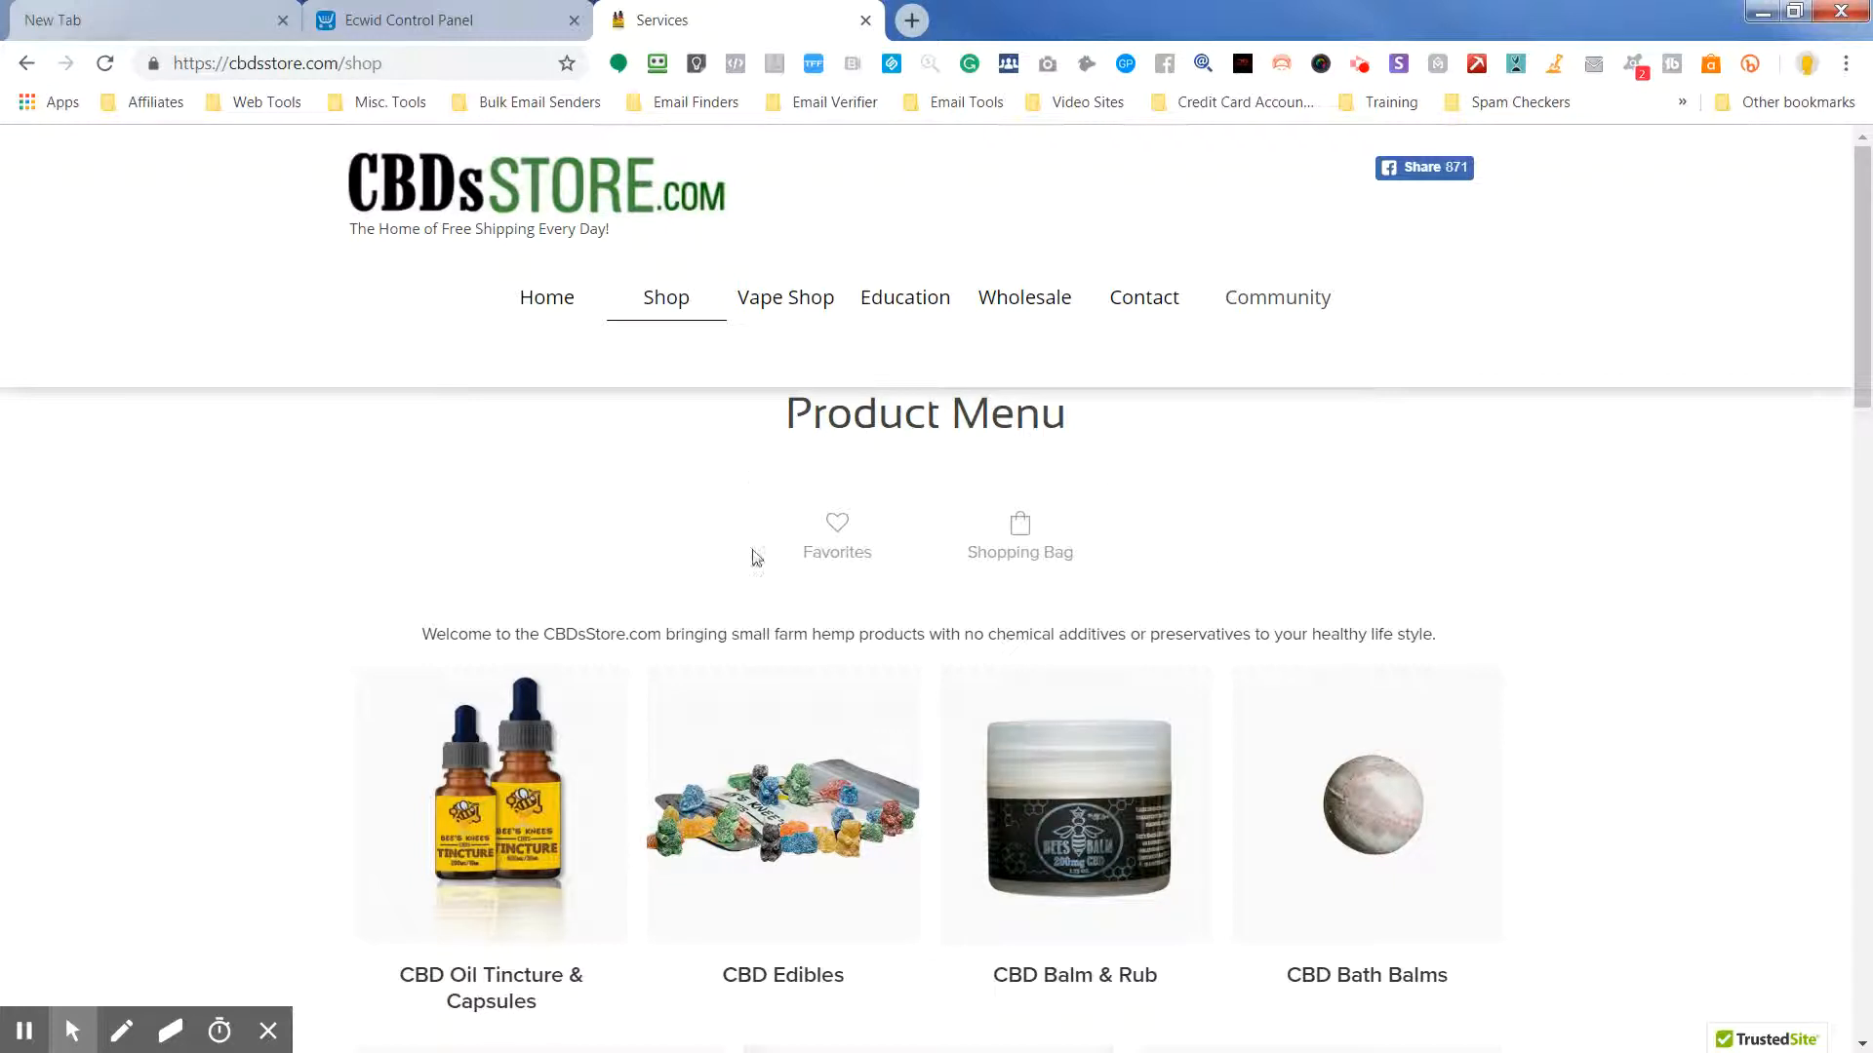
mouse_move(1019, 531)
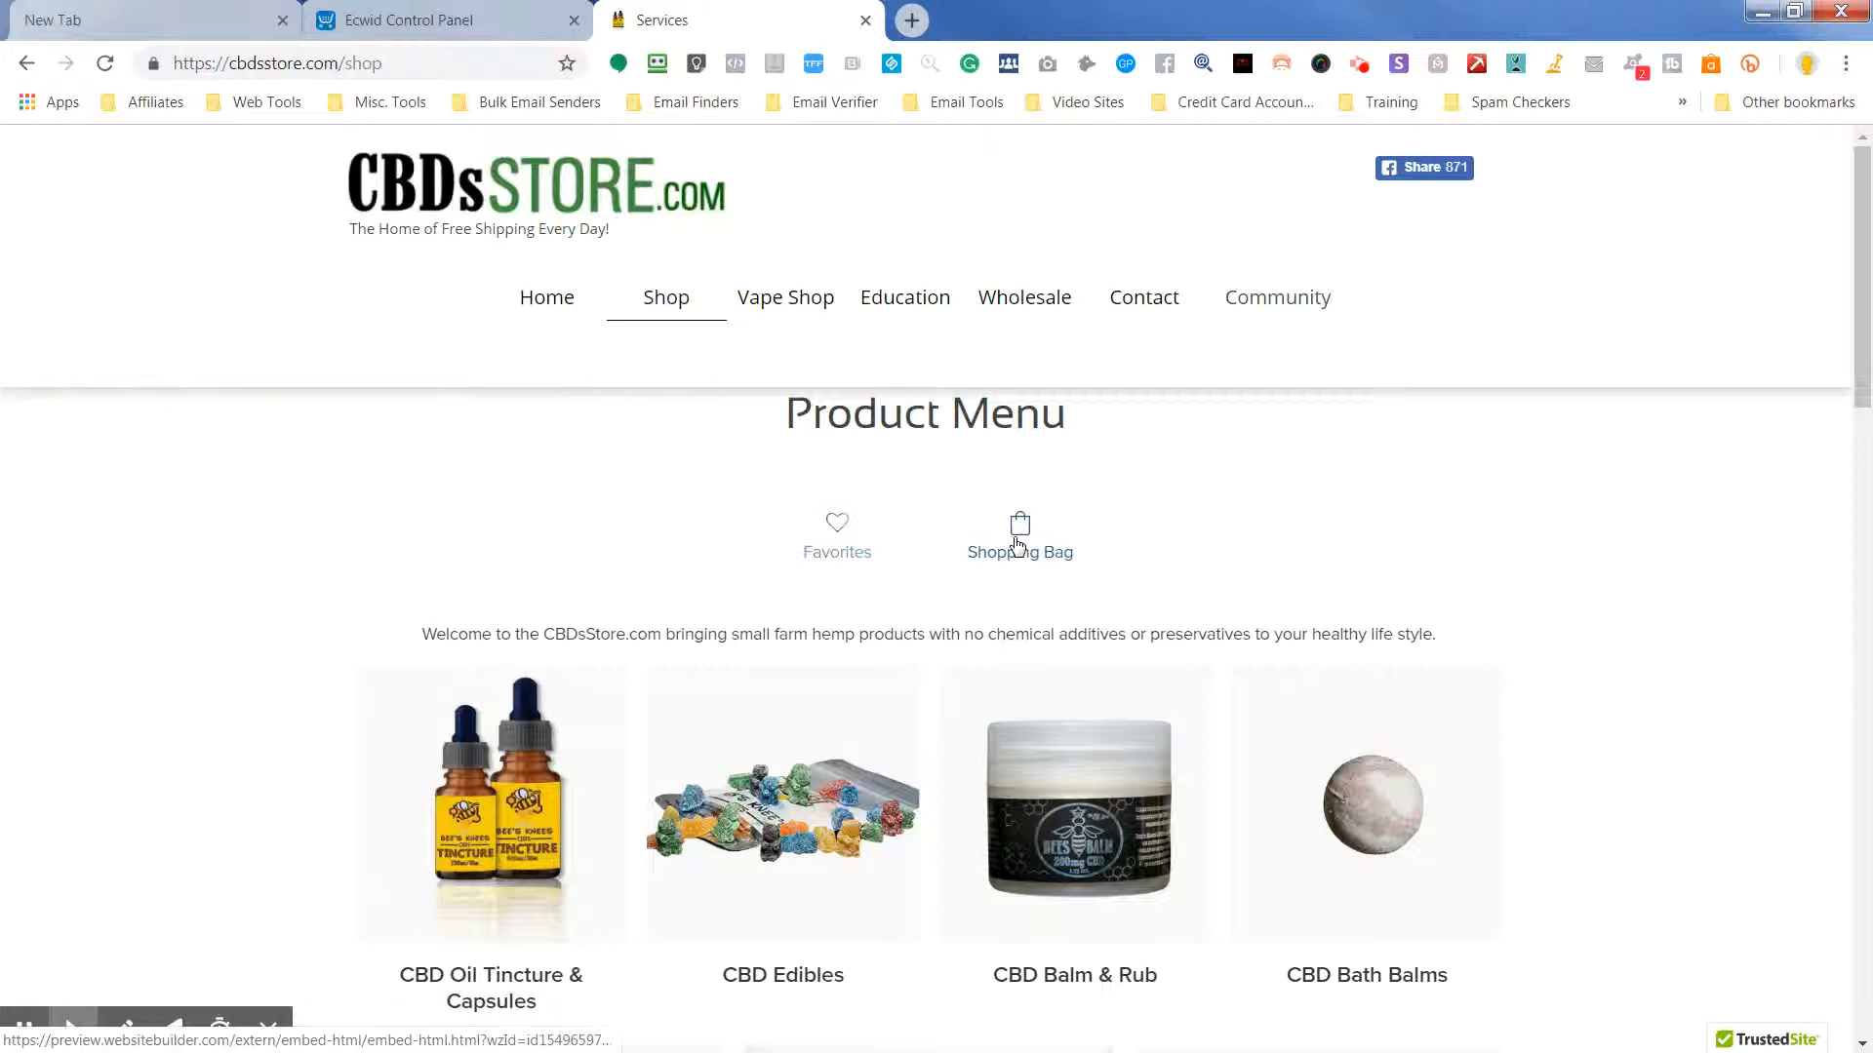
mouse_move(1242, 558)
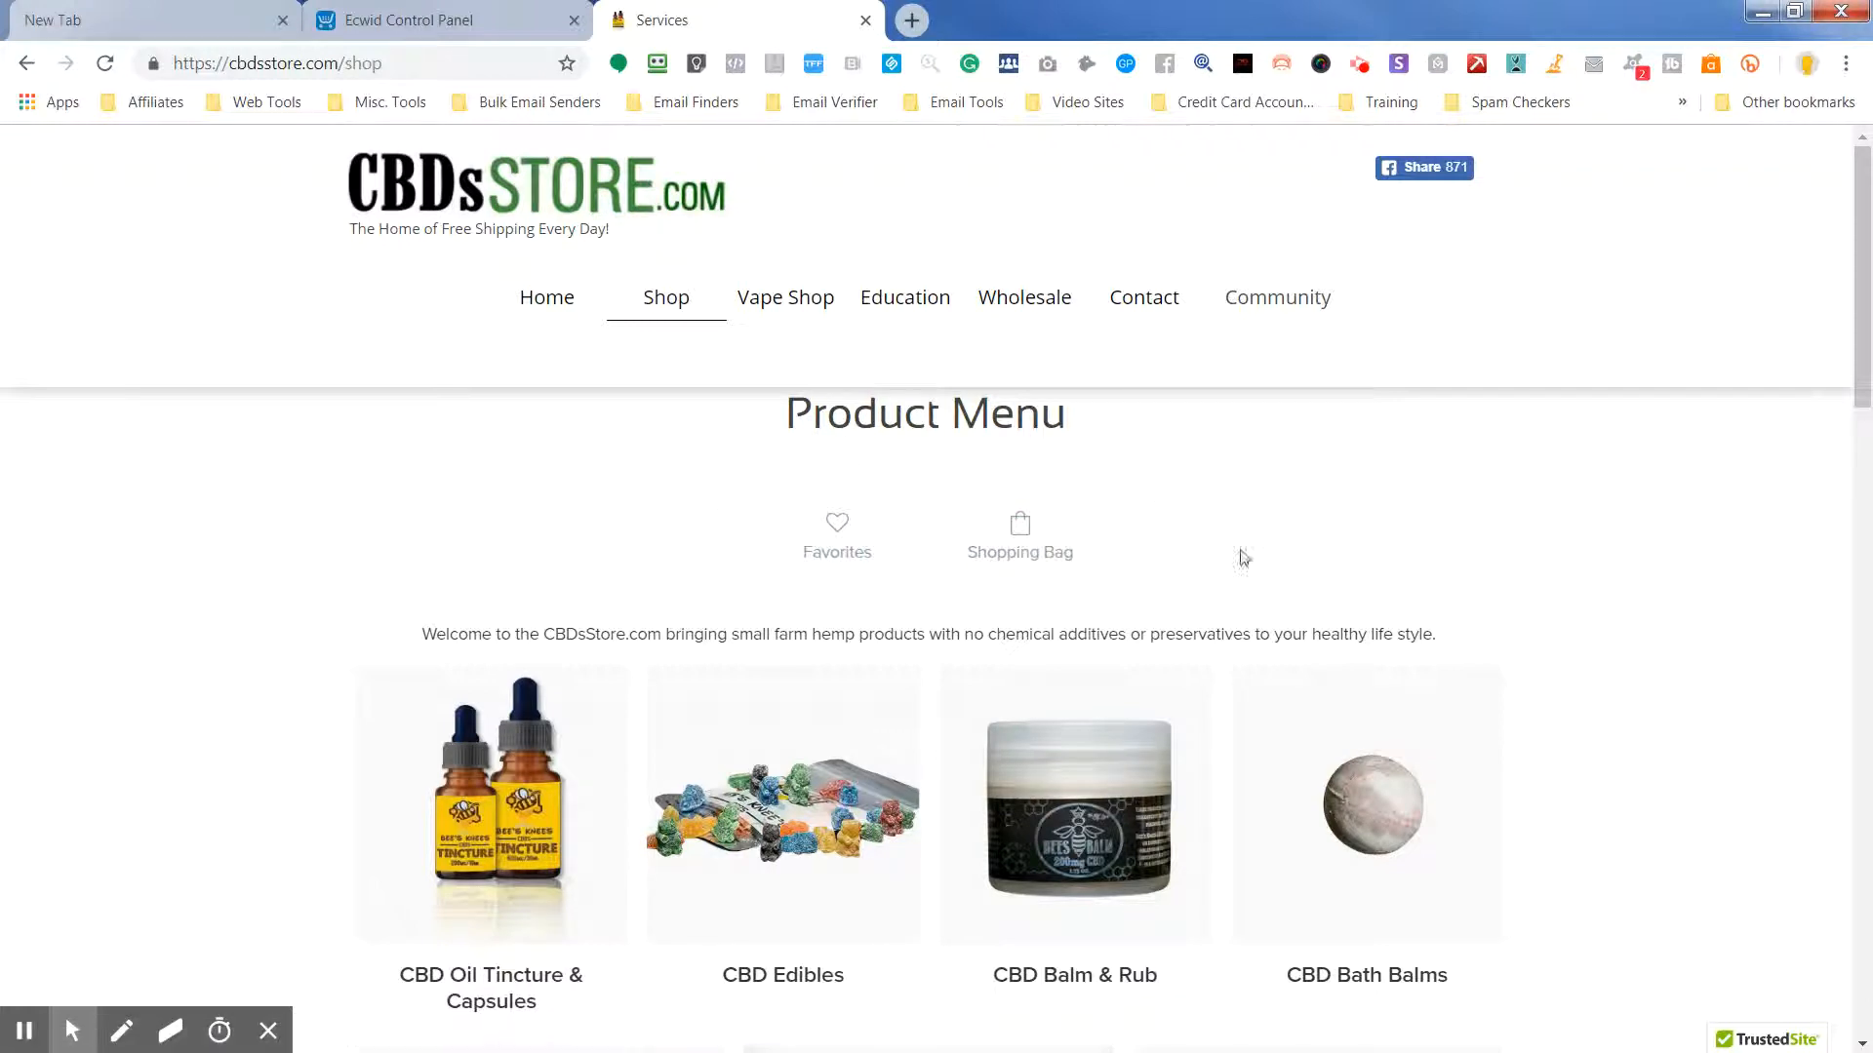
mouse_move(955, 626)
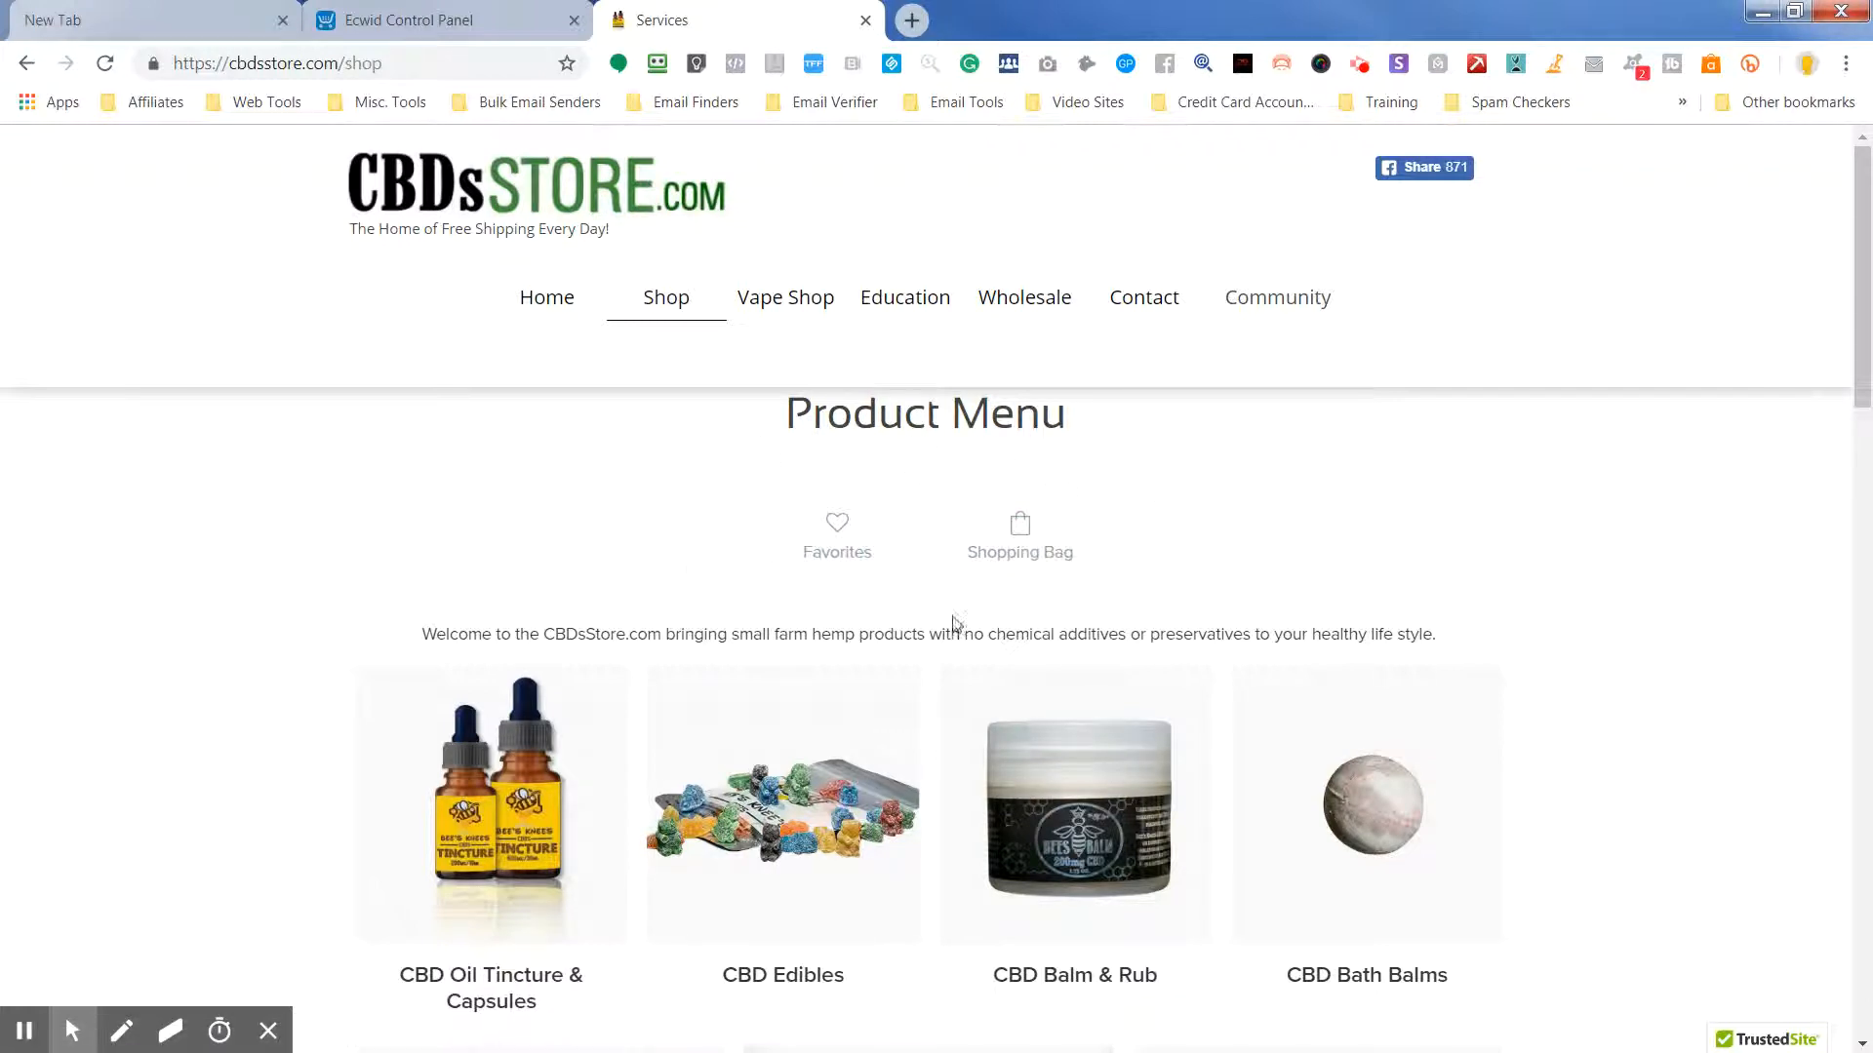
mouse_move(1084, 506)
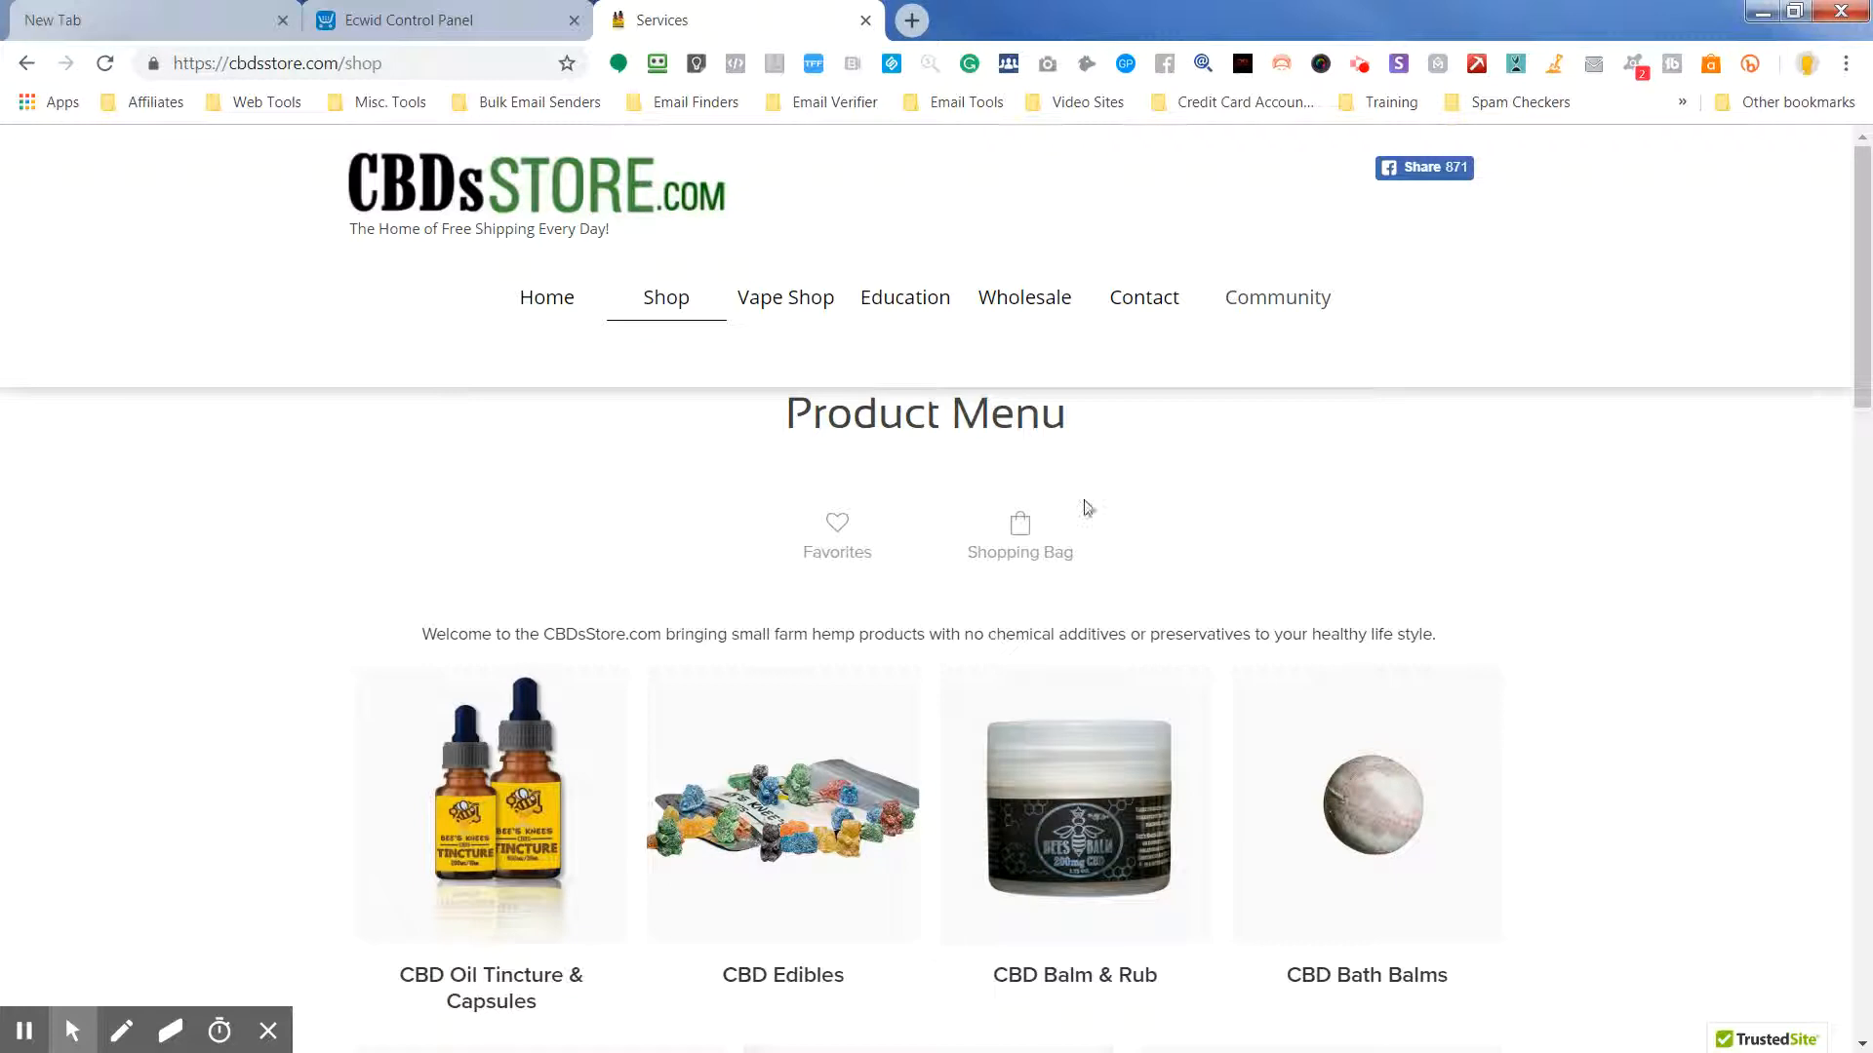
mouse_move(1356, 138)
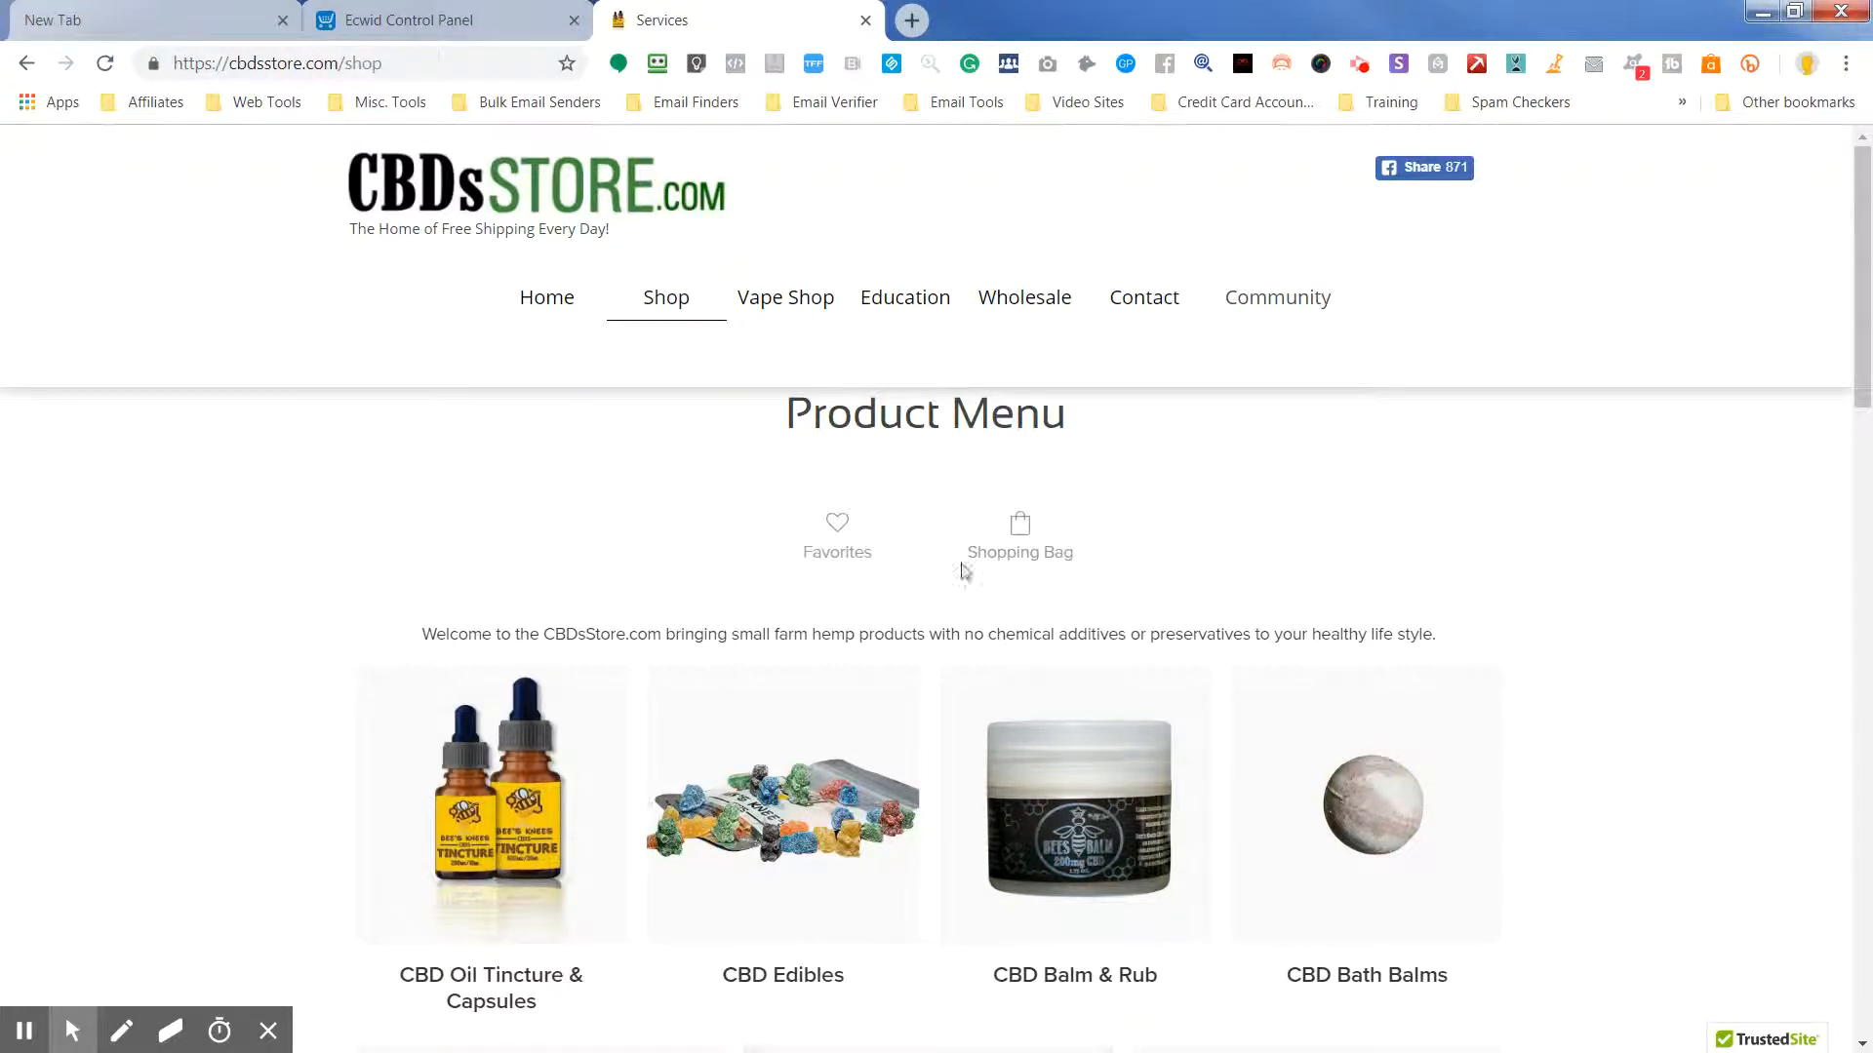
mouse_move(900, 522)
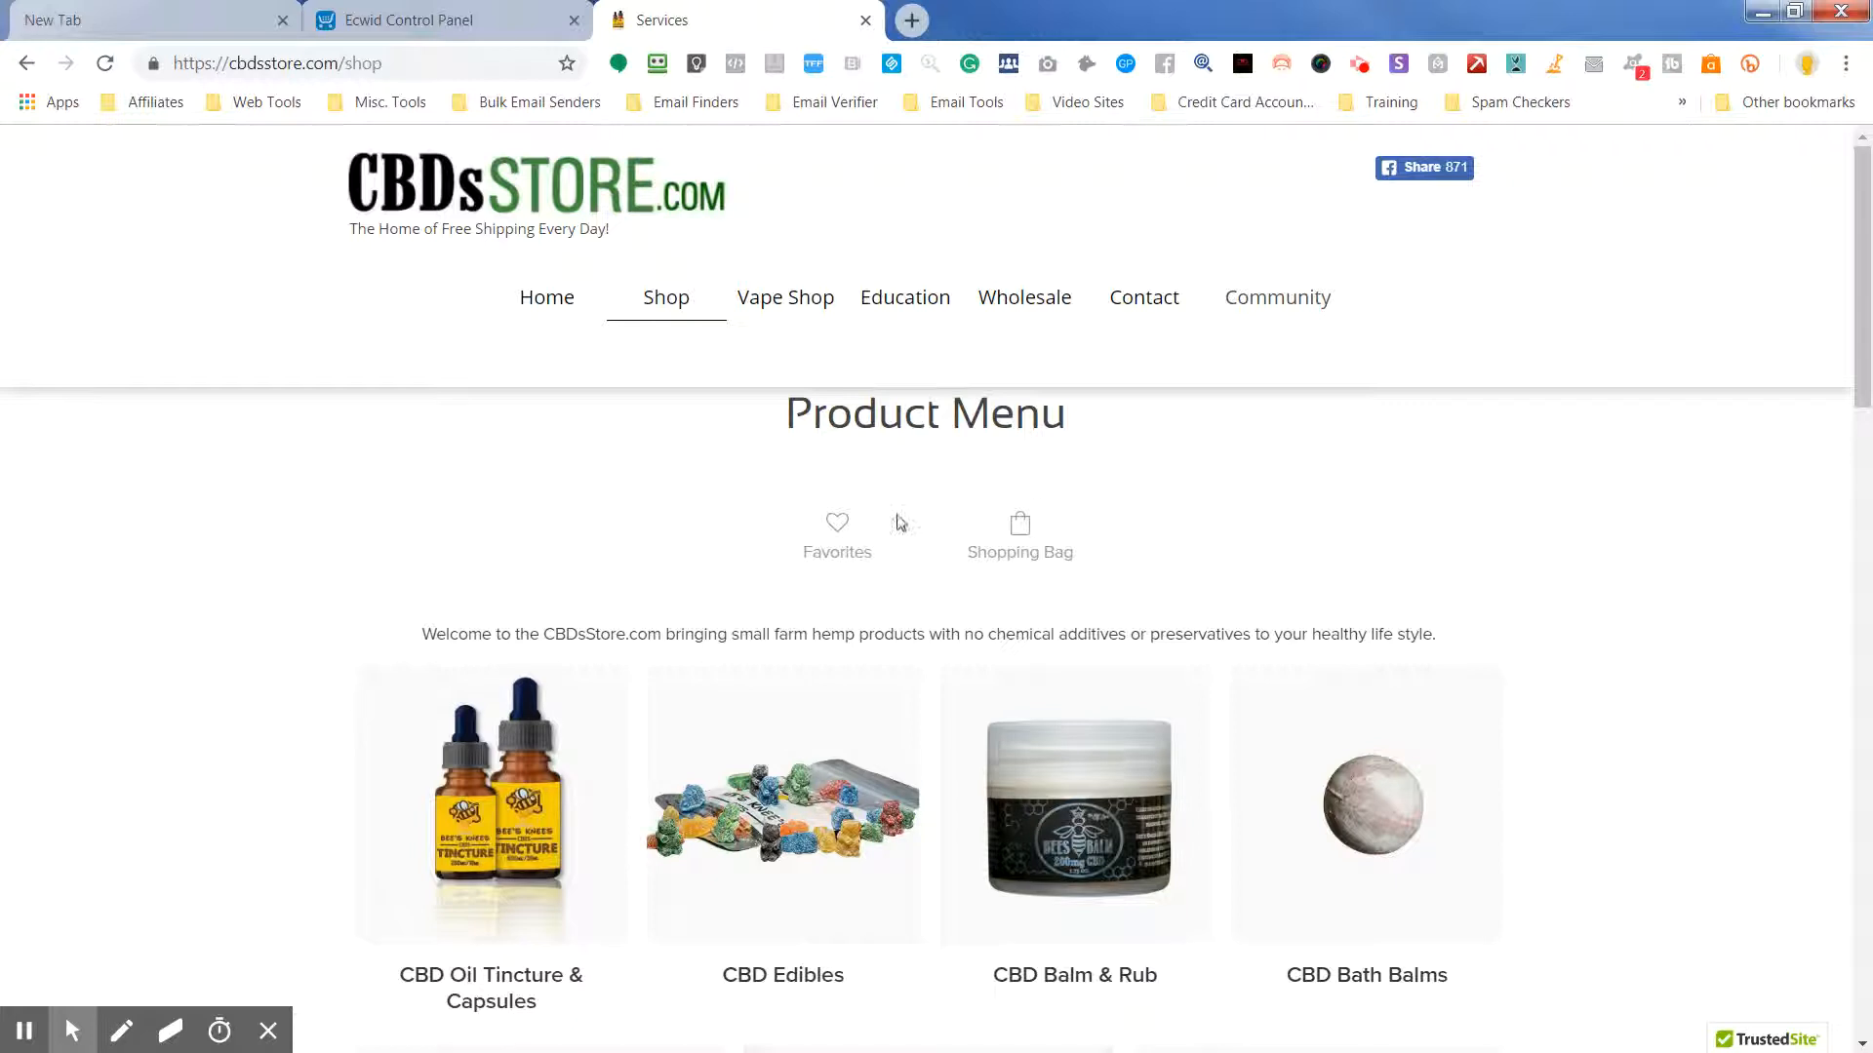
mouse_move(1187, 617)
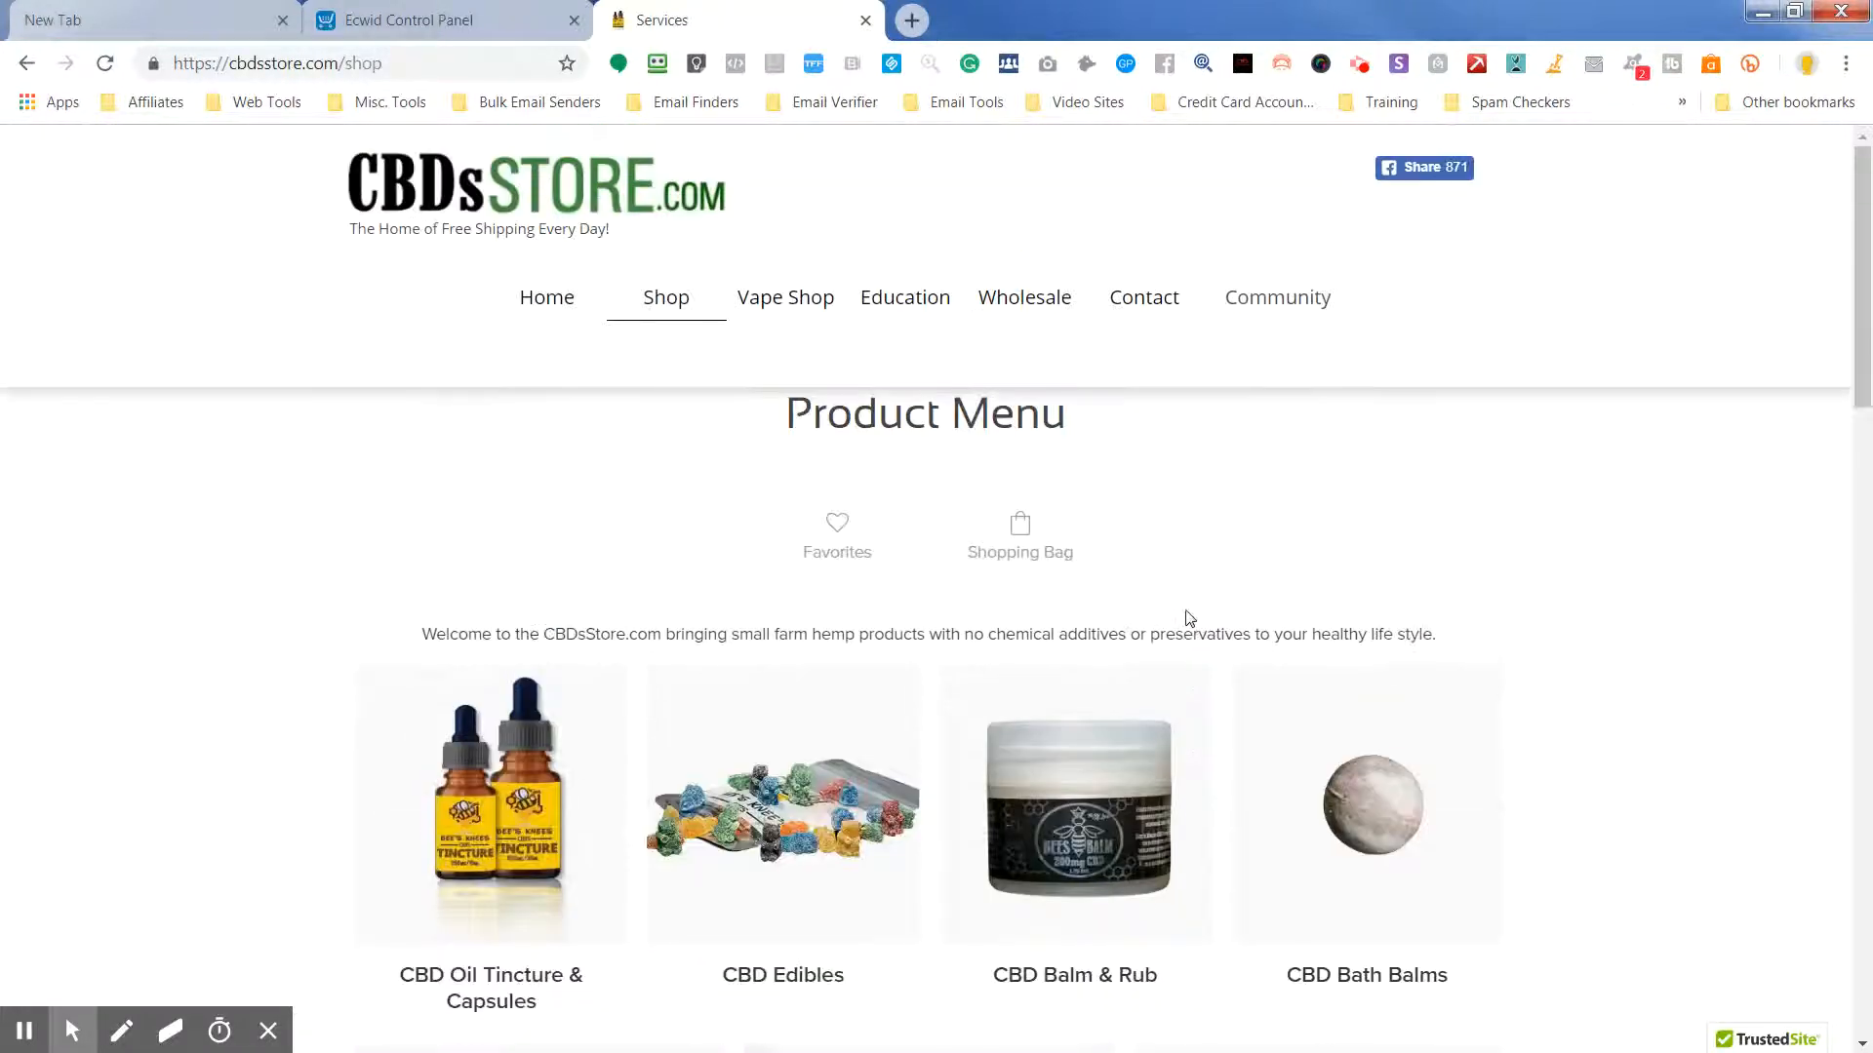
mouse_move(836, 525)
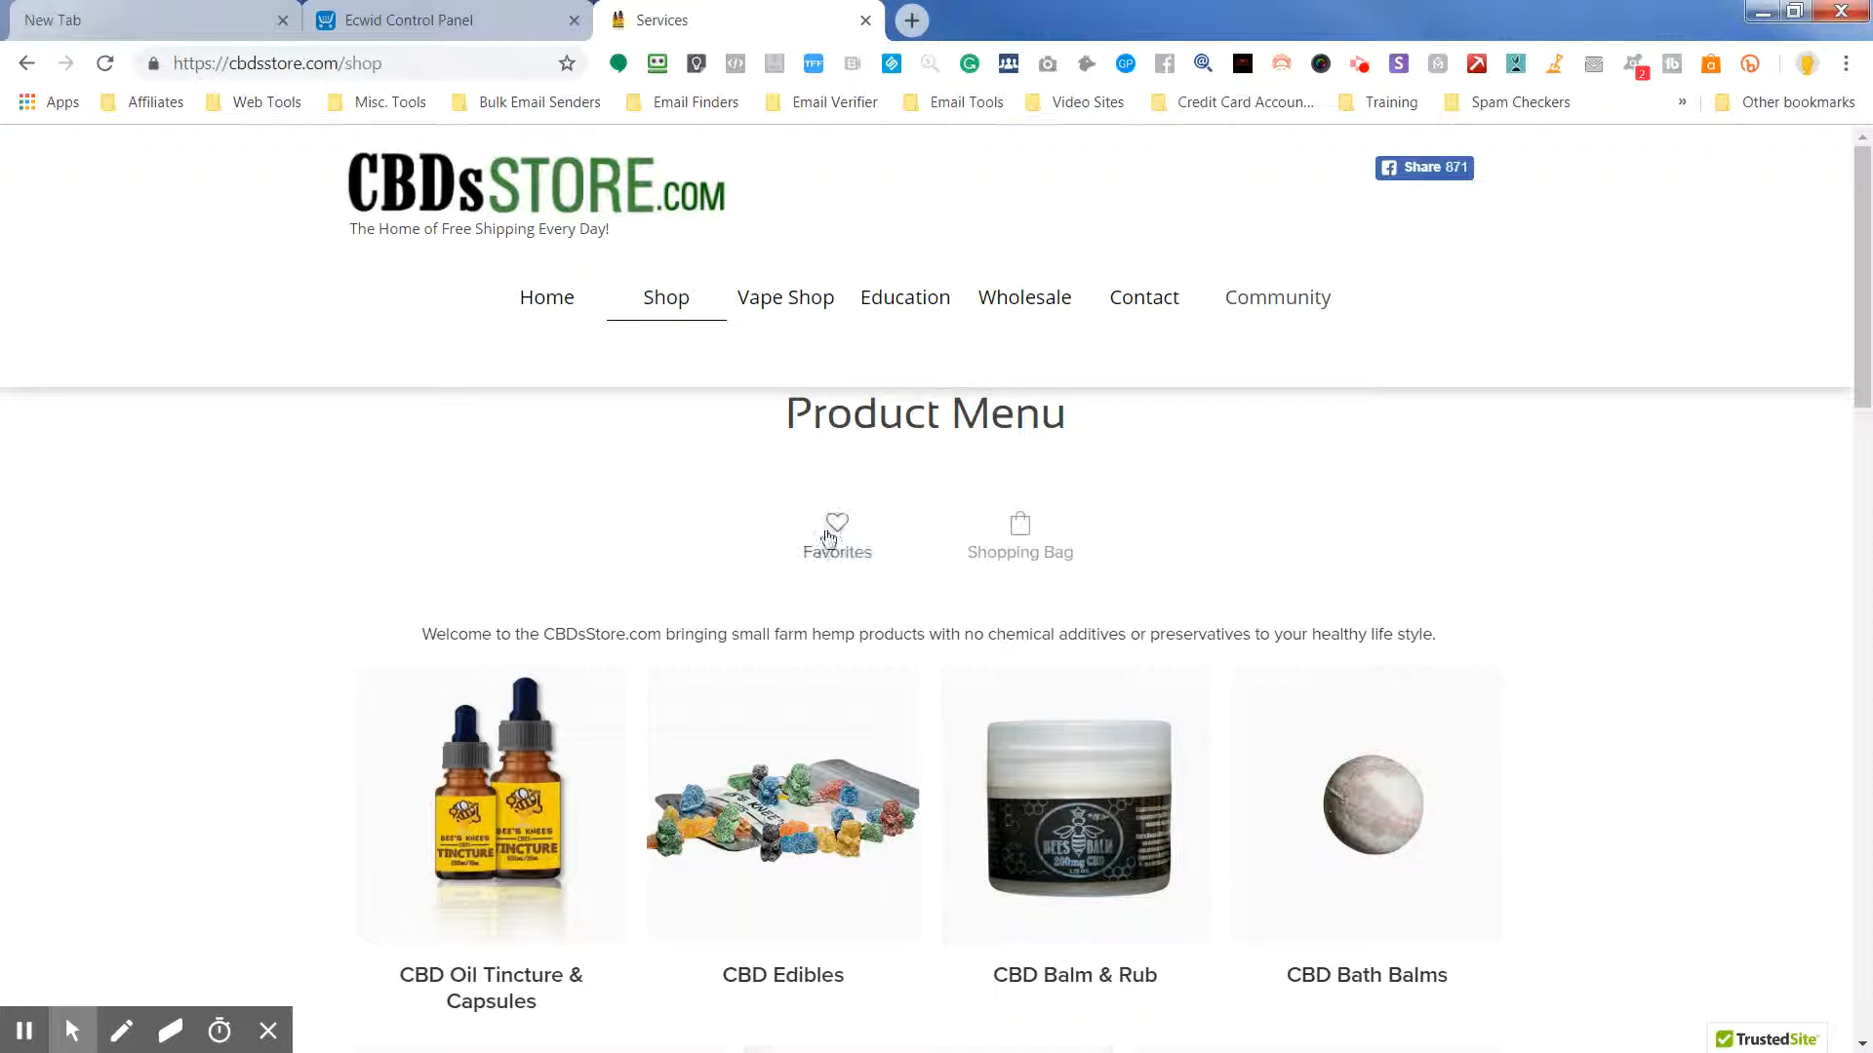
mouse_move(1143, 634)
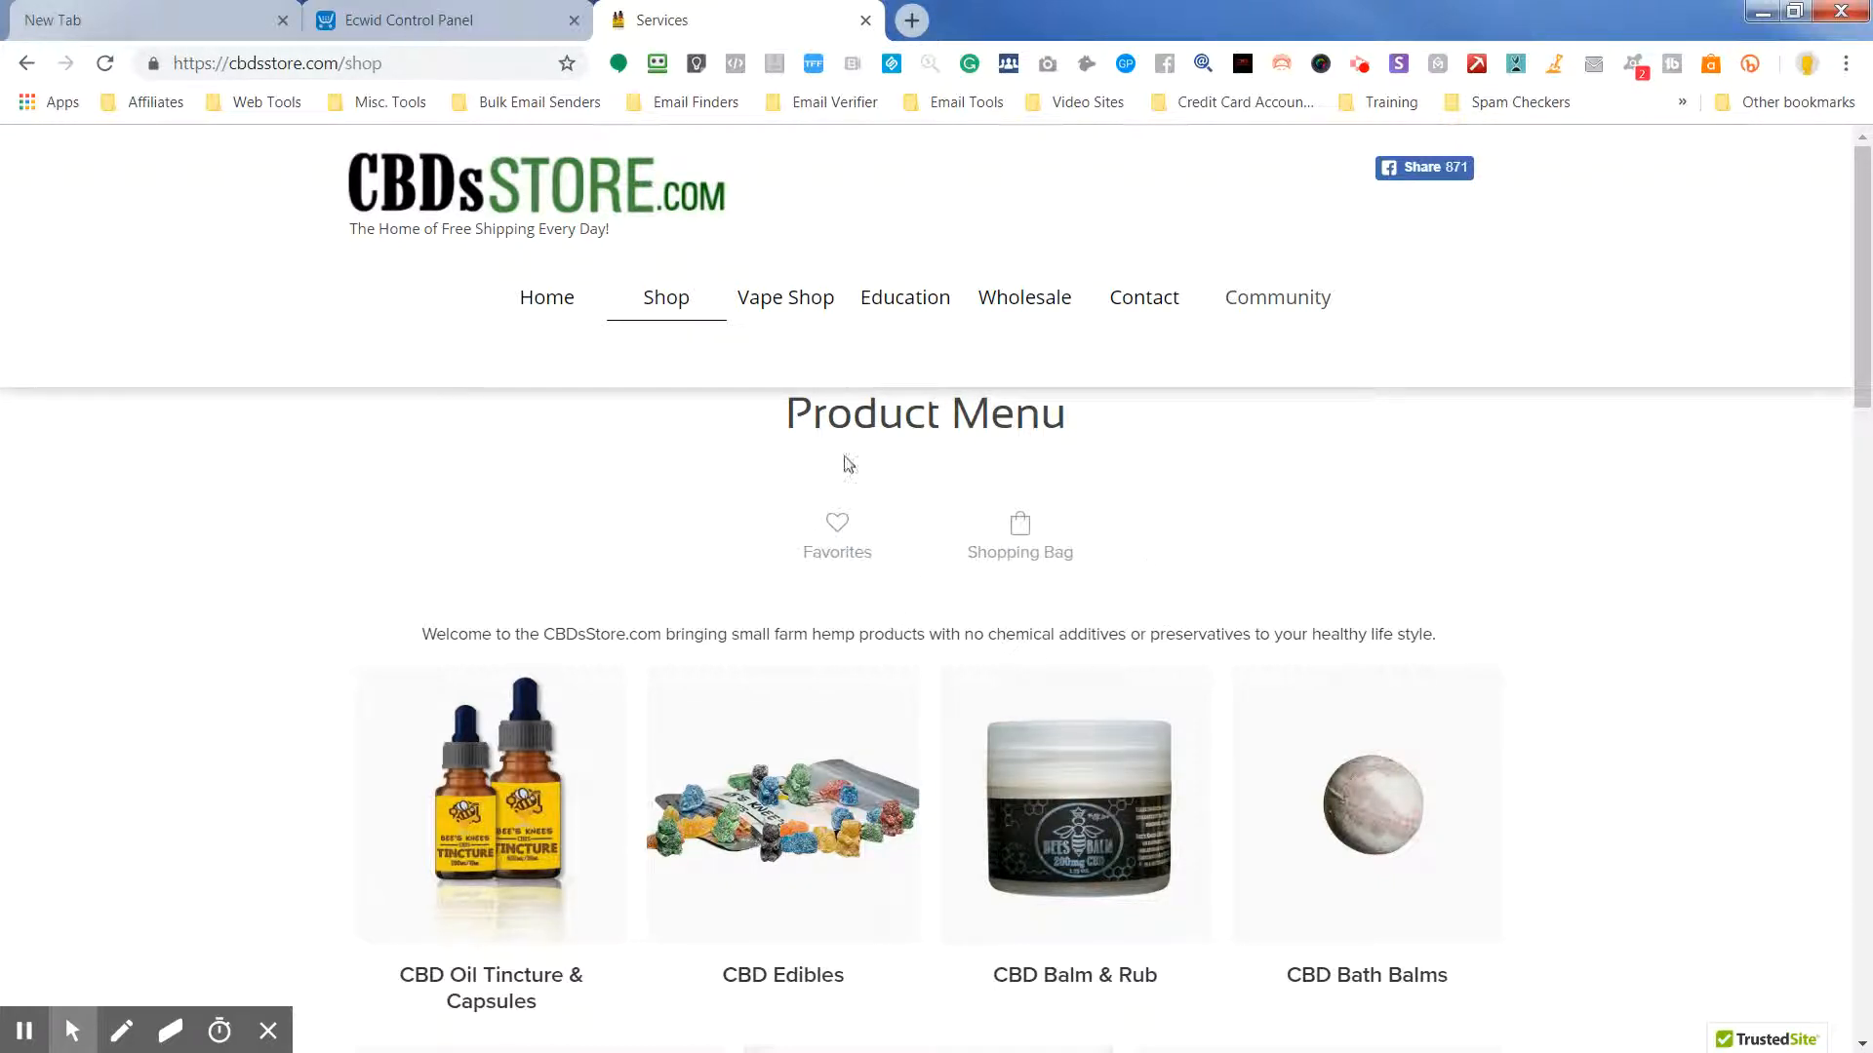
scroll(down, 3)
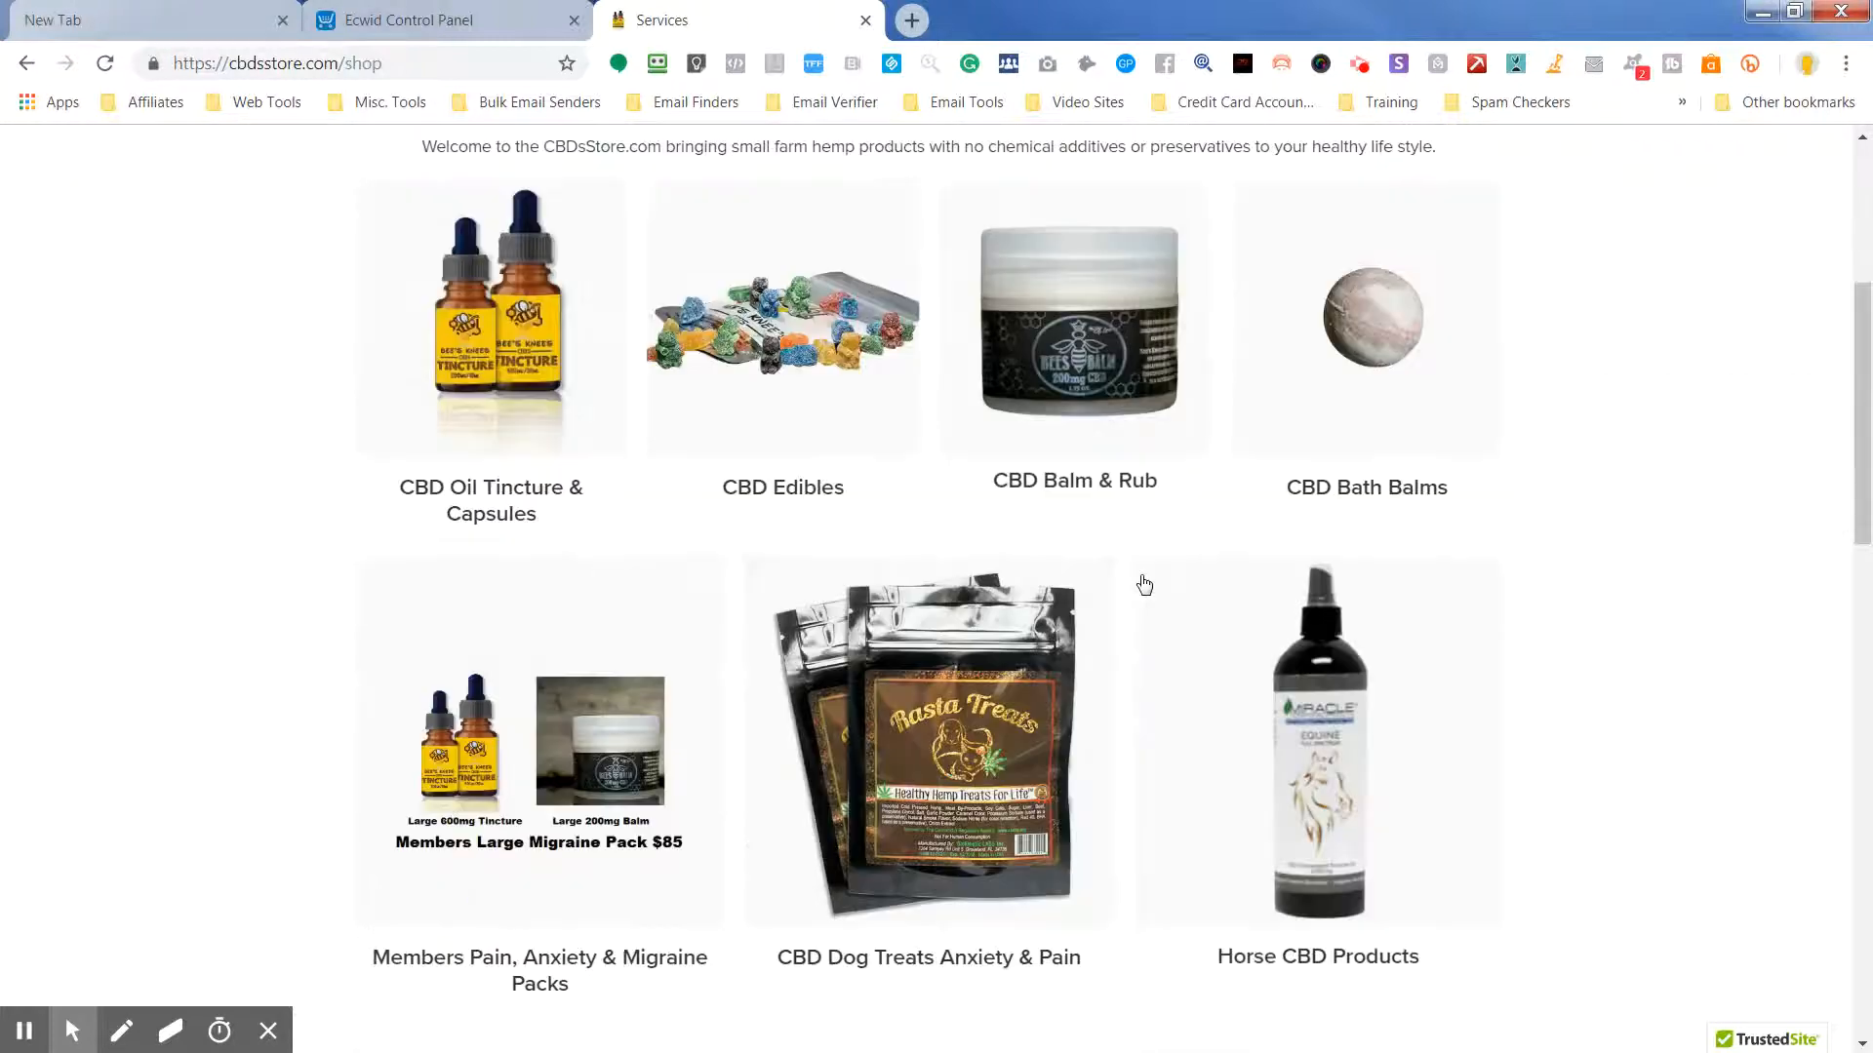
scroll(up, 3)
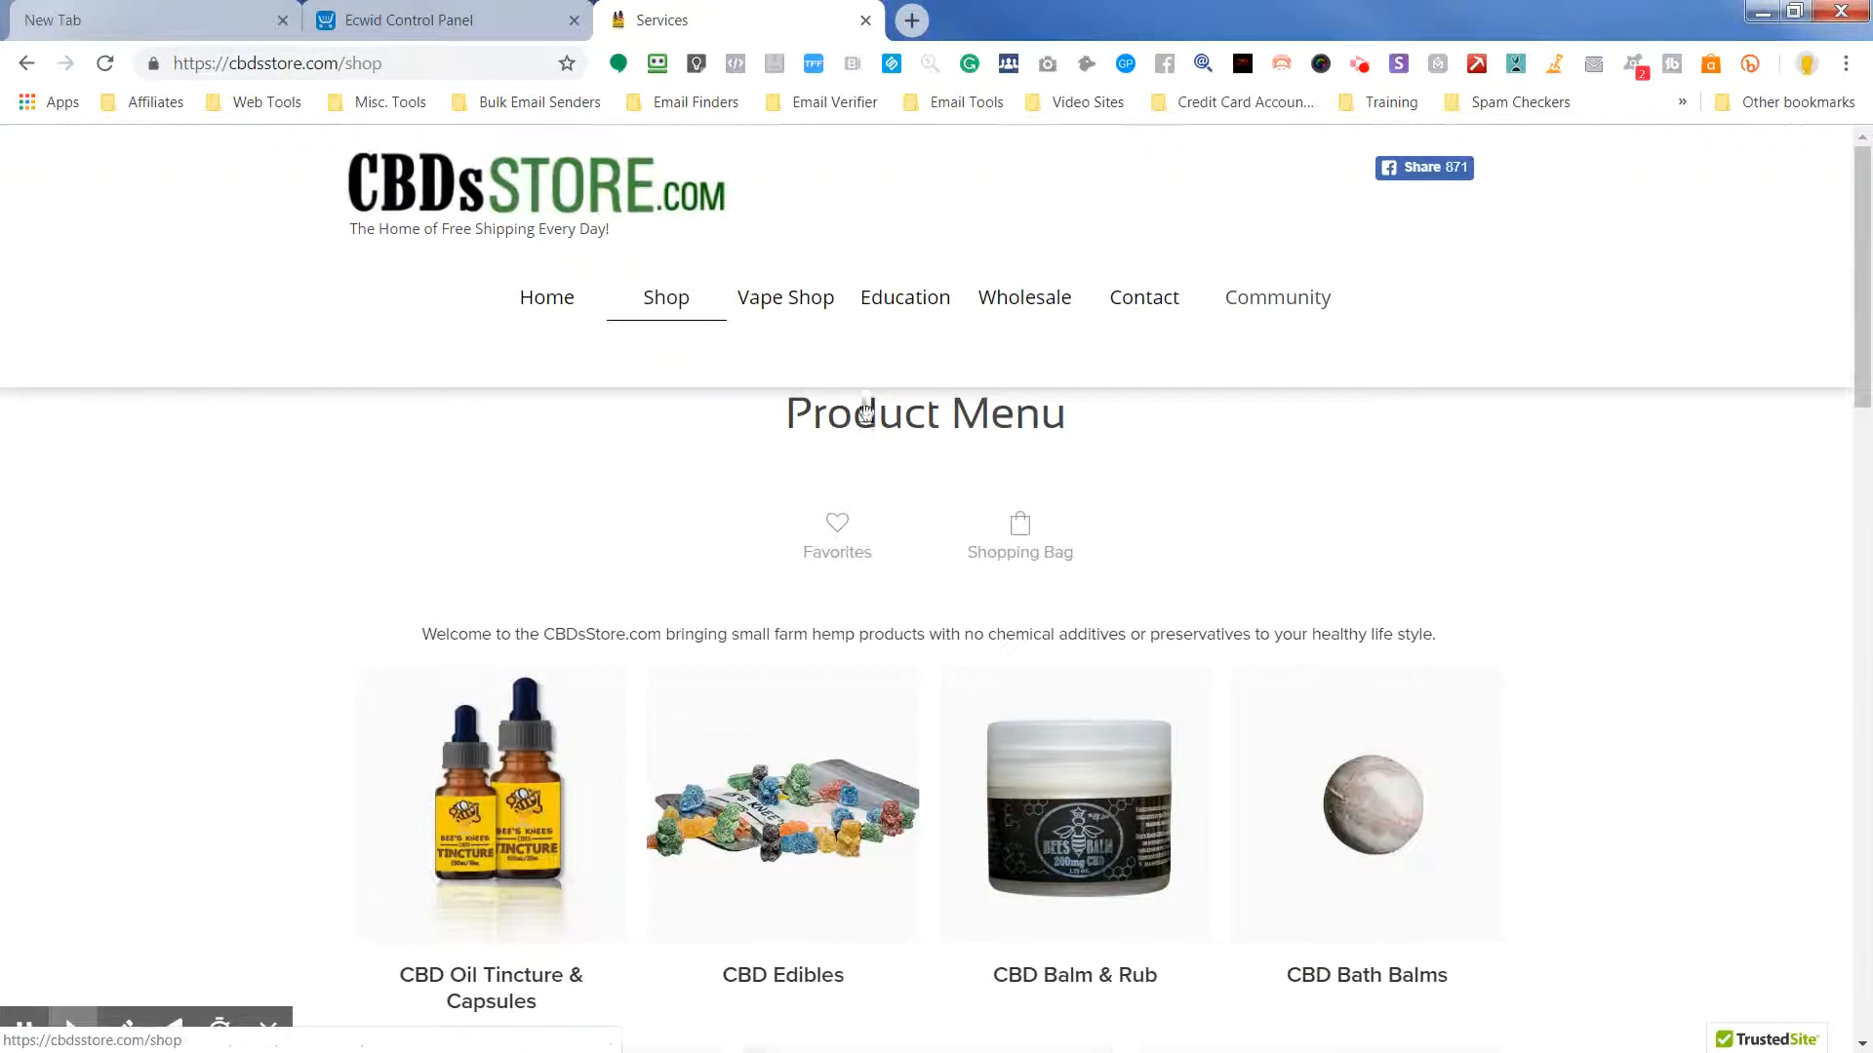
click(784, 297)
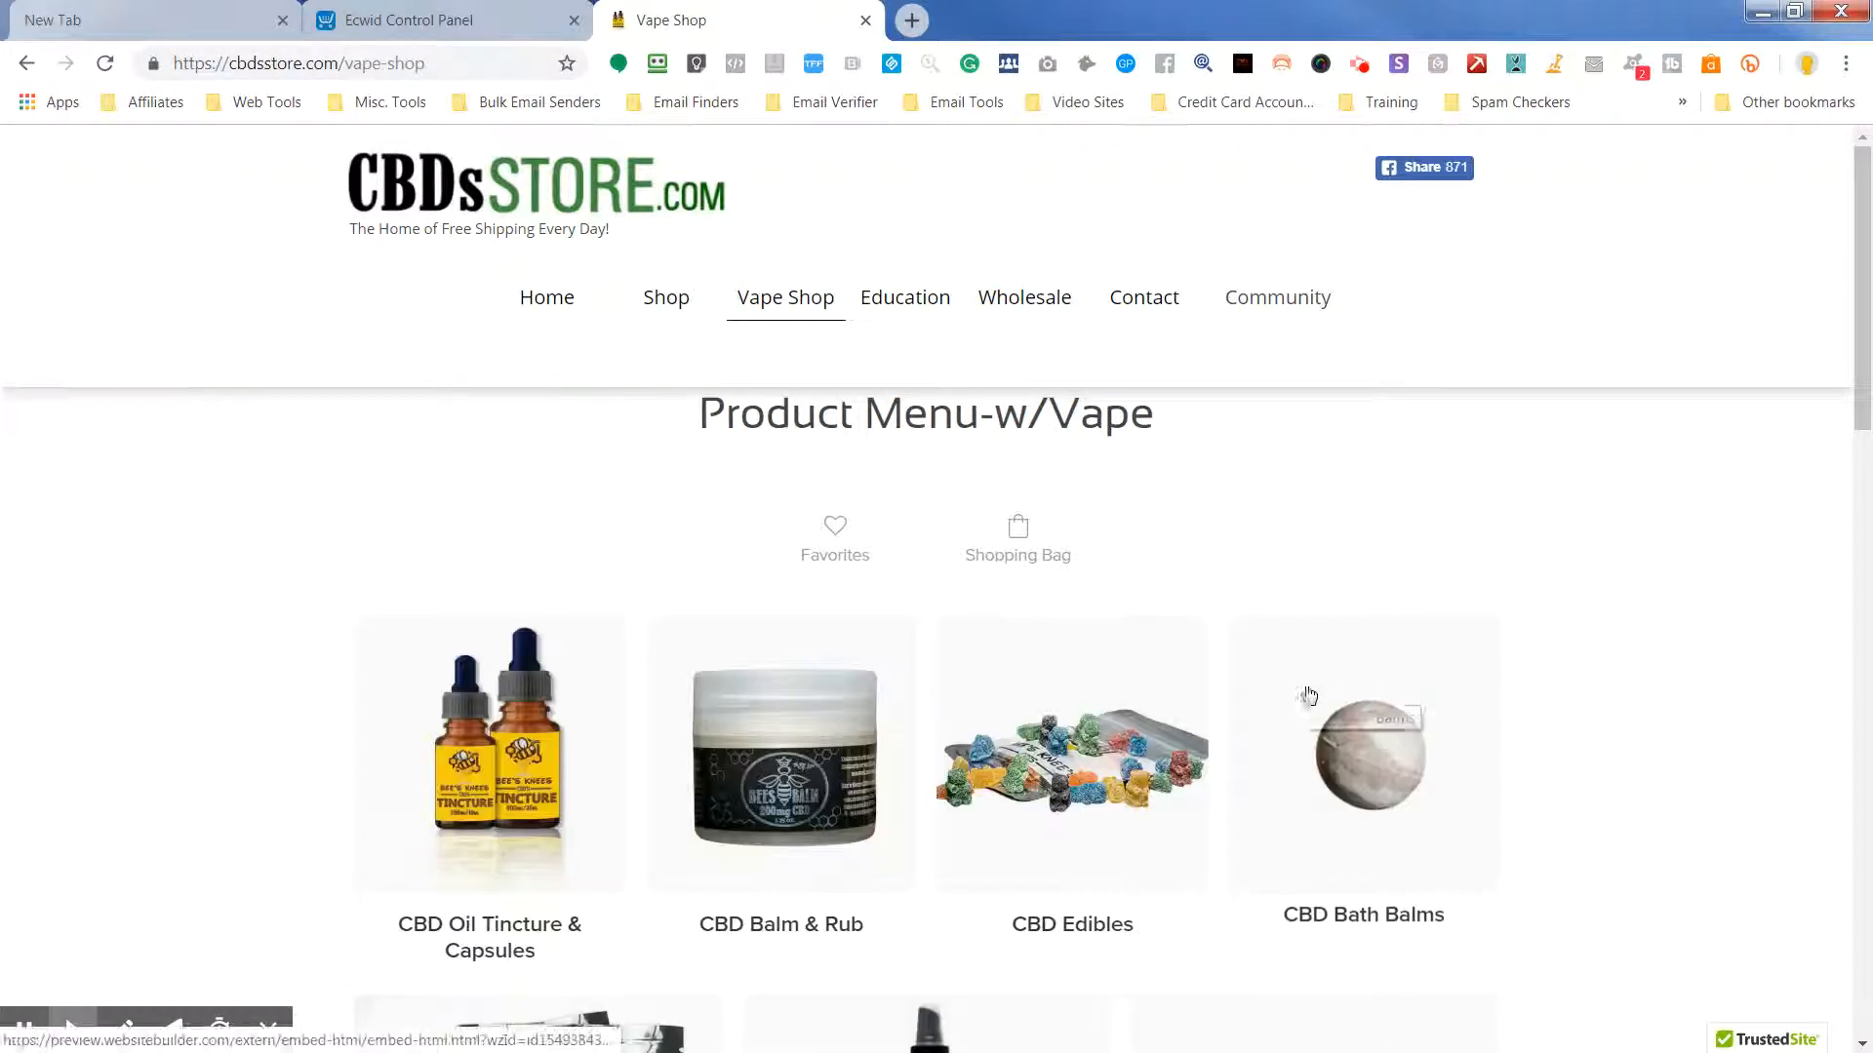
mouse_move(1056, 609)
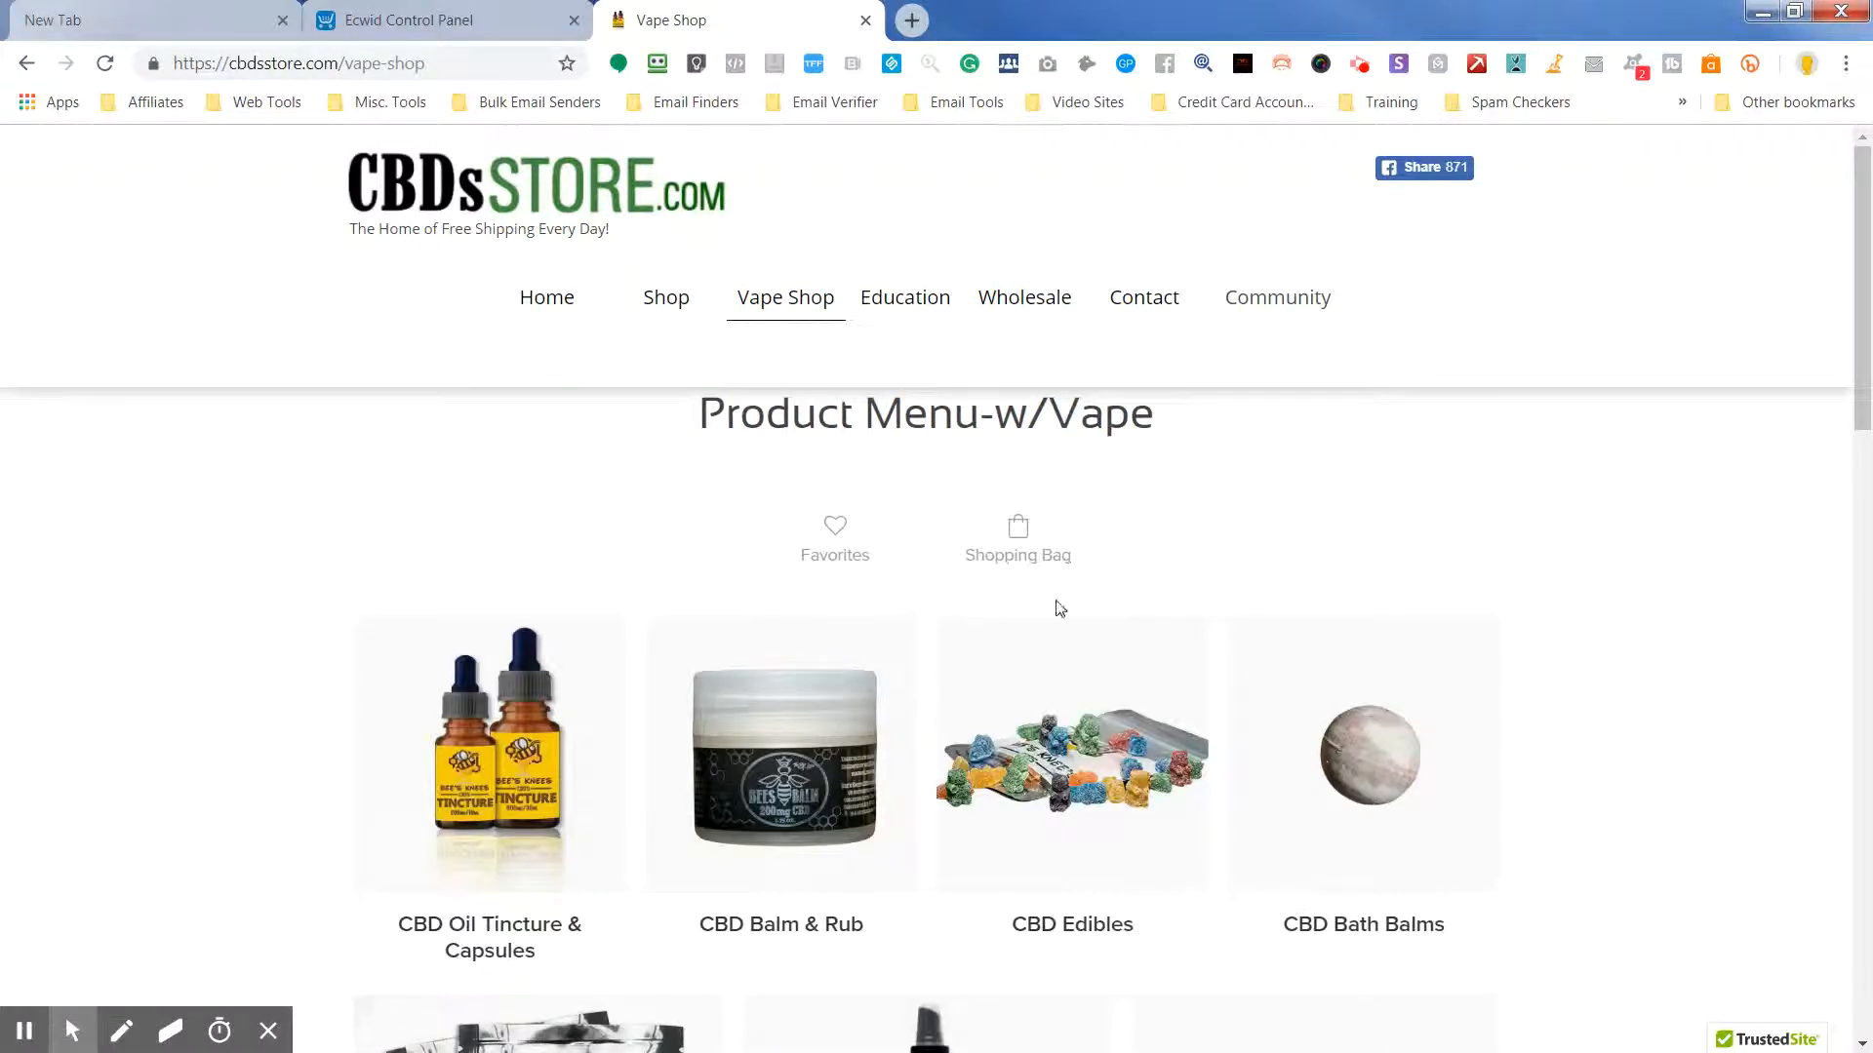
mouse_move(1009, 554)
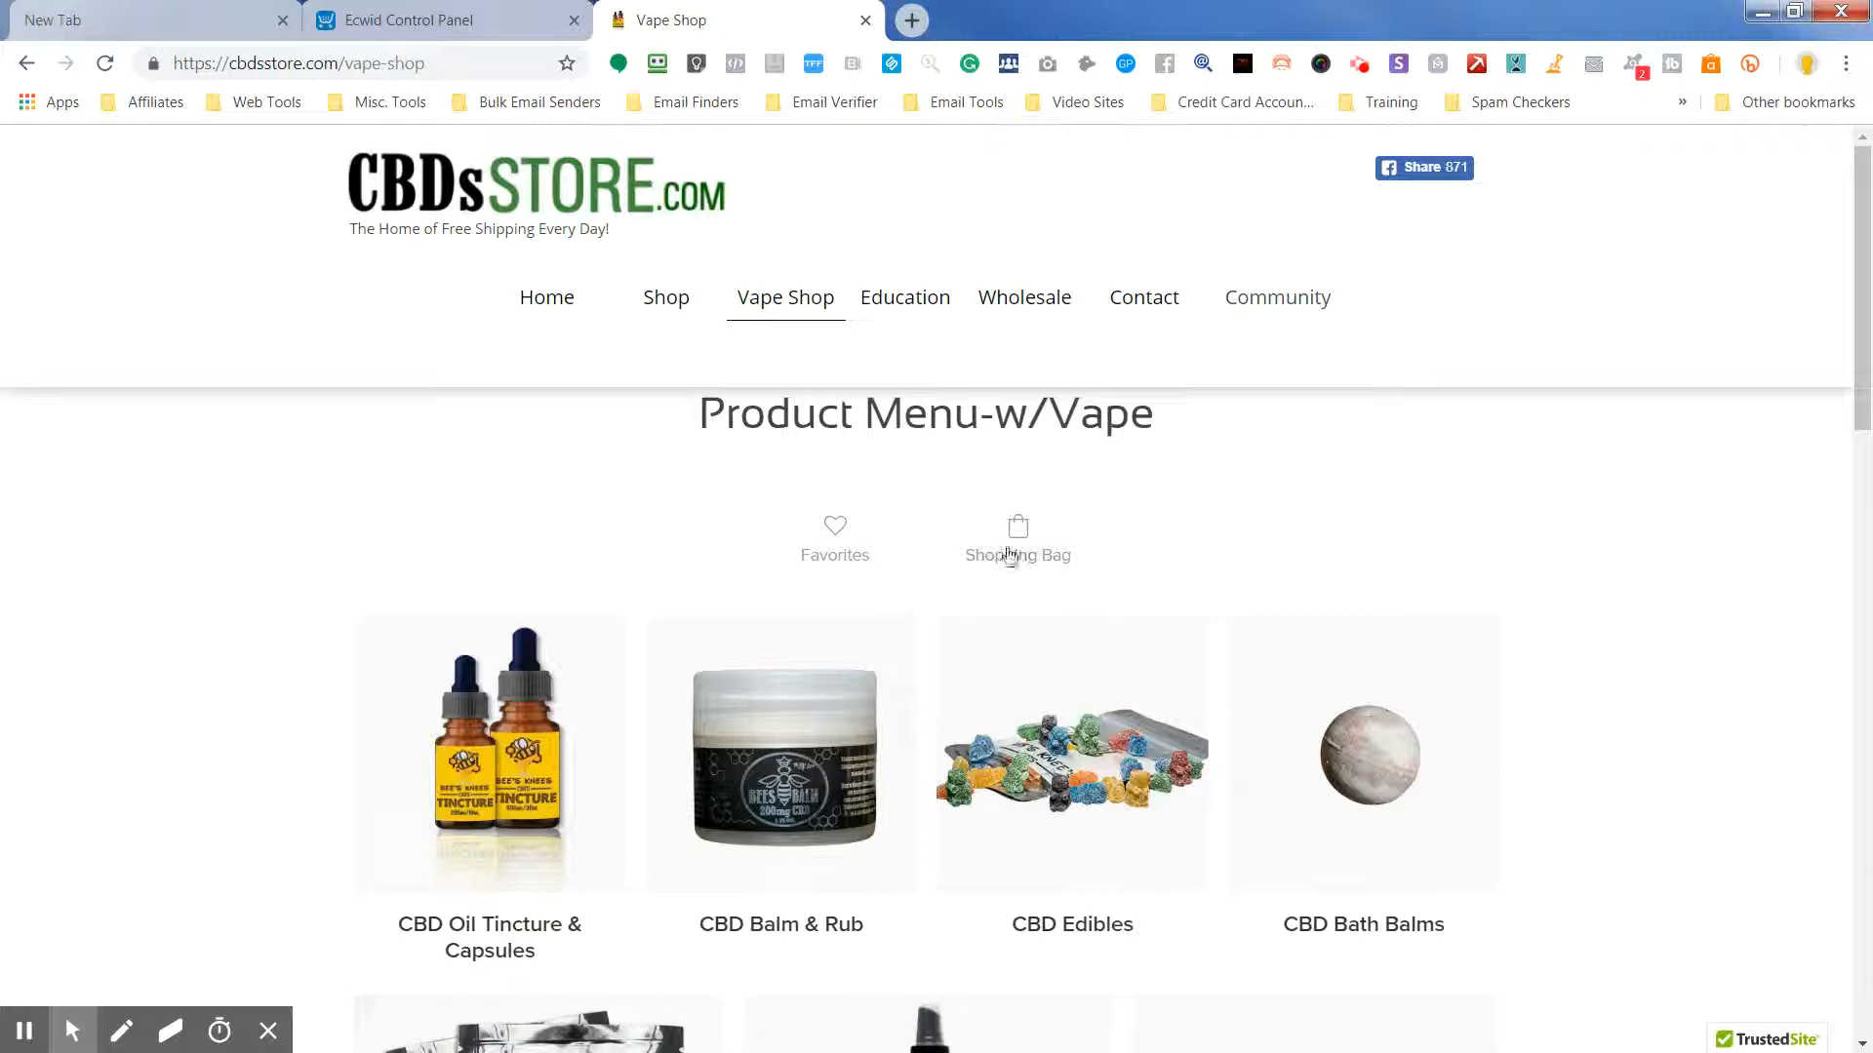